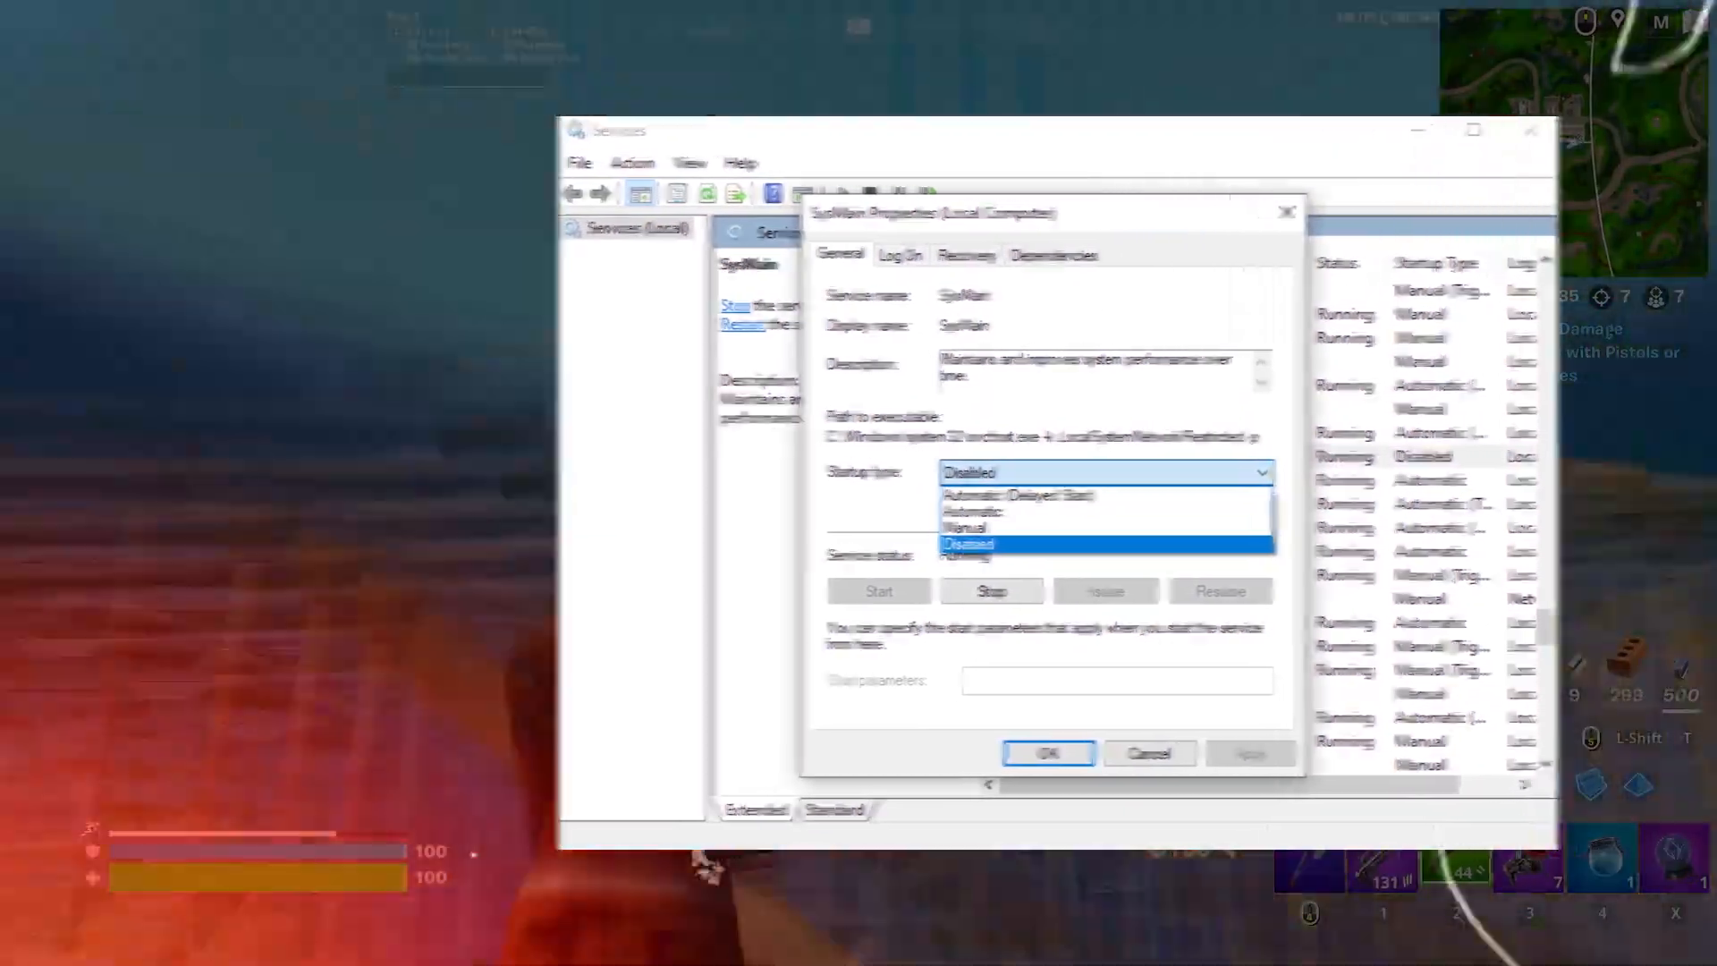
Set System Configuration to boot with 8 processors and apply the change
click(1046, 752)
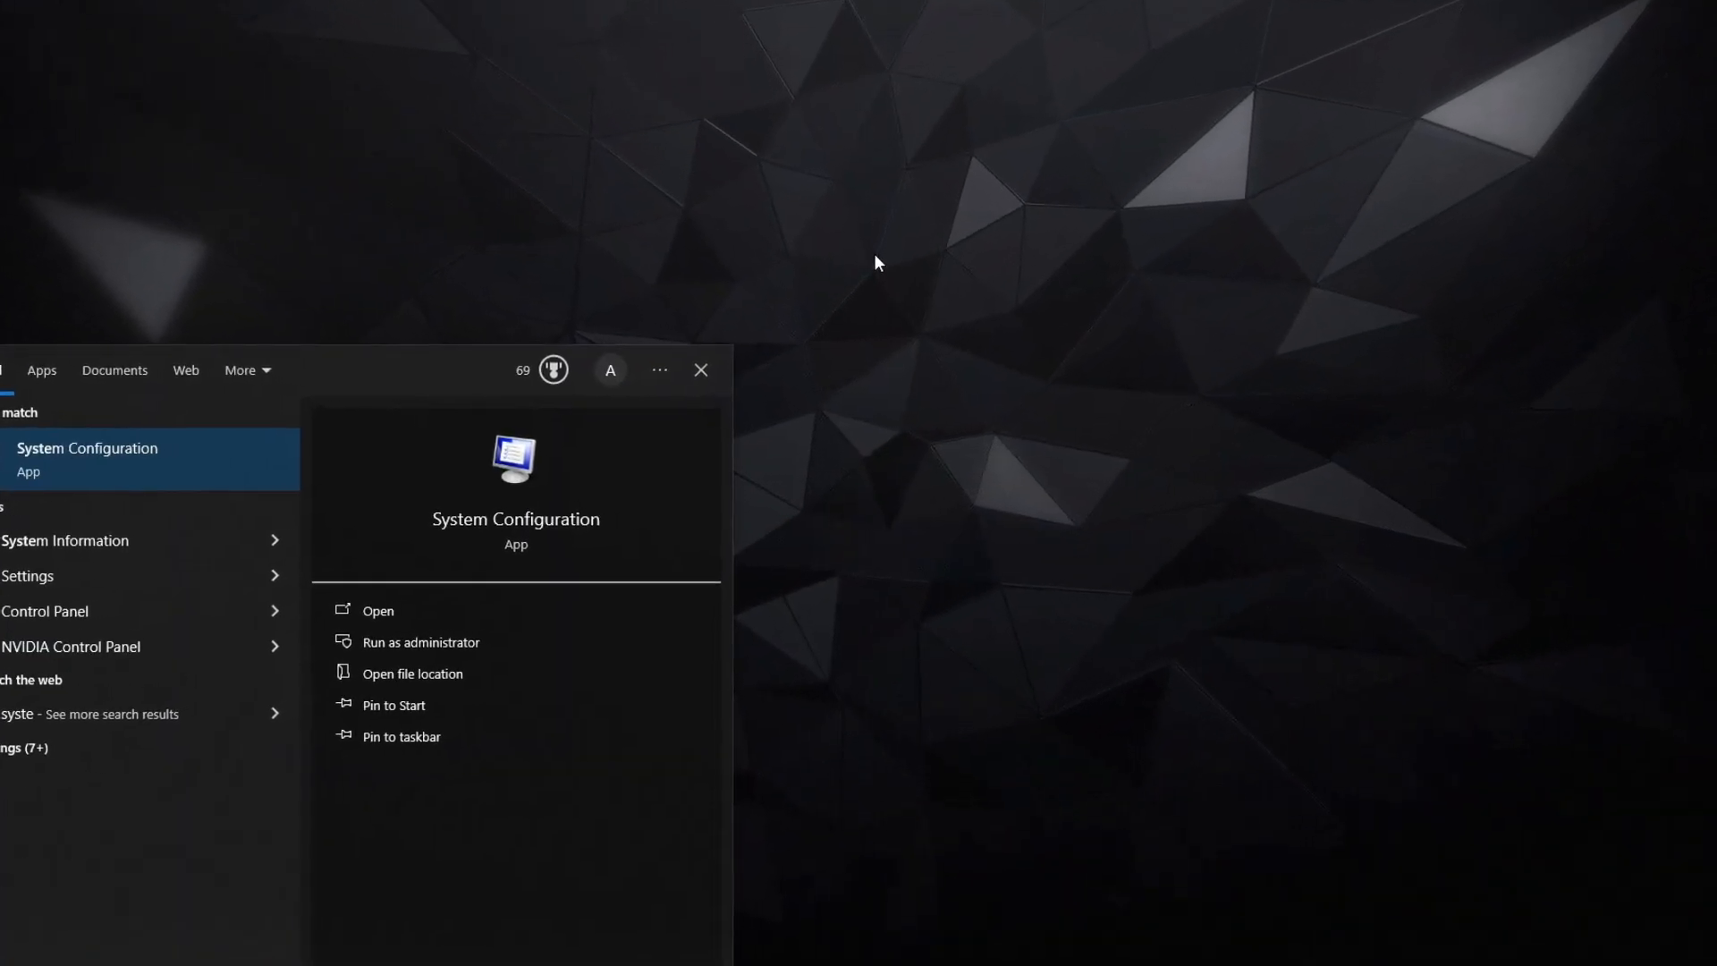
click(378, 610)
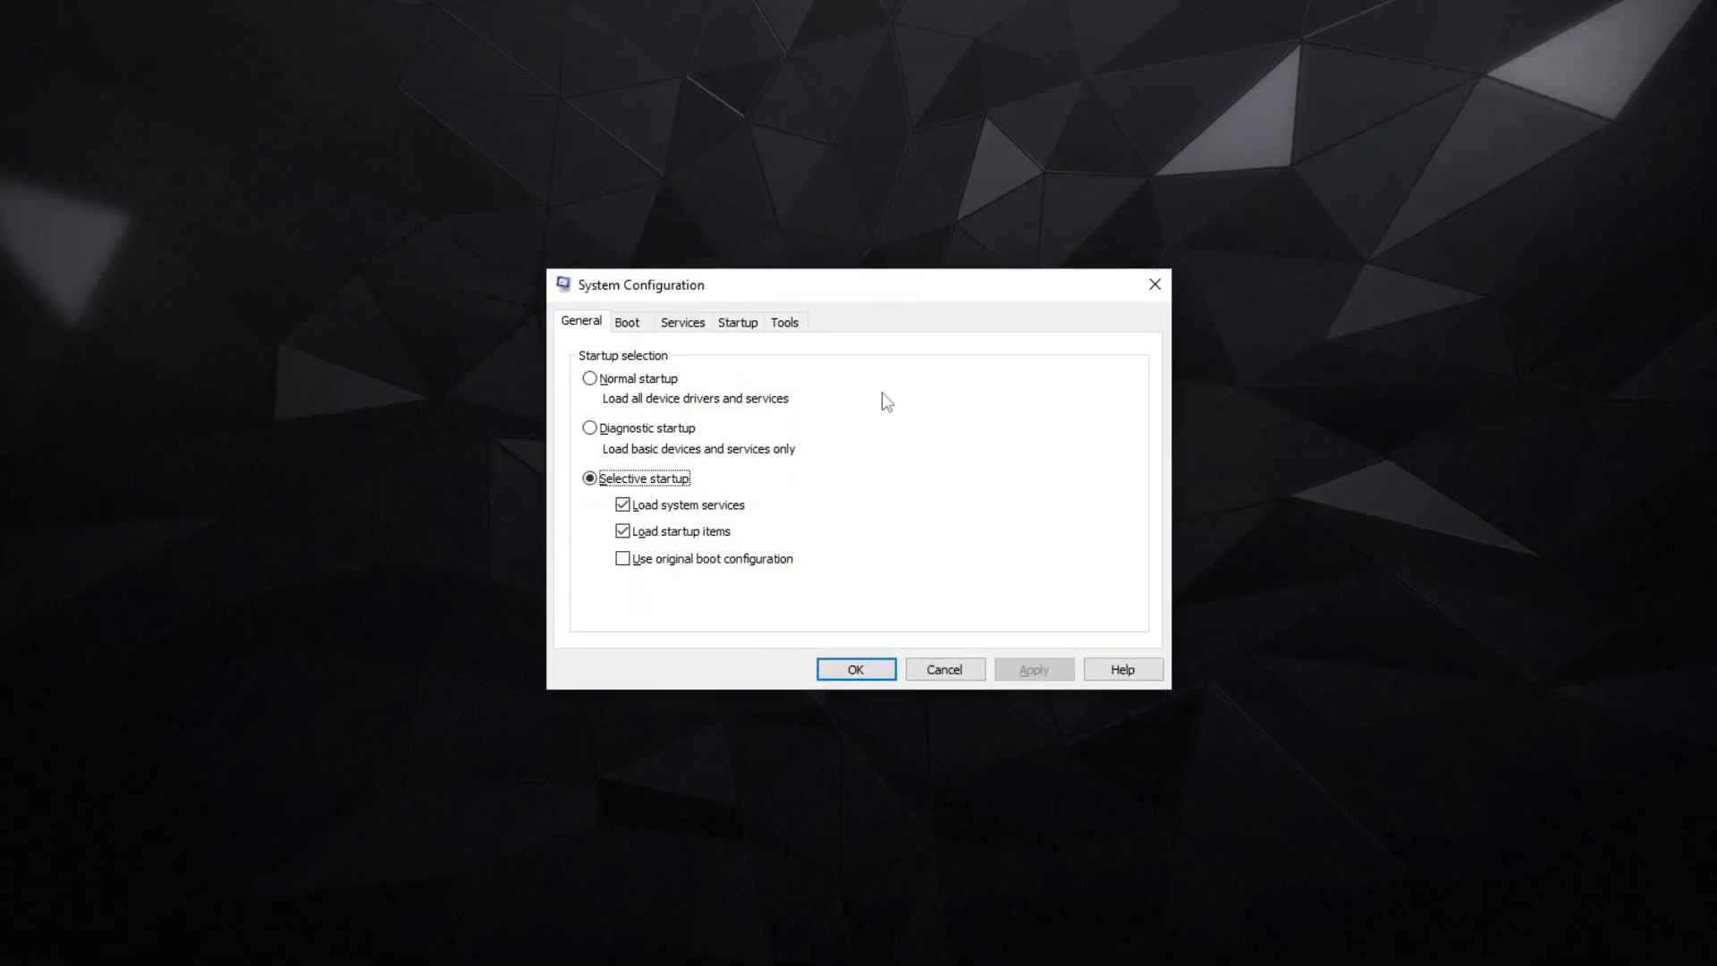
click(626, 322)
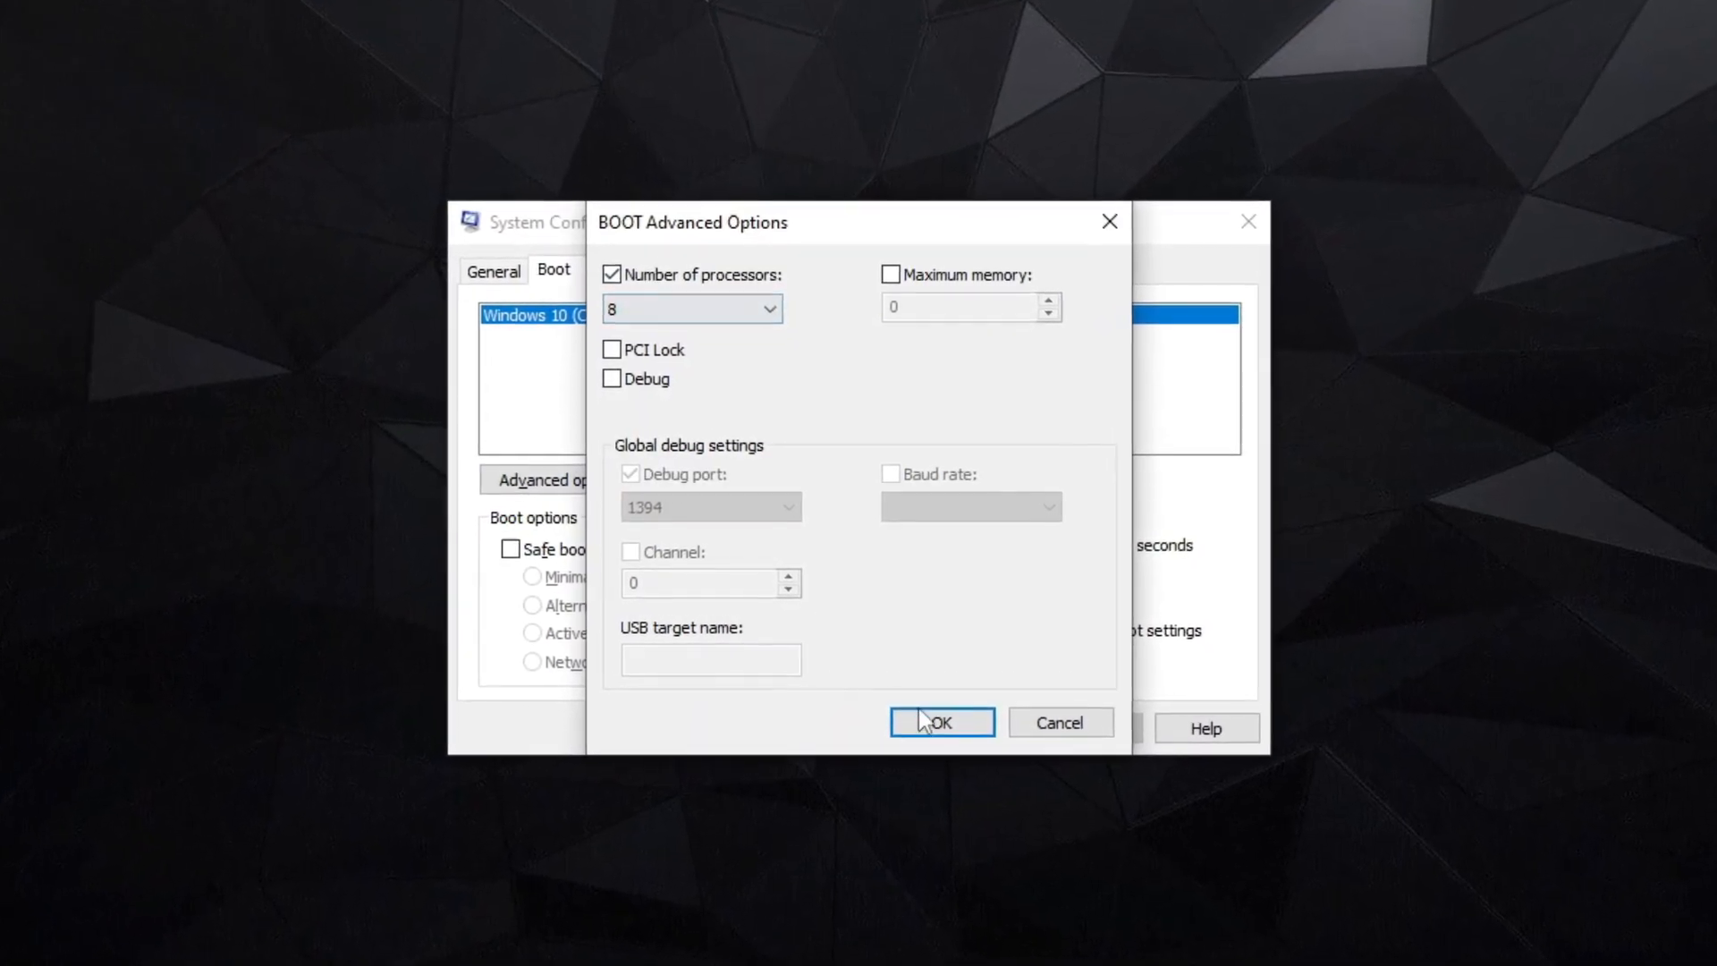
click(940, 721)
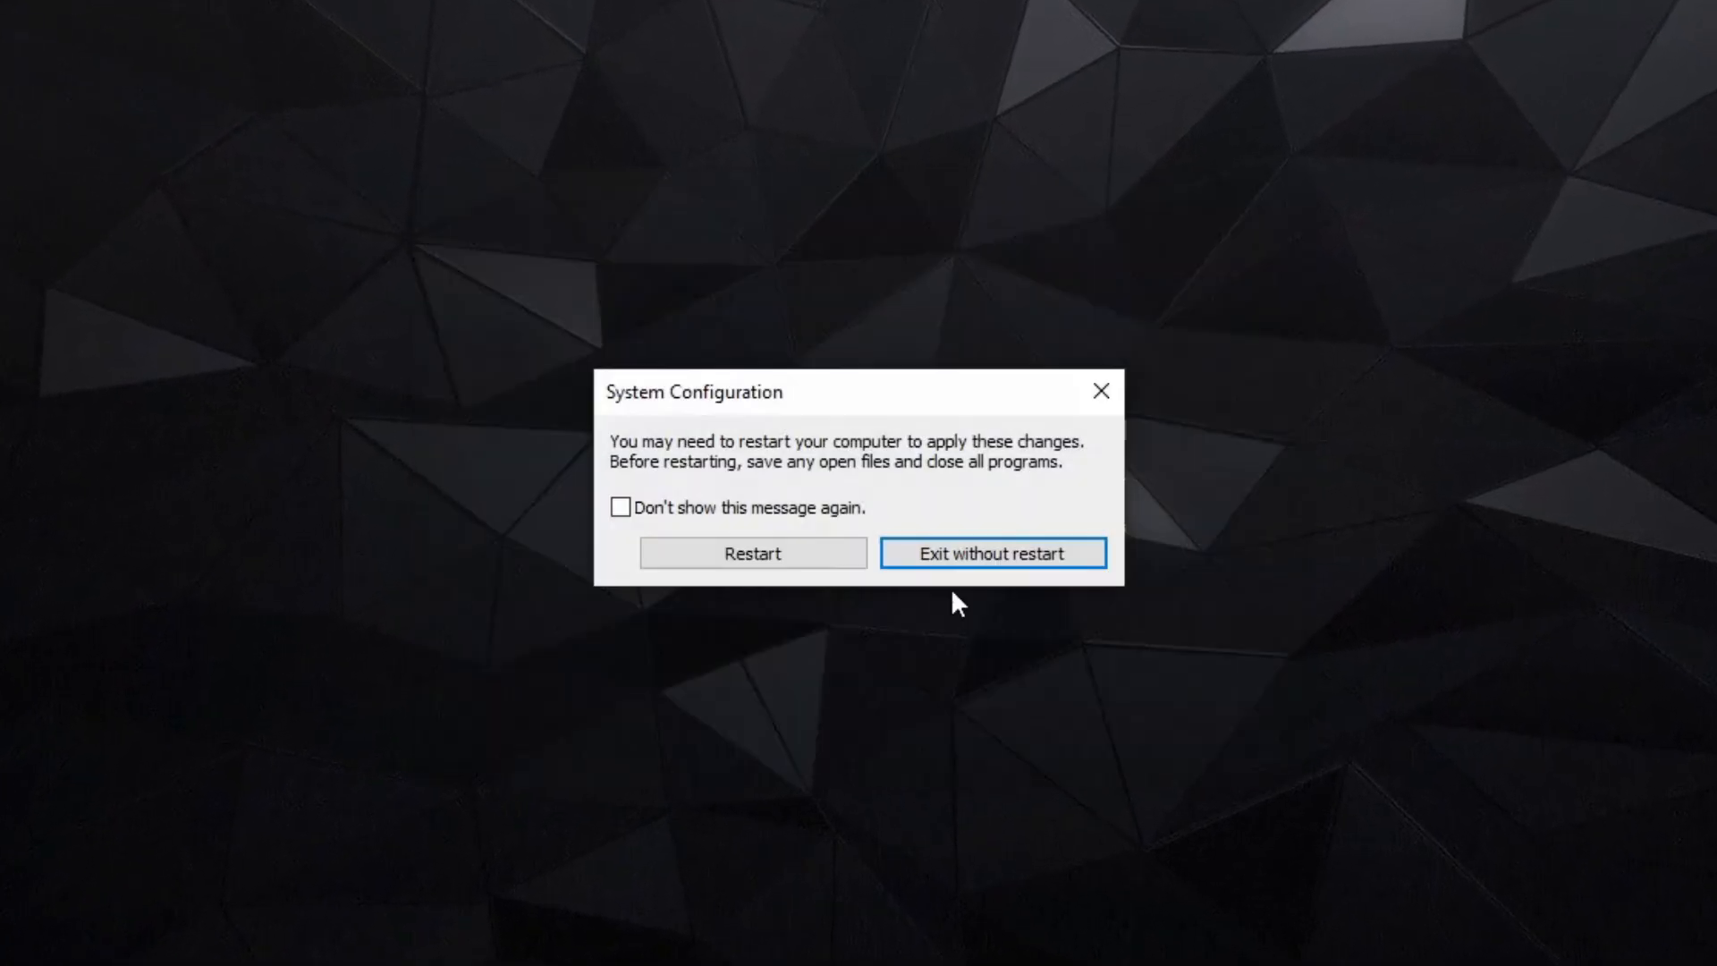
Dismiss the restart prompt and set SysMain's startup type to Disabled in Services
click(991, 552)
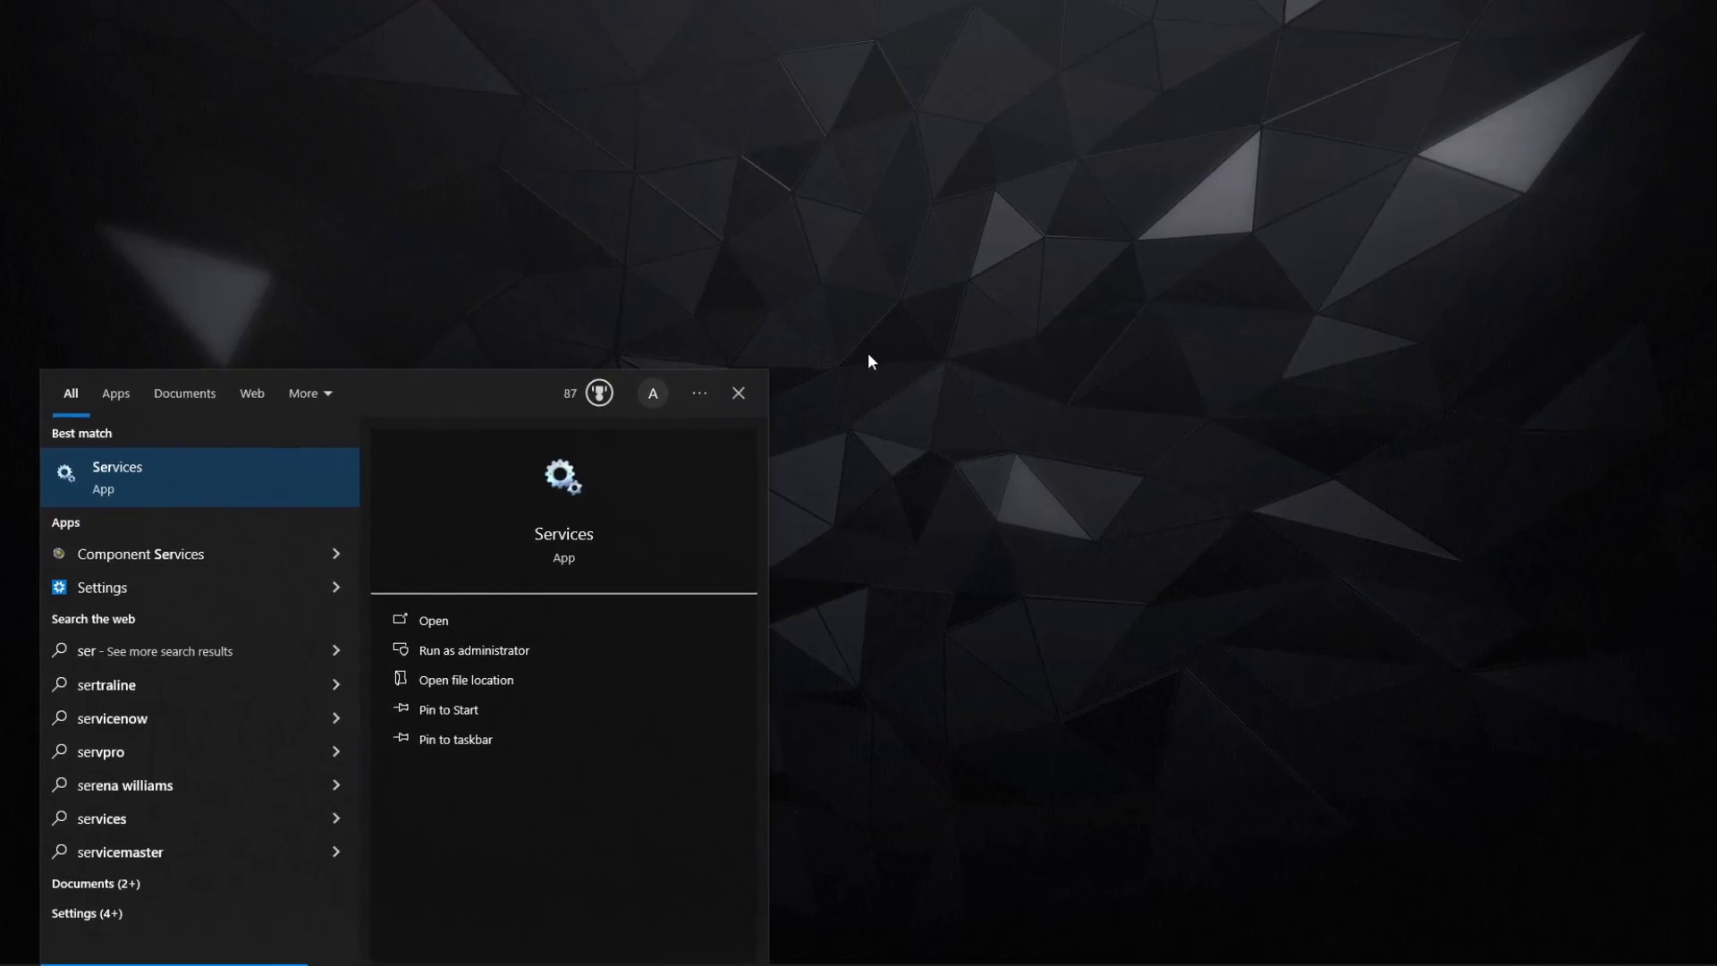
click(434, 620)
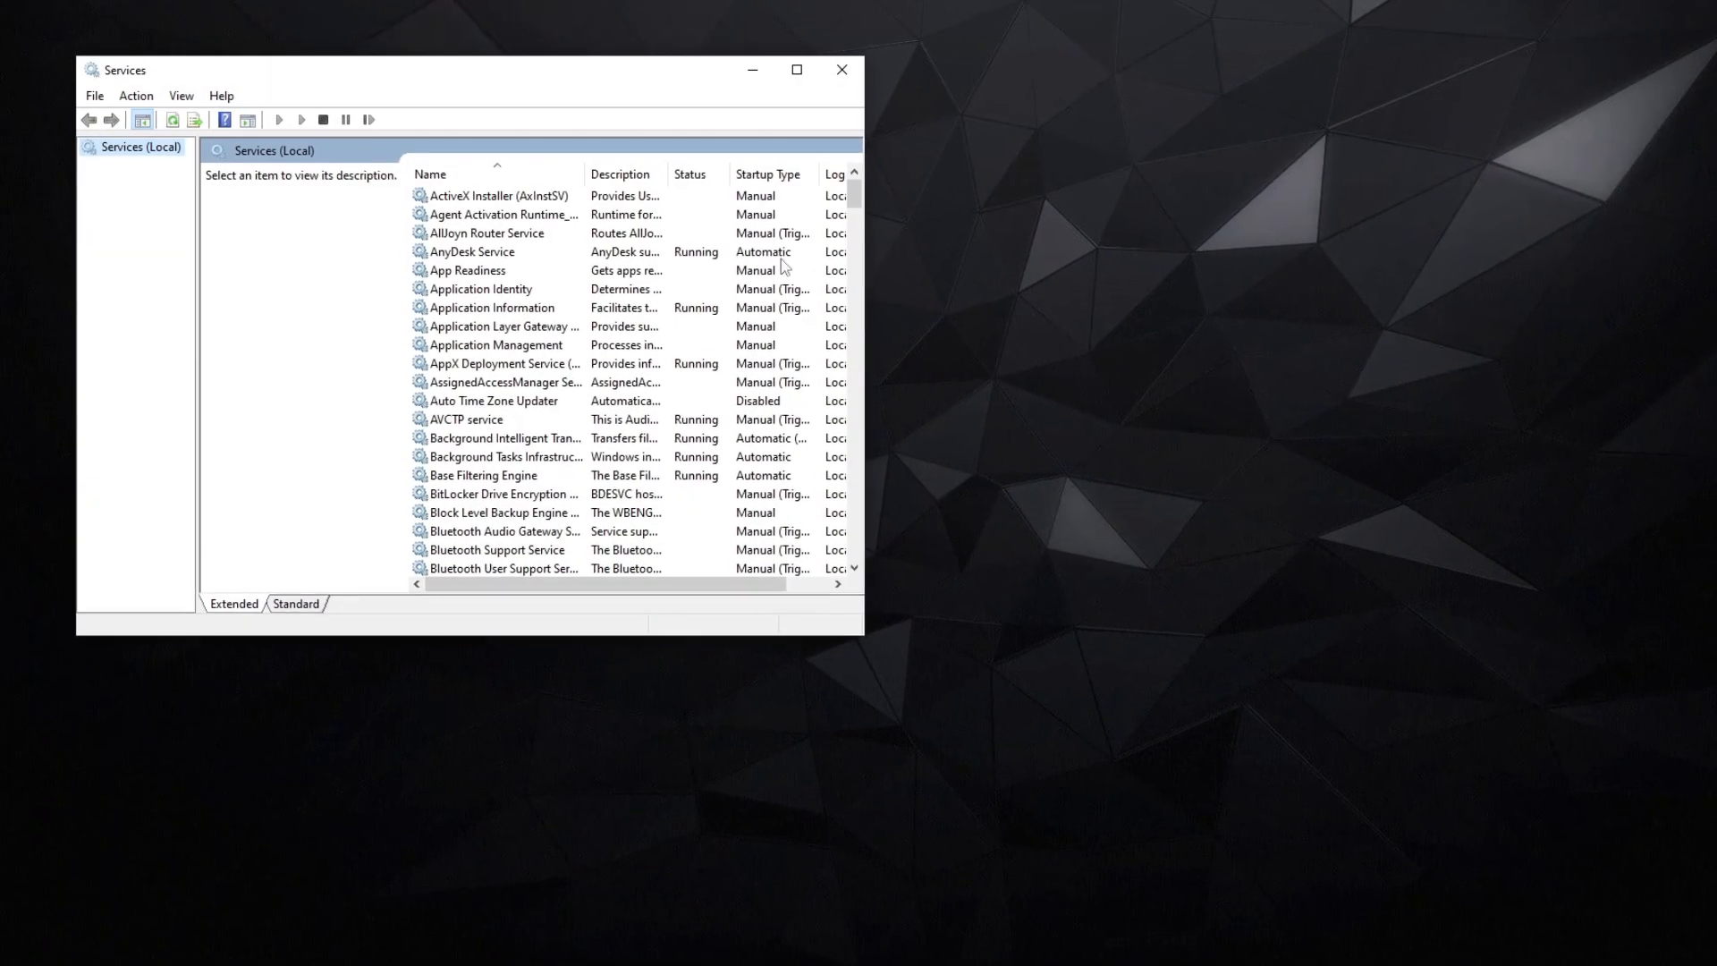
scroll(down, 3)
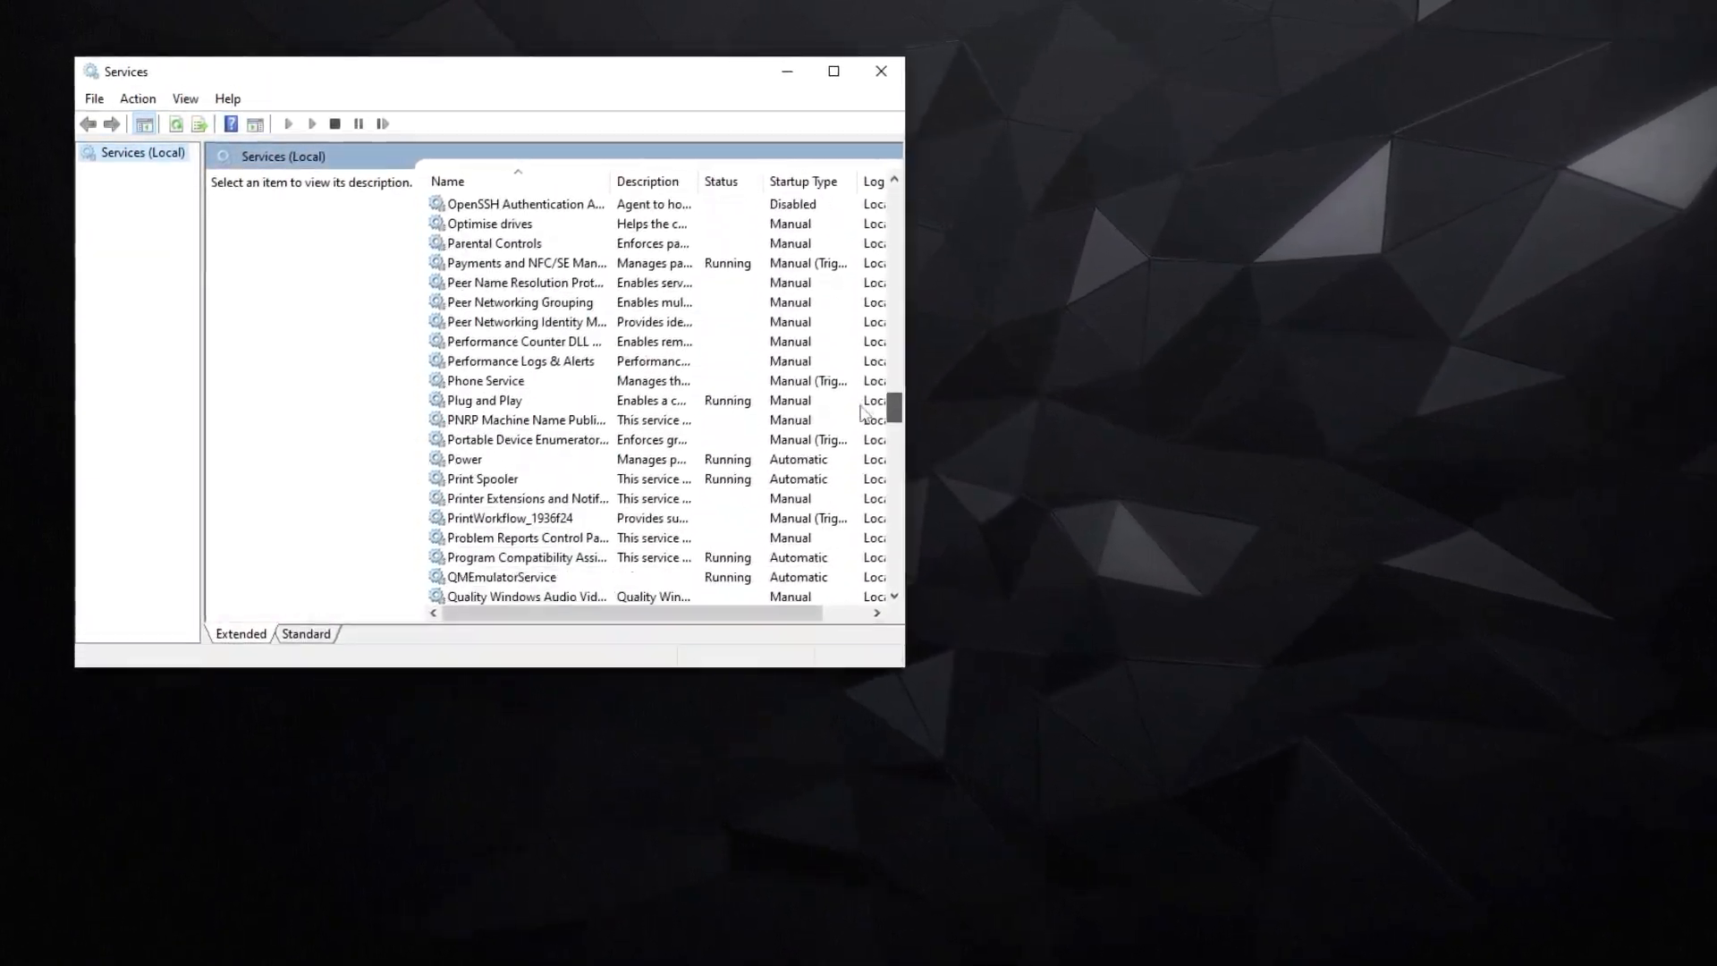
scroll(down, 3)
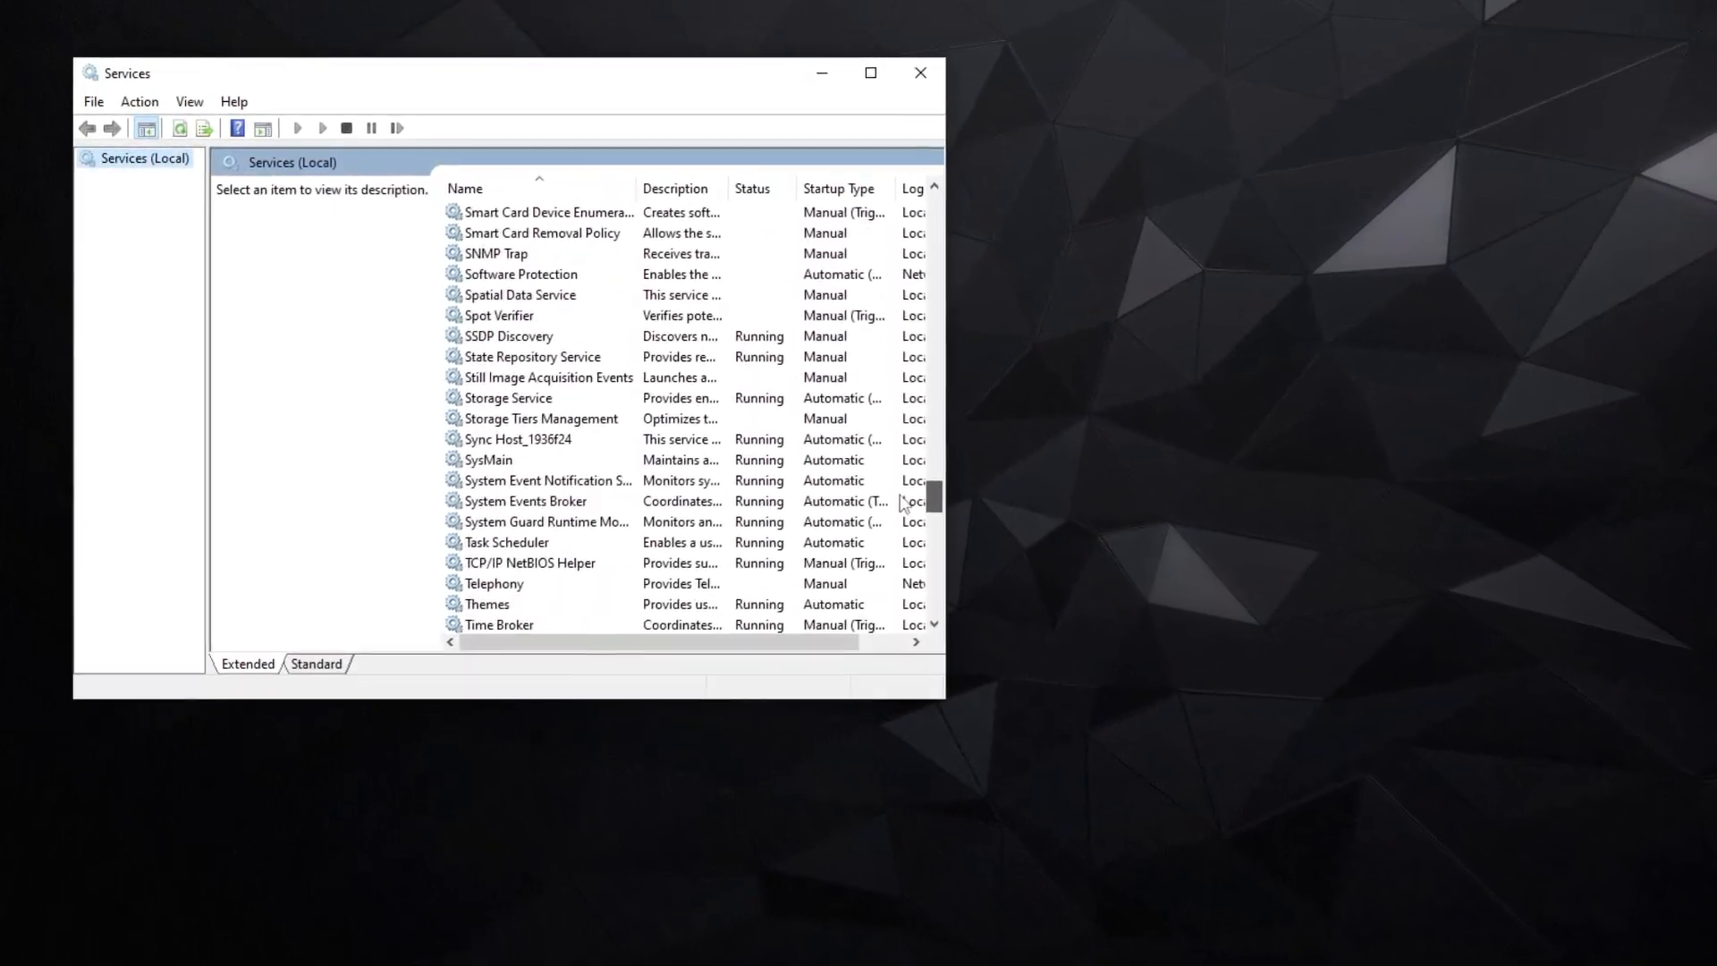
click(484, 459)
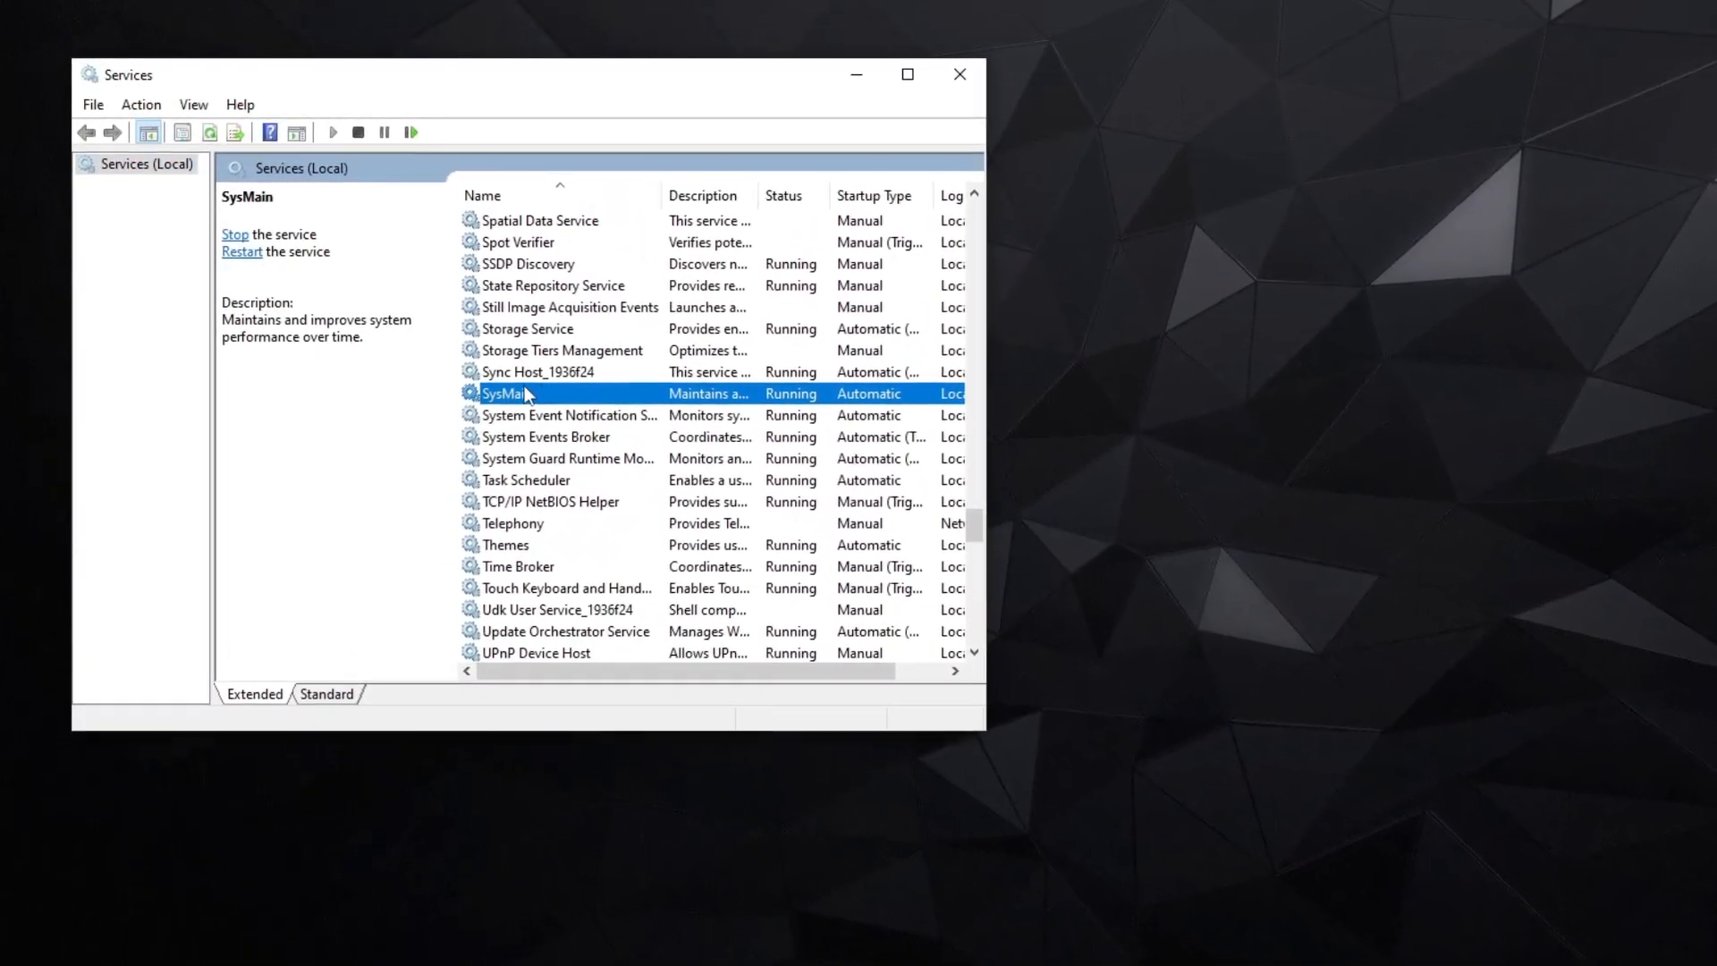
right_click(521, 393)
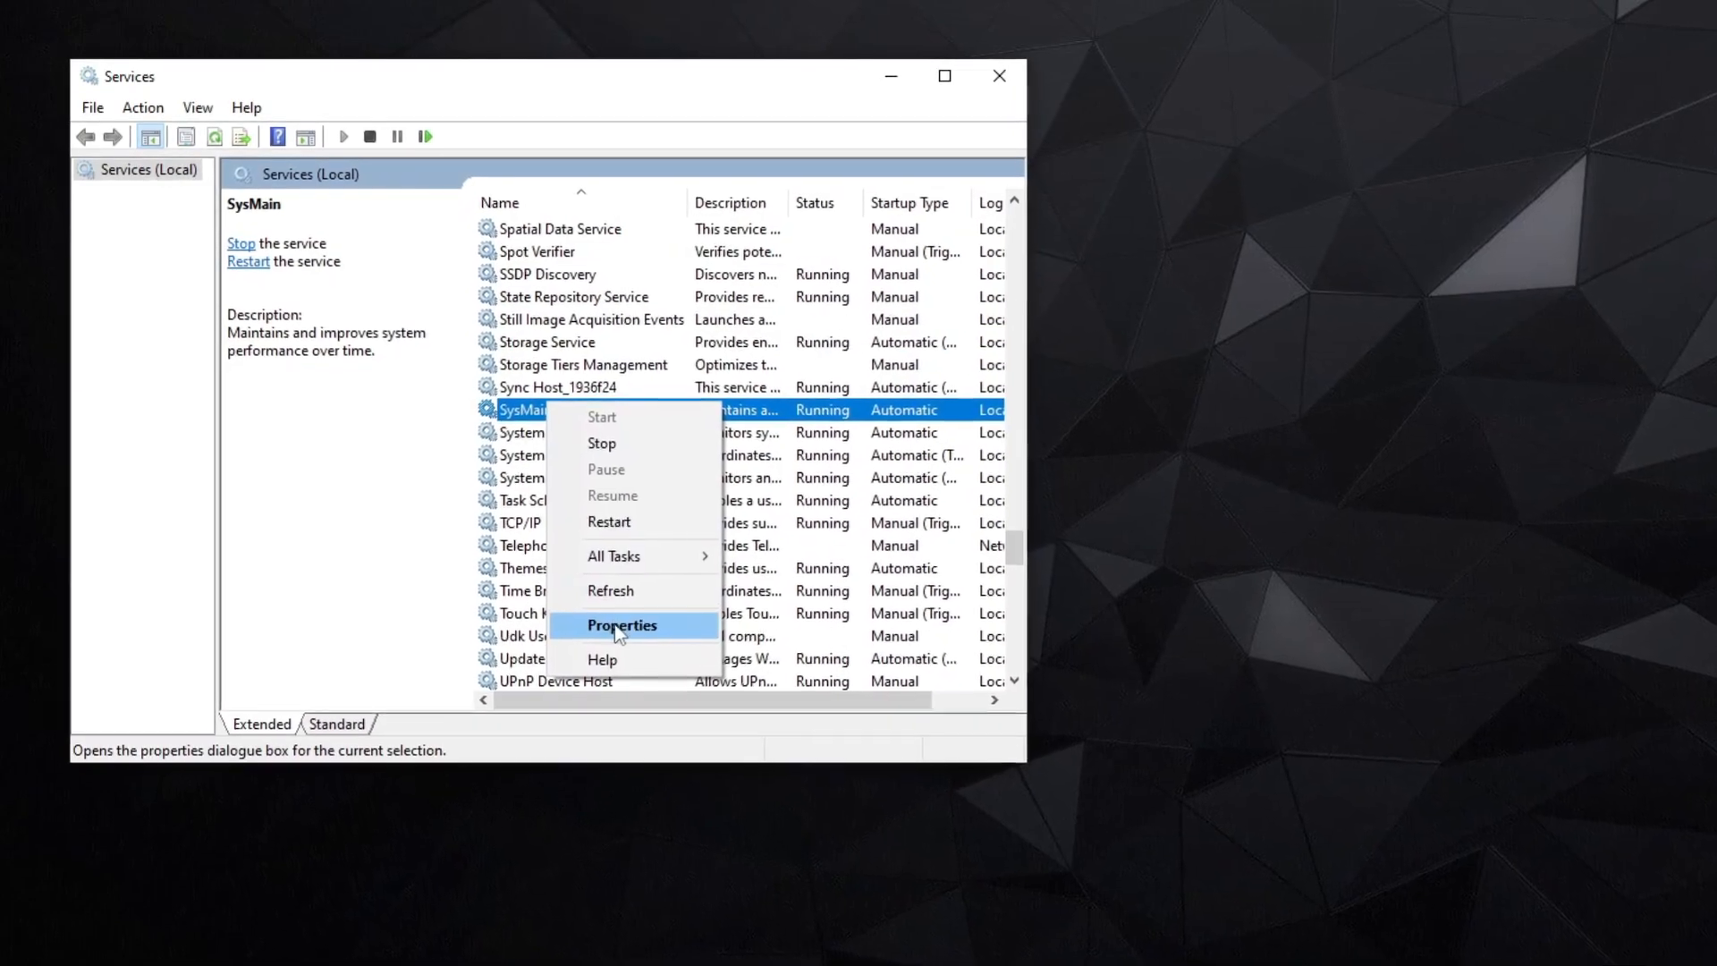
click(621, 624)
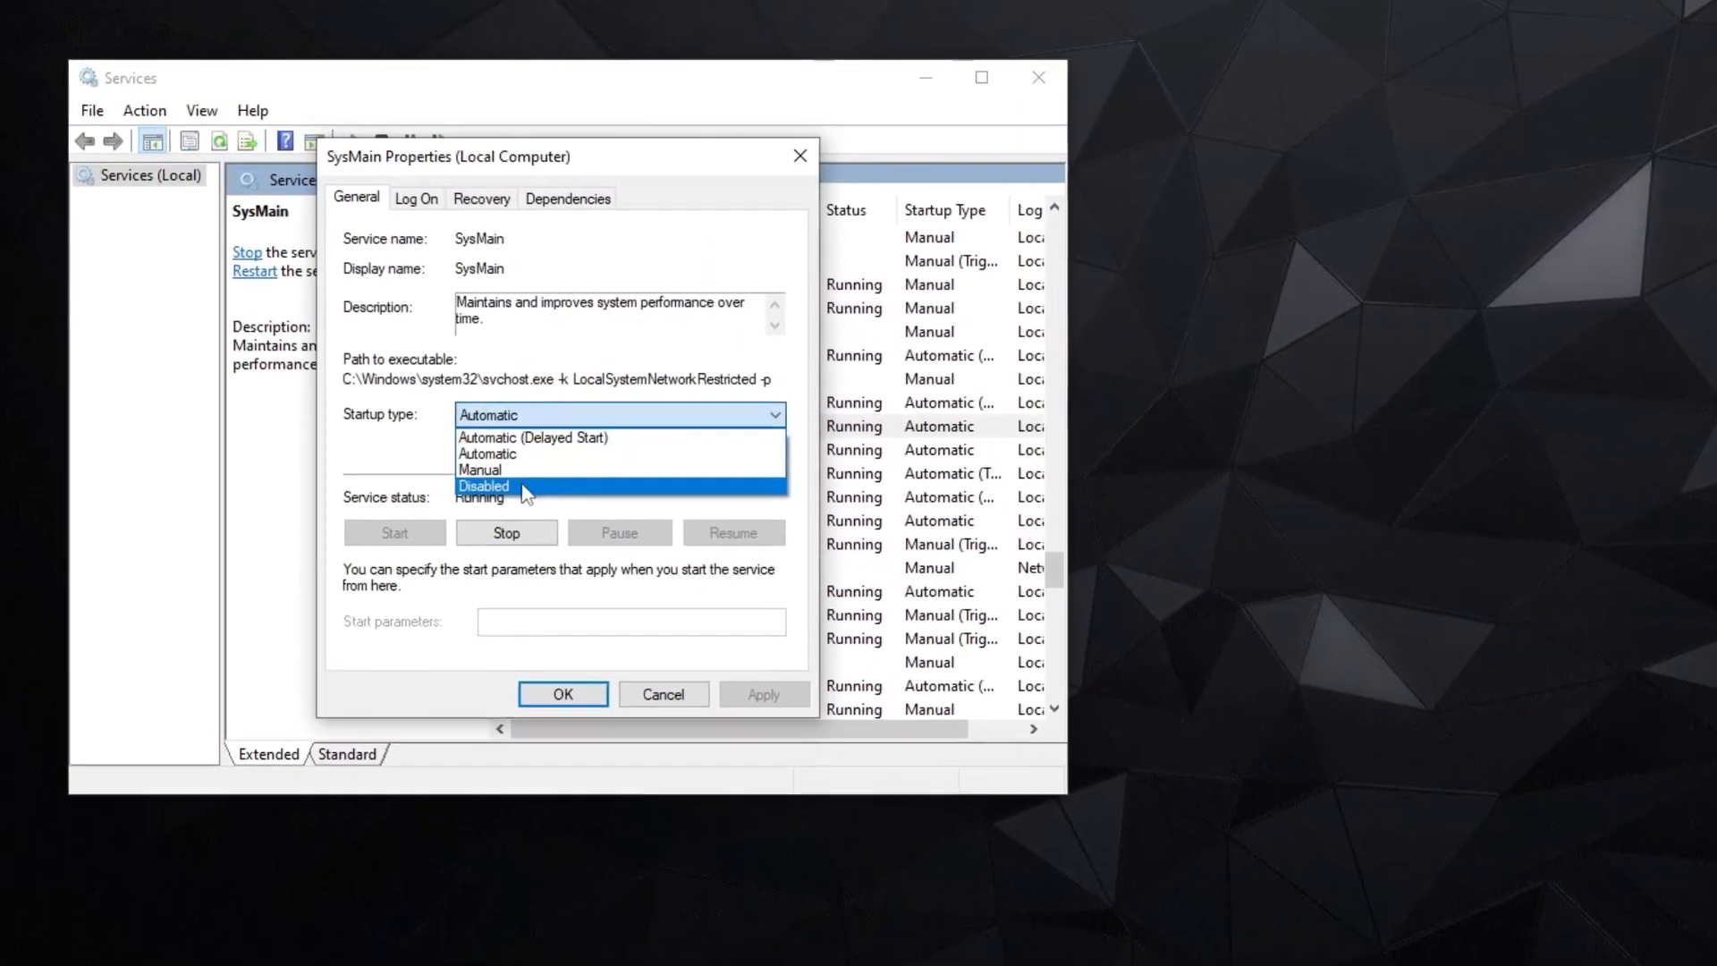
click(484, 485)
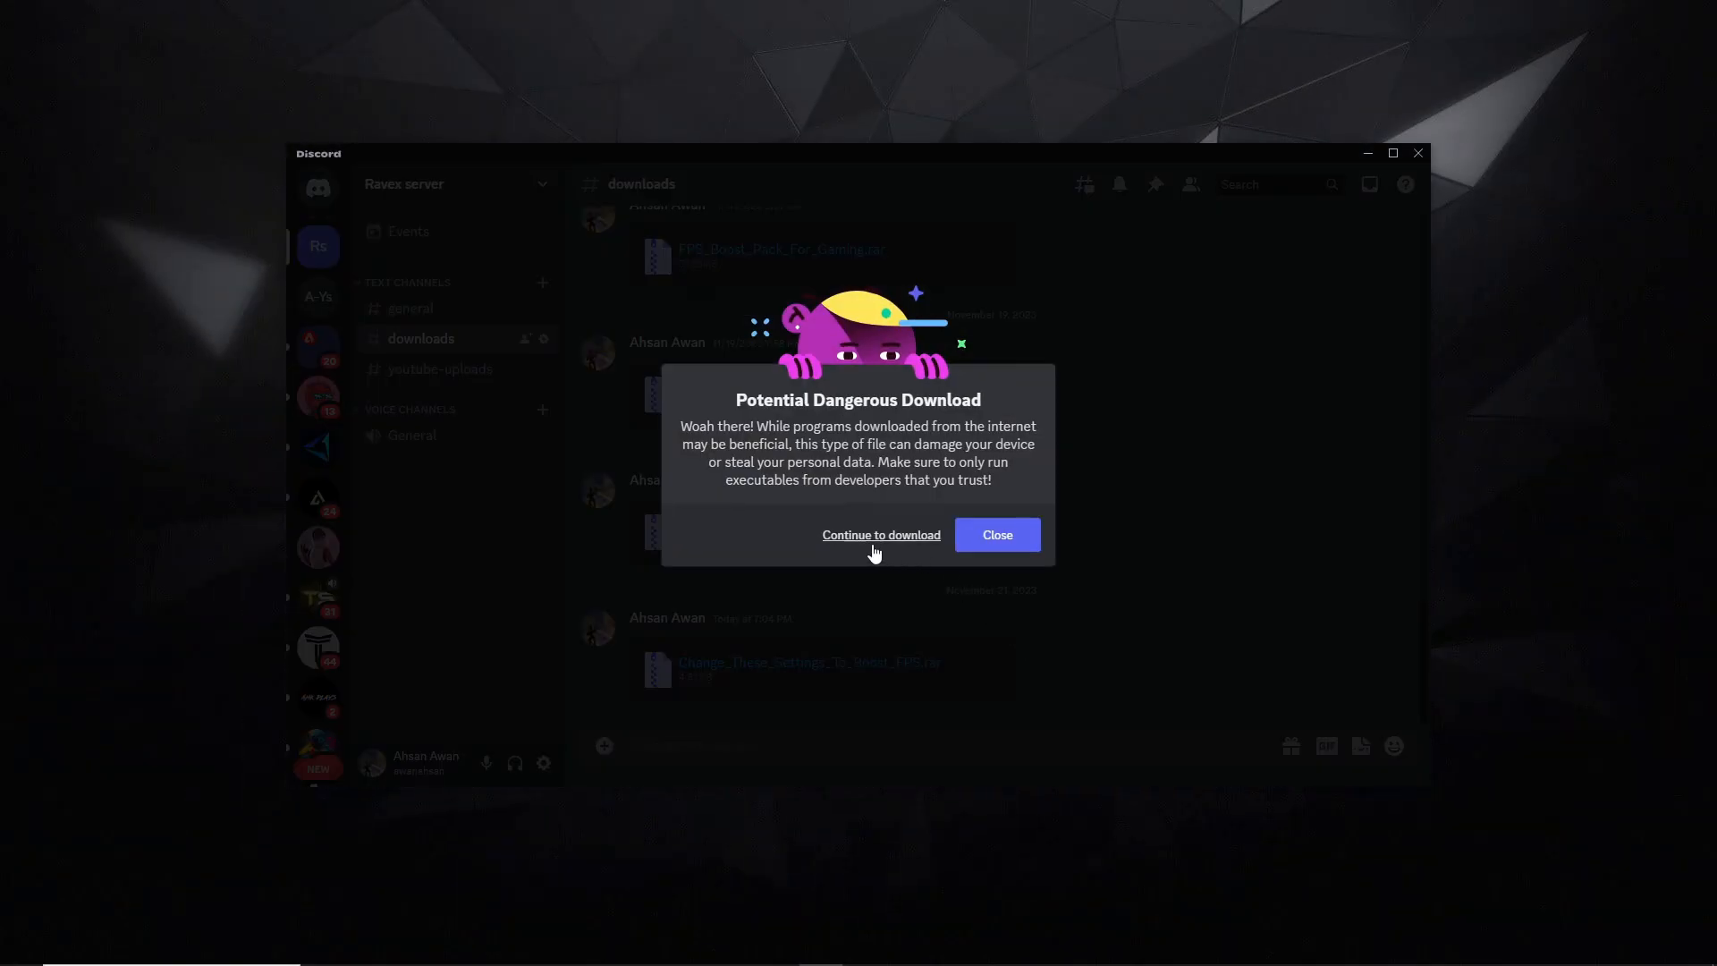
Download the Change_These_Settings_To_Boost_FPS archive past the warning and select it on the desktop
click(879, 535)
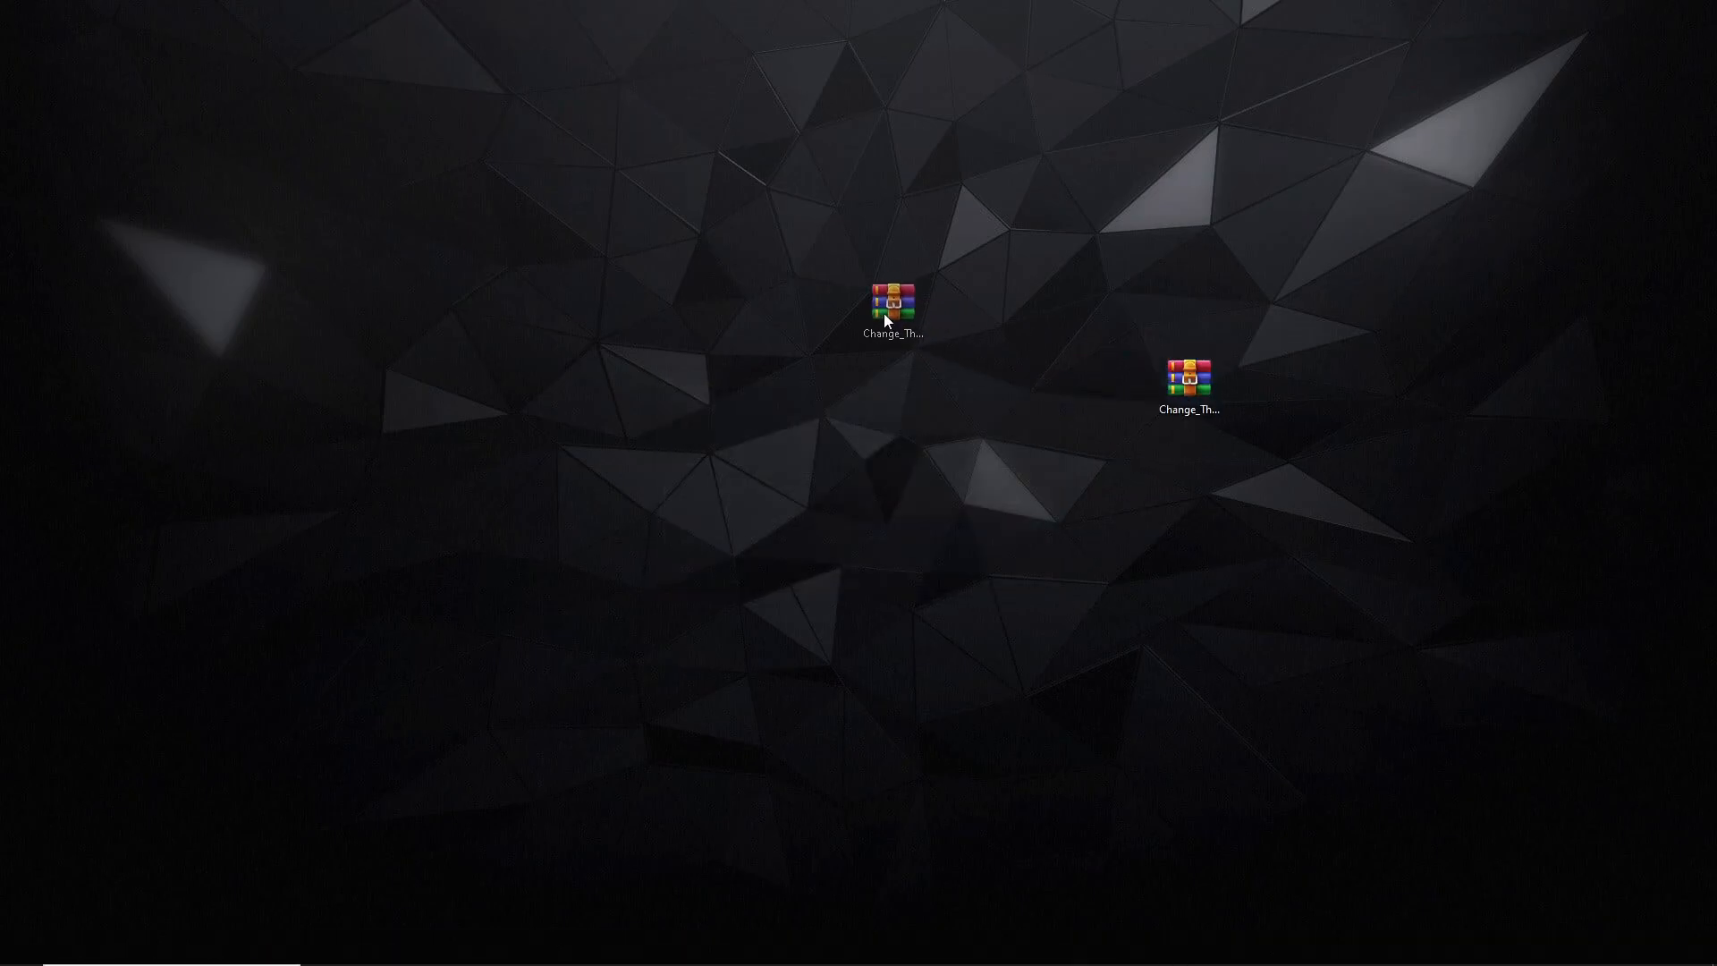
right_click(892, 304)
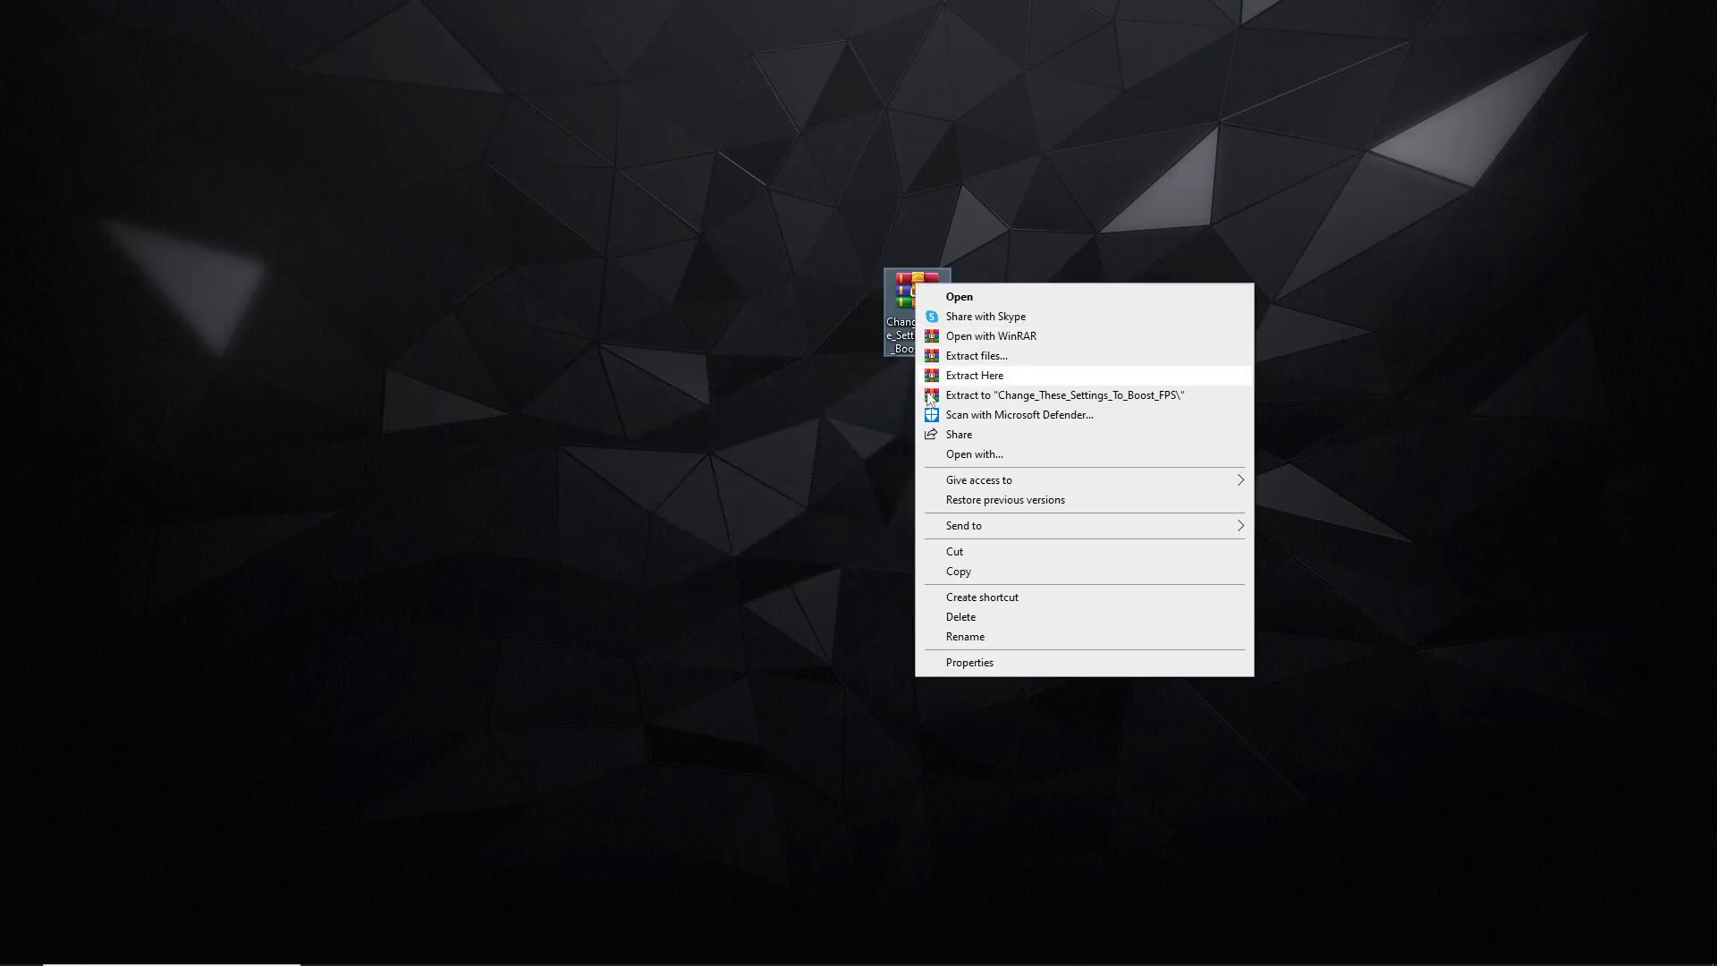
Extract the archive, merge the GpuEnergyDriver and Network Throttling tweaks, and run Process Mitigation
click(974, 374)
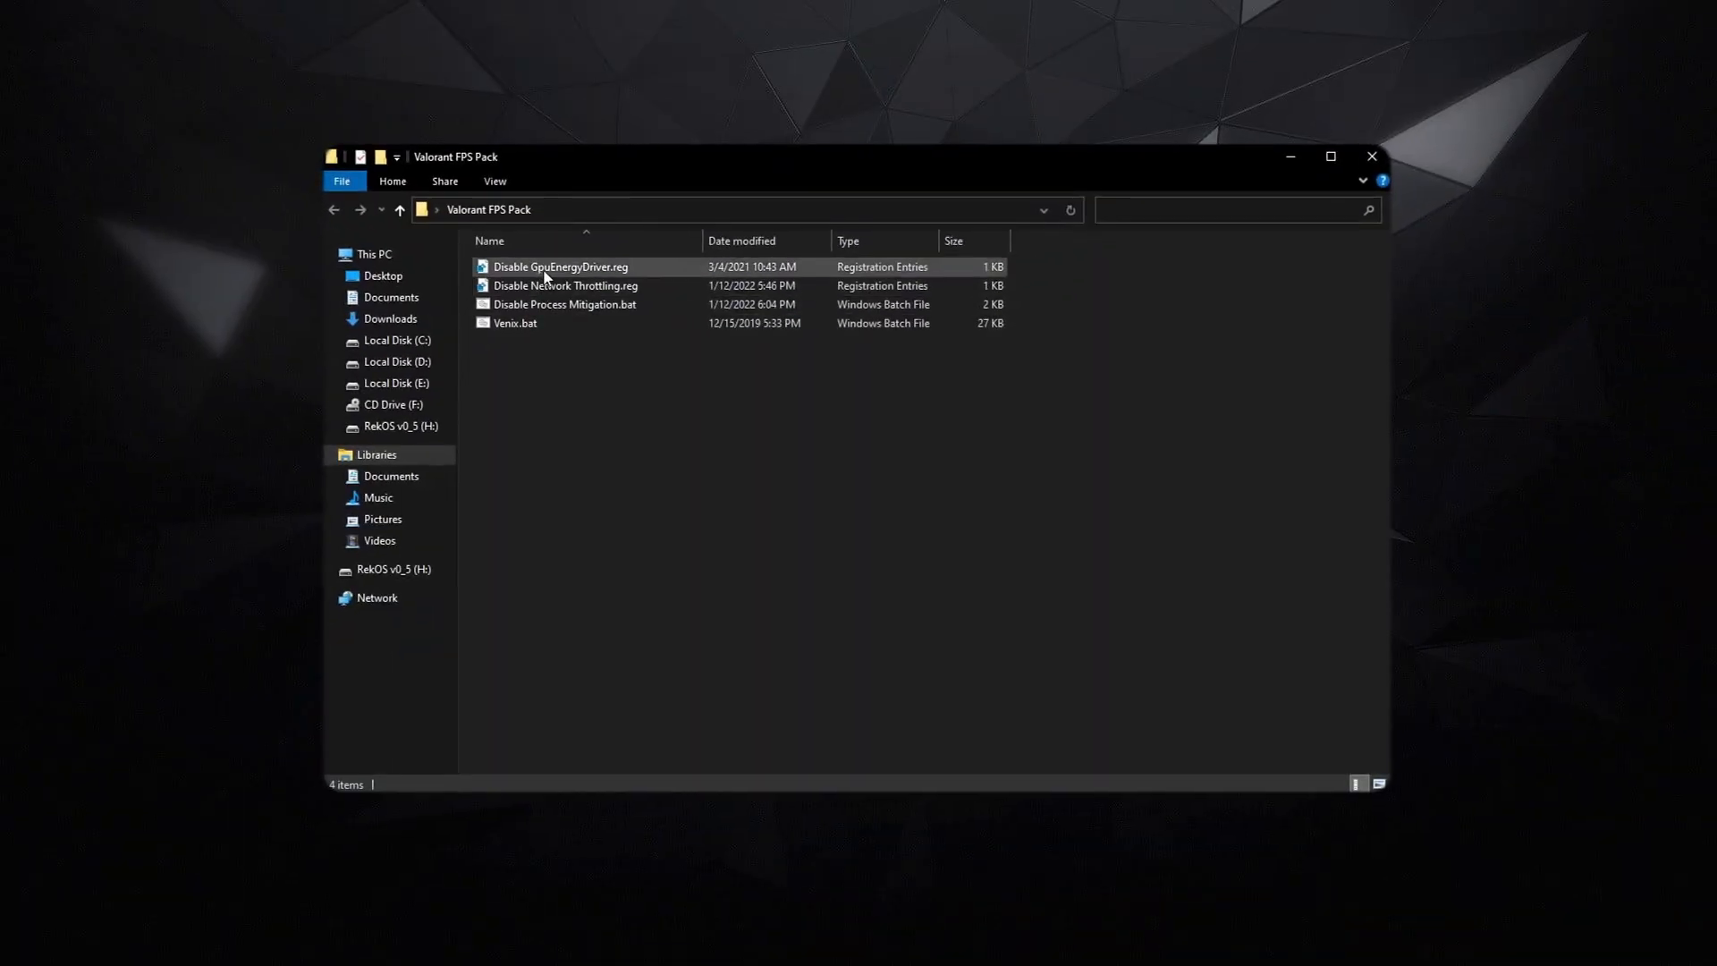
right_click(560, 266)
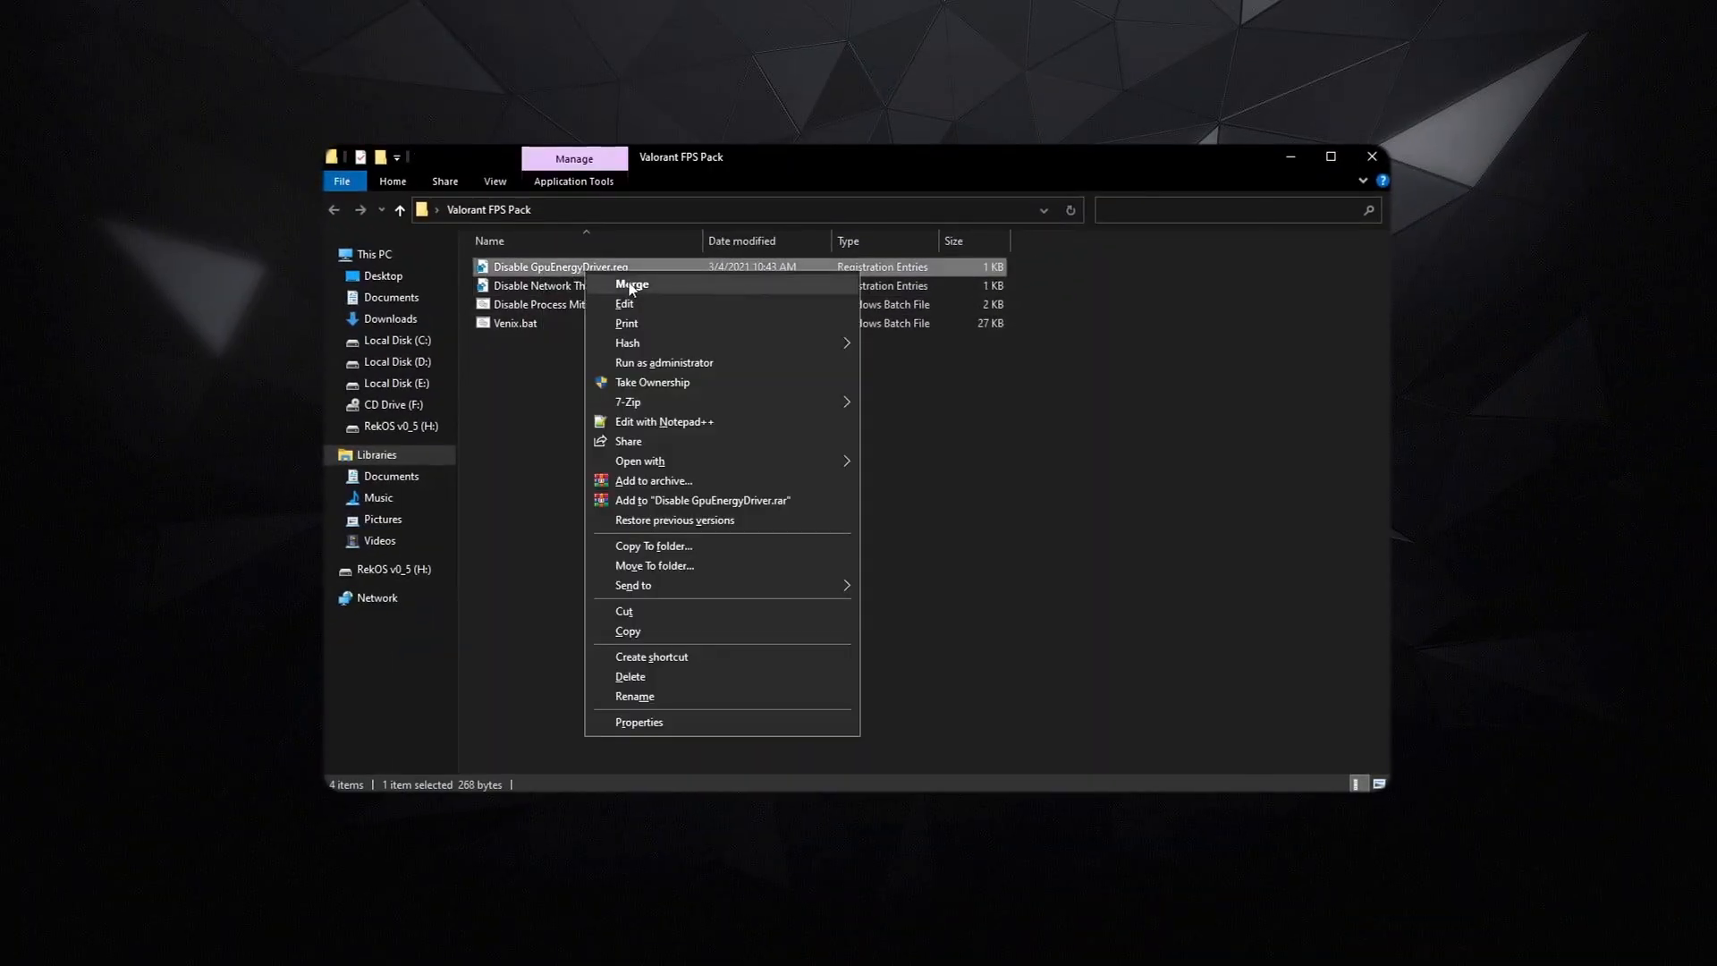
click(1113, 469)
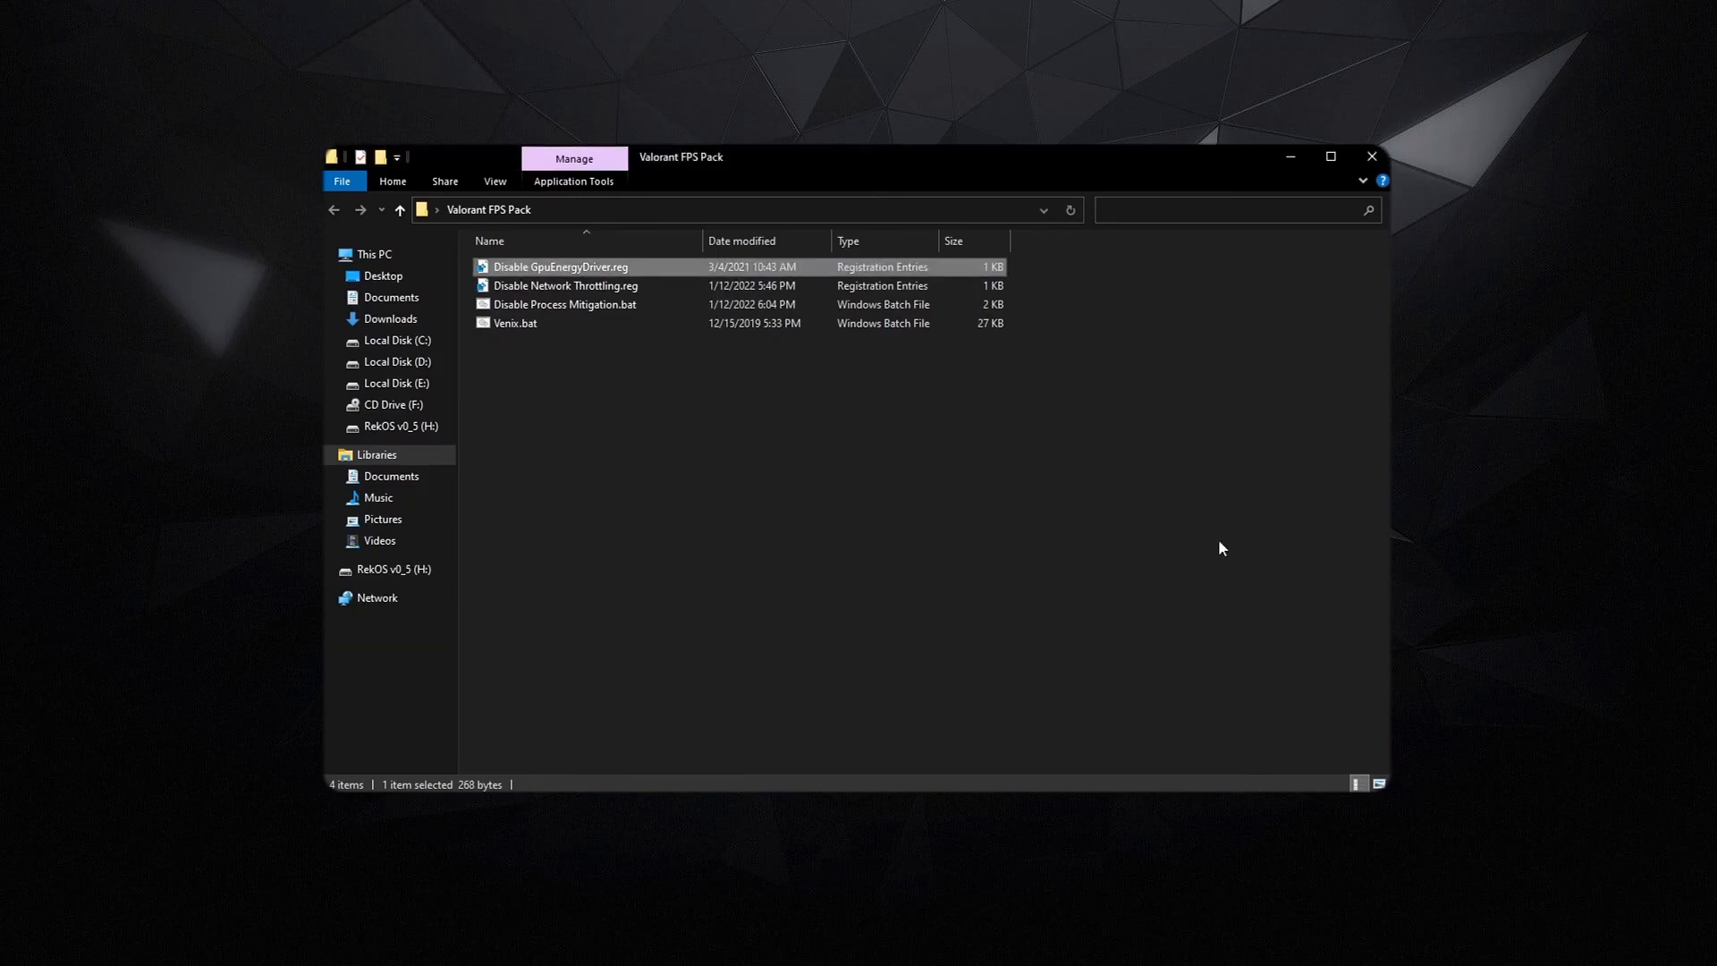
mouse_move(632, 267)
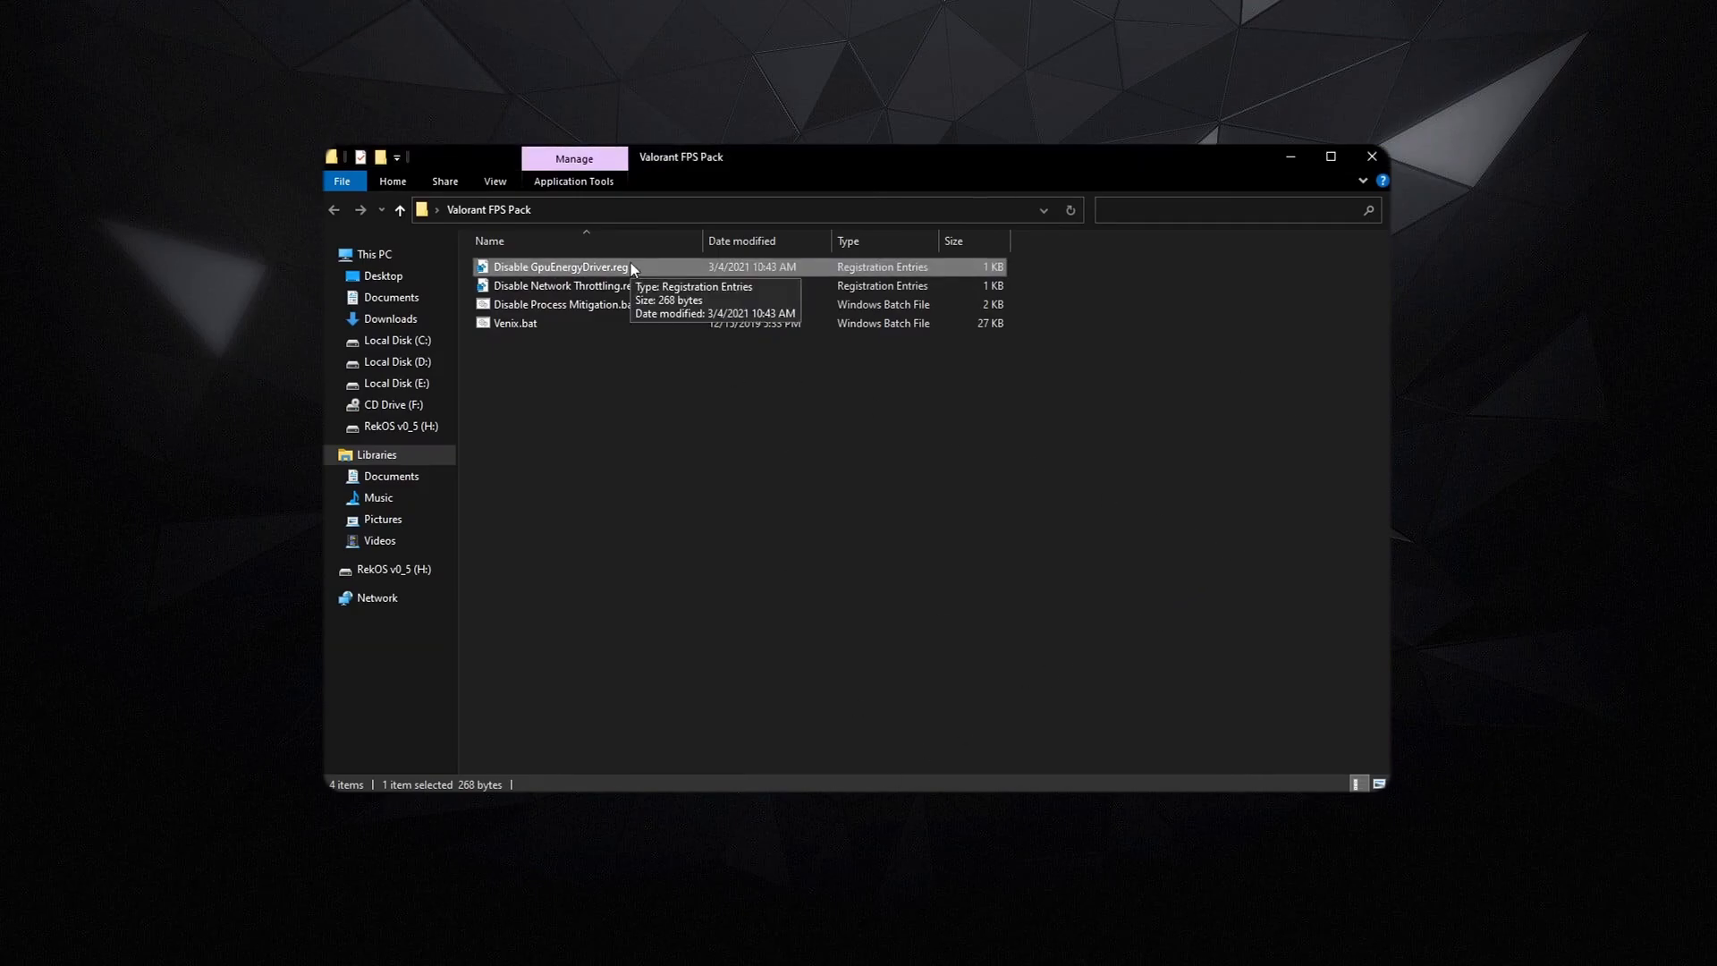
double_click(562, 284)
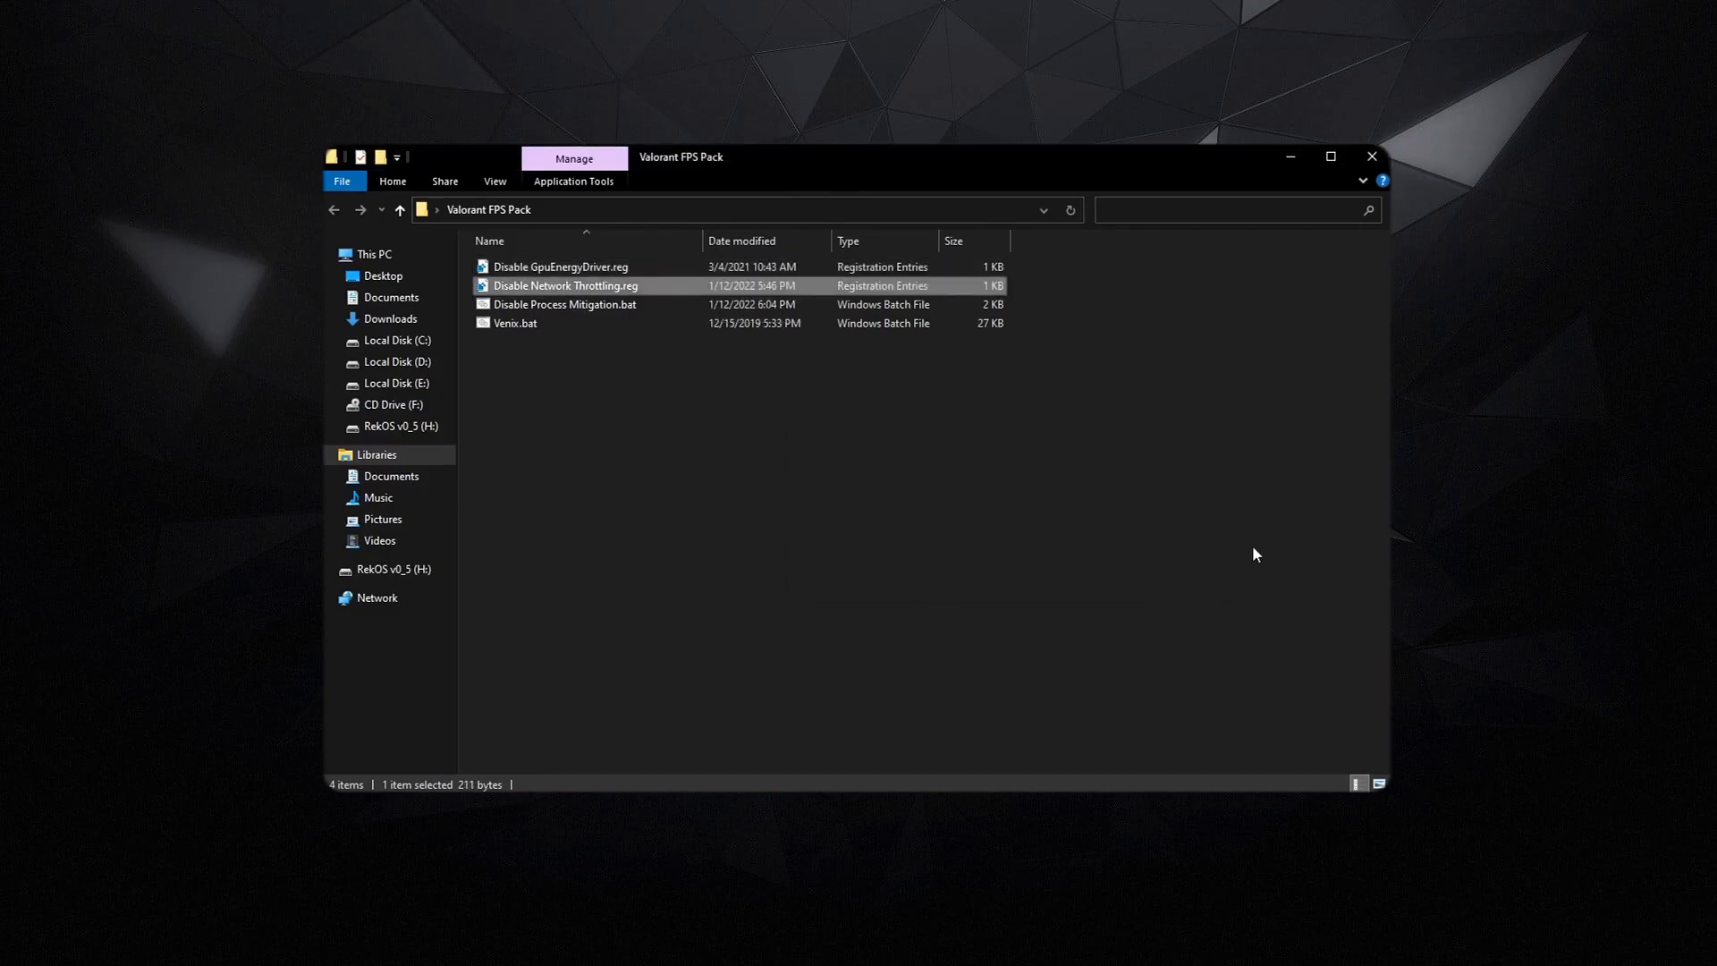
mouse_move(1201, 525)
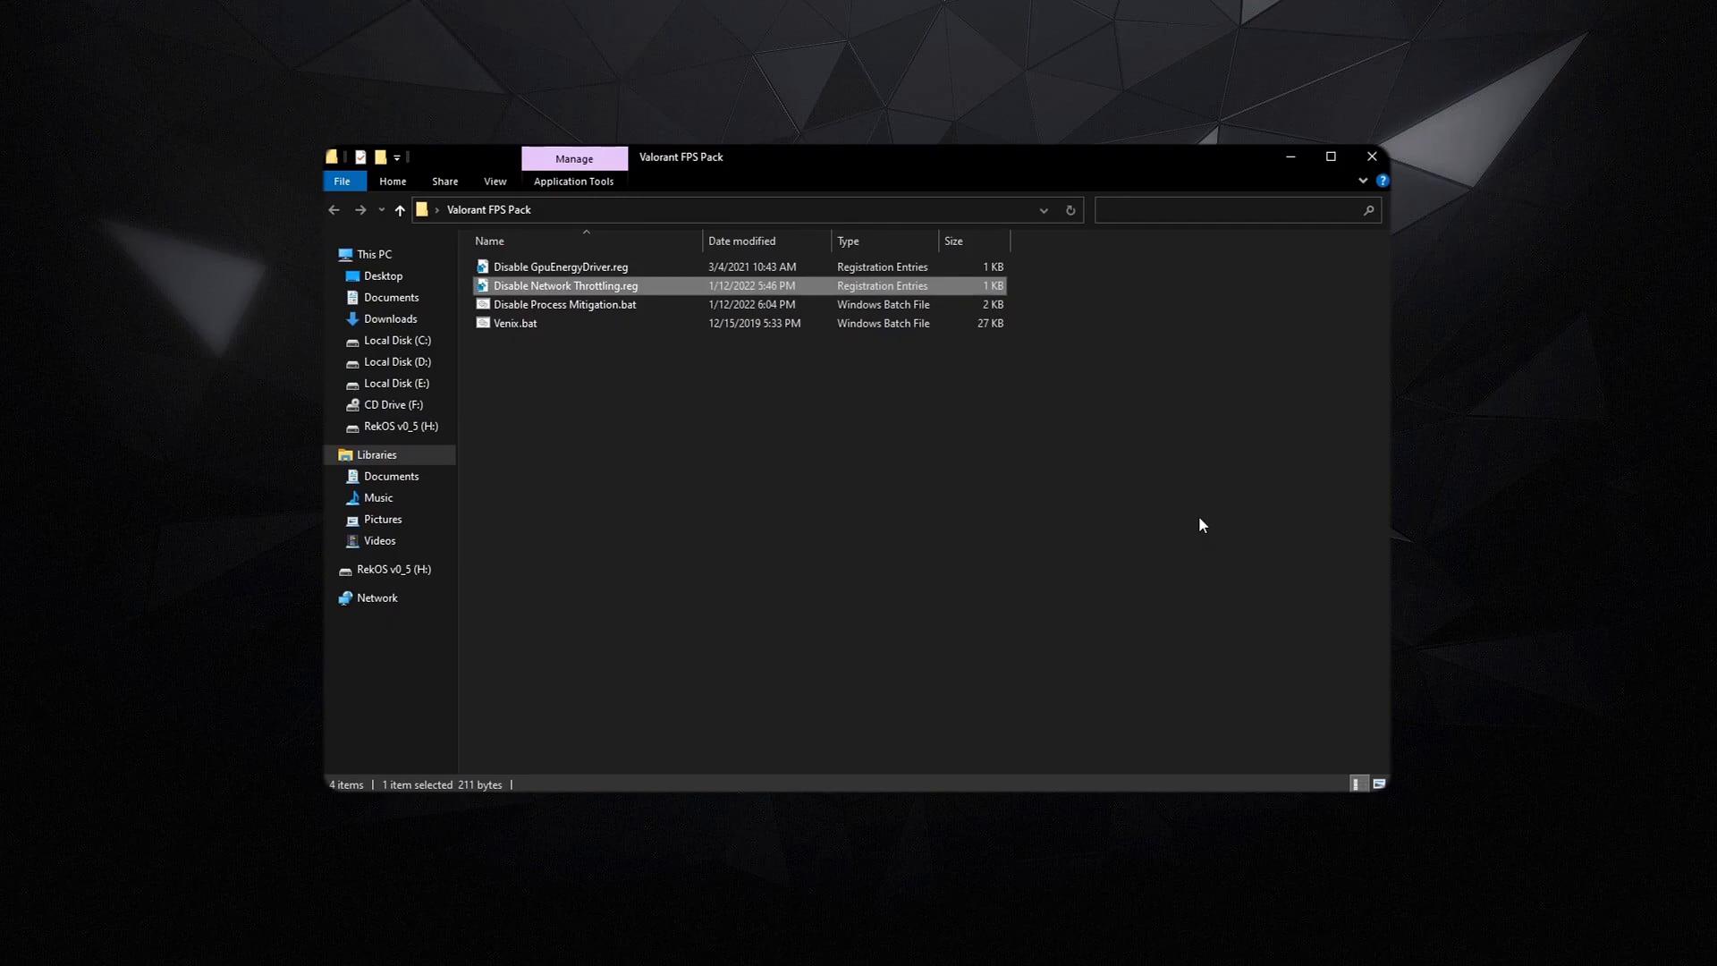
mouse_move(560, 317)
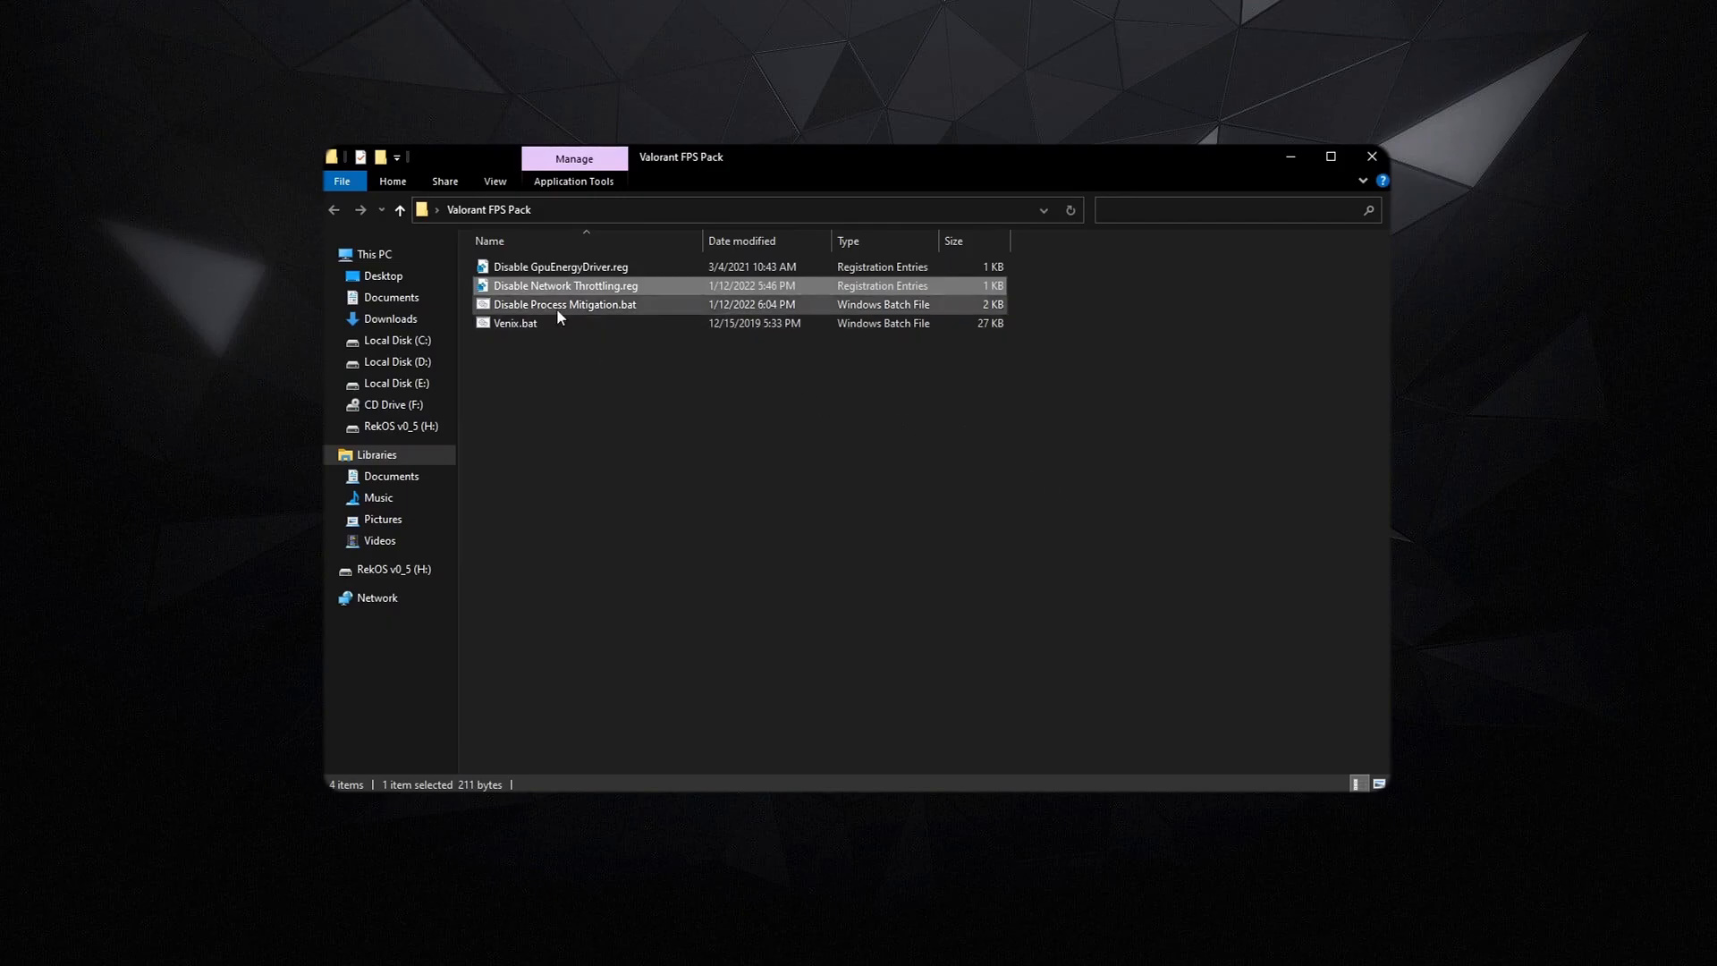
double_click(558, 304)
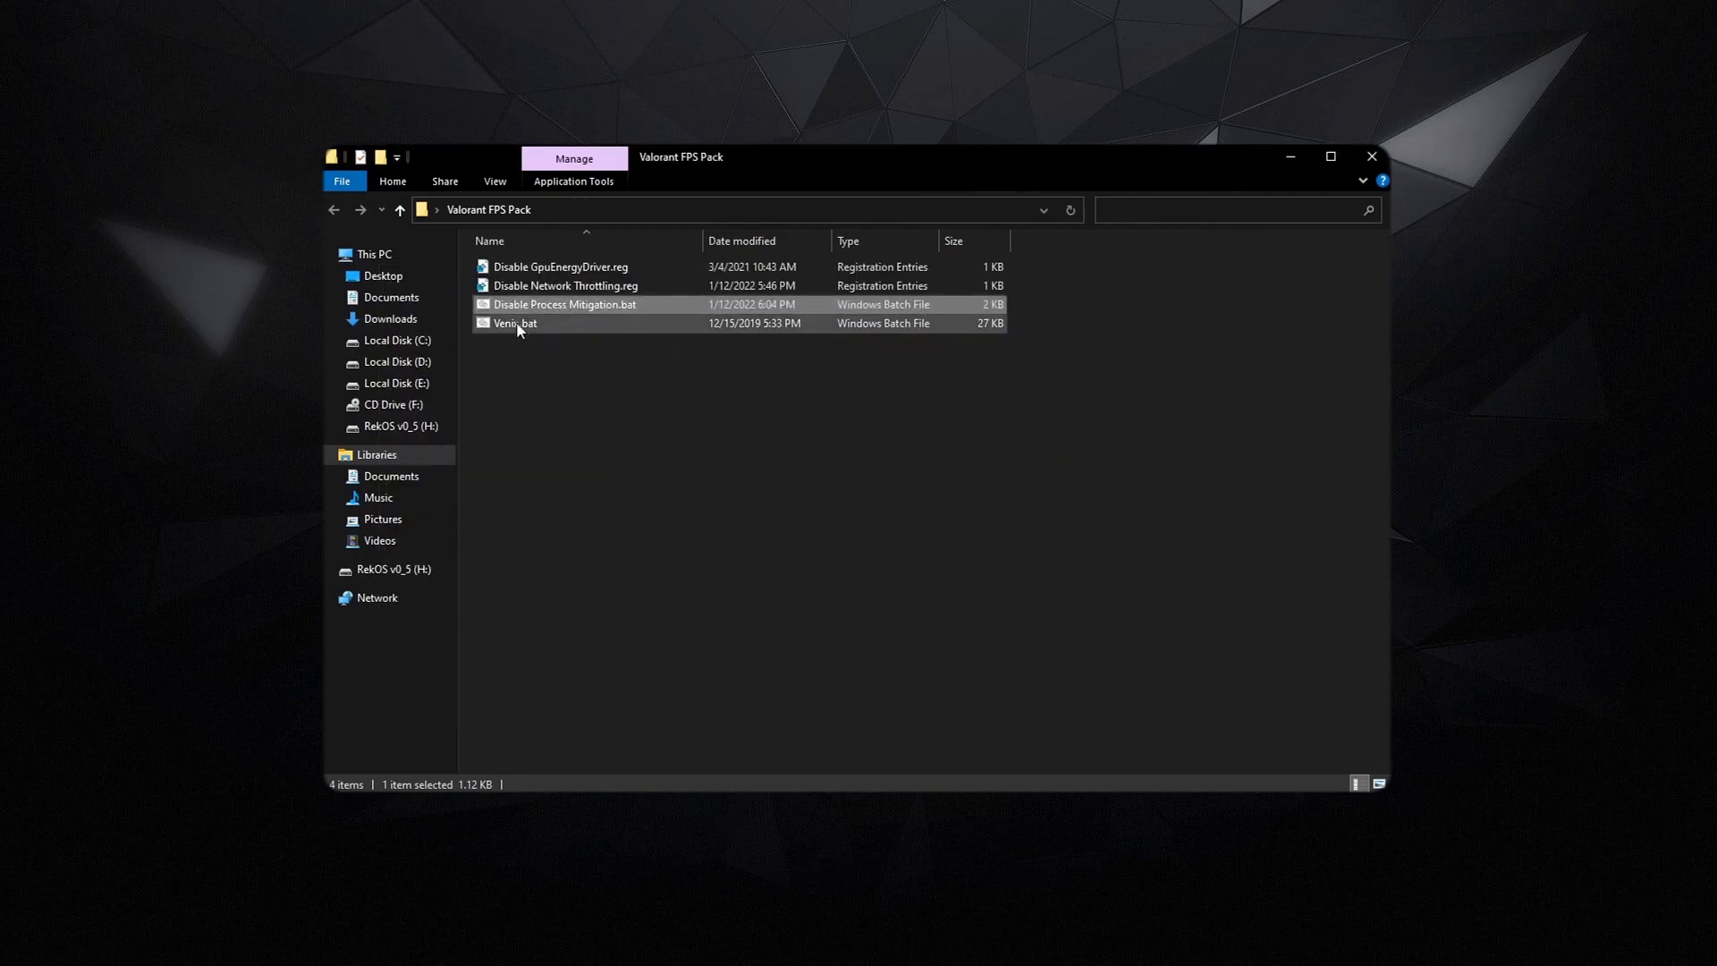
Launch Venix Tweaker and run option 1 (Regedit), then option 2 (Netsh)
double_click(515, 323)
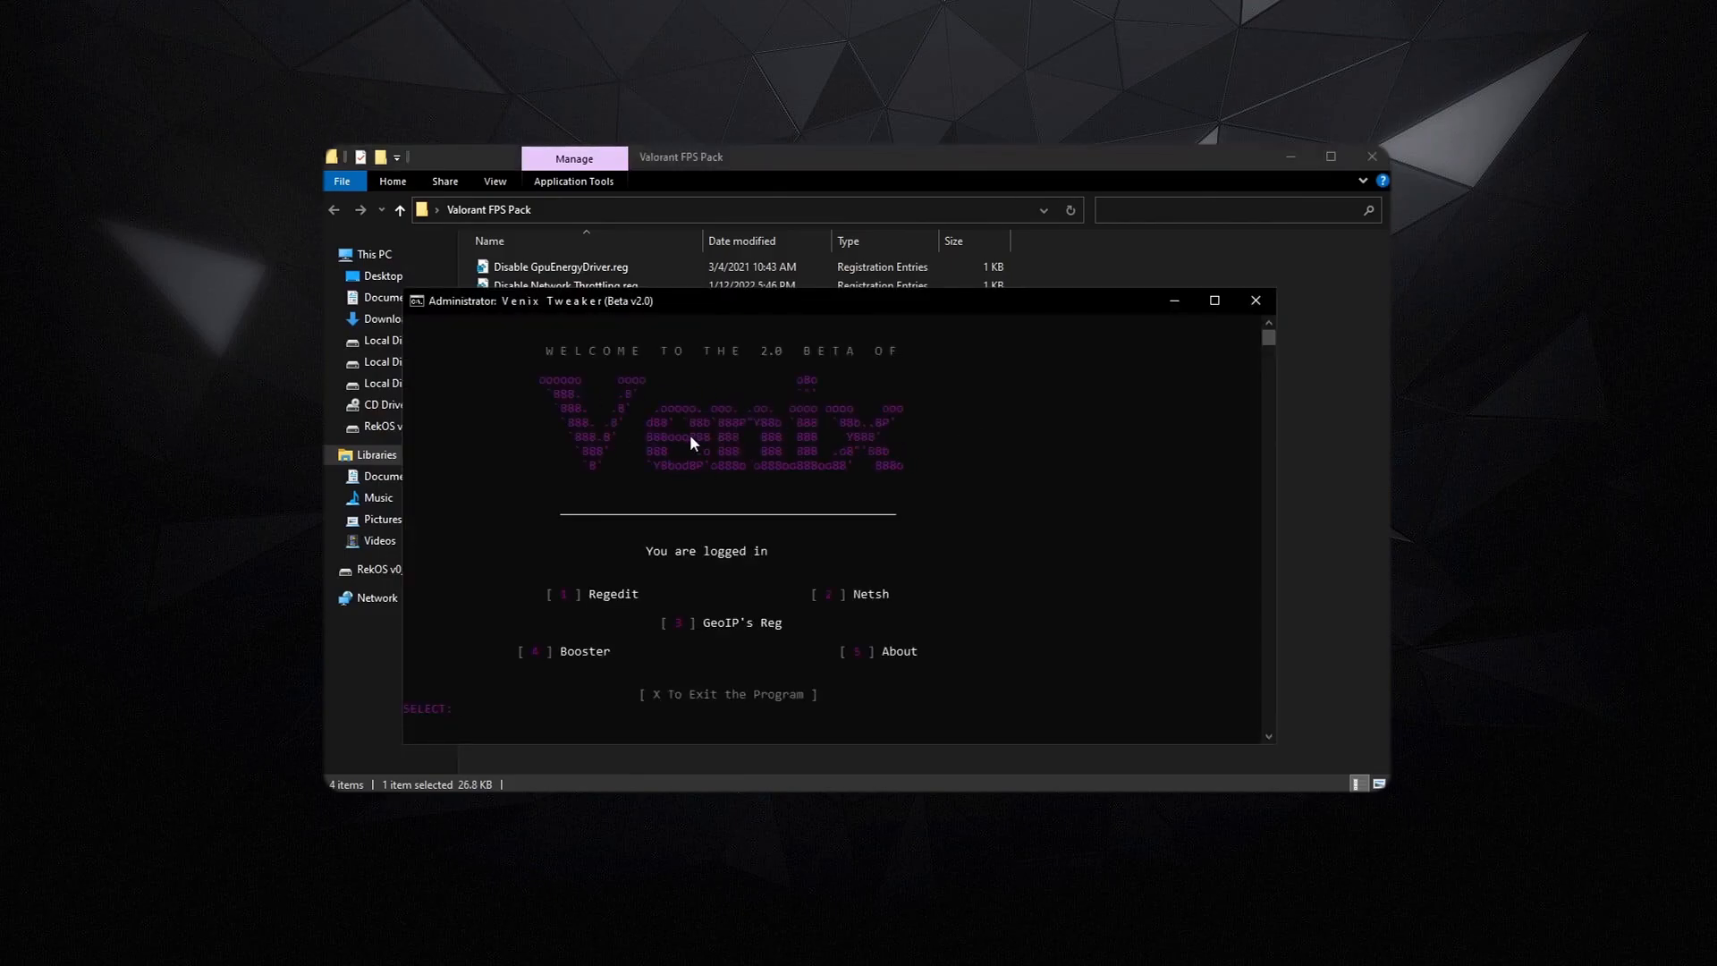
mouse_move(803, 362)
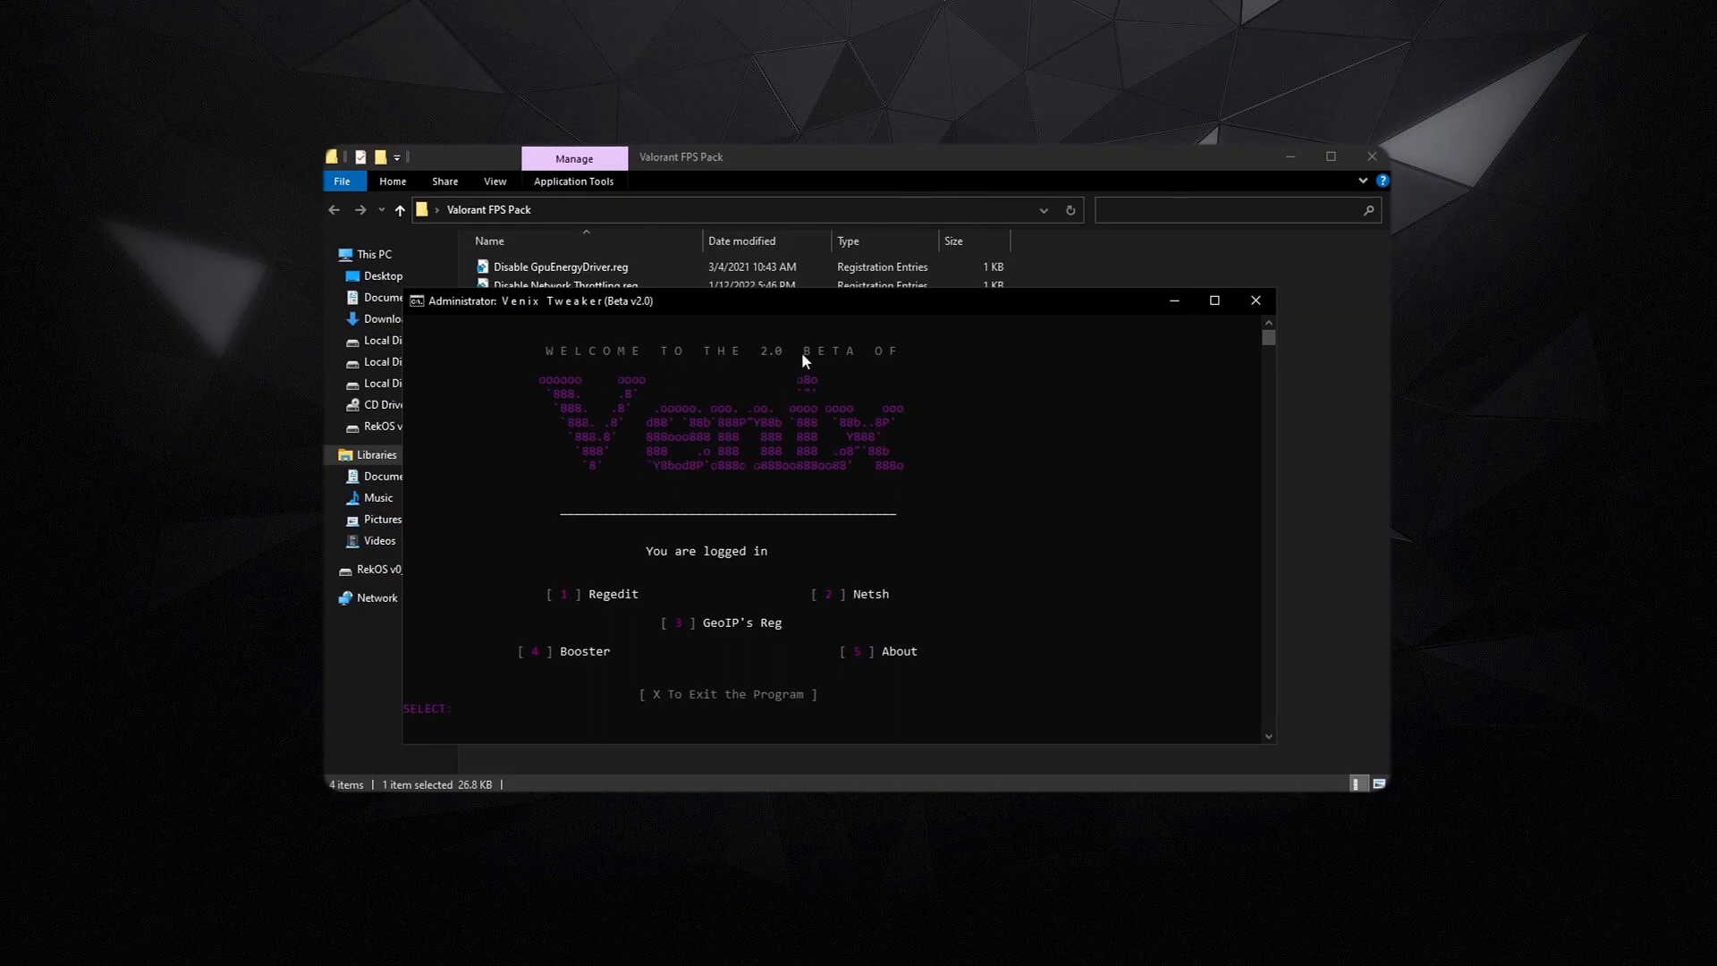
mouse_move(853, 445)
text(1)
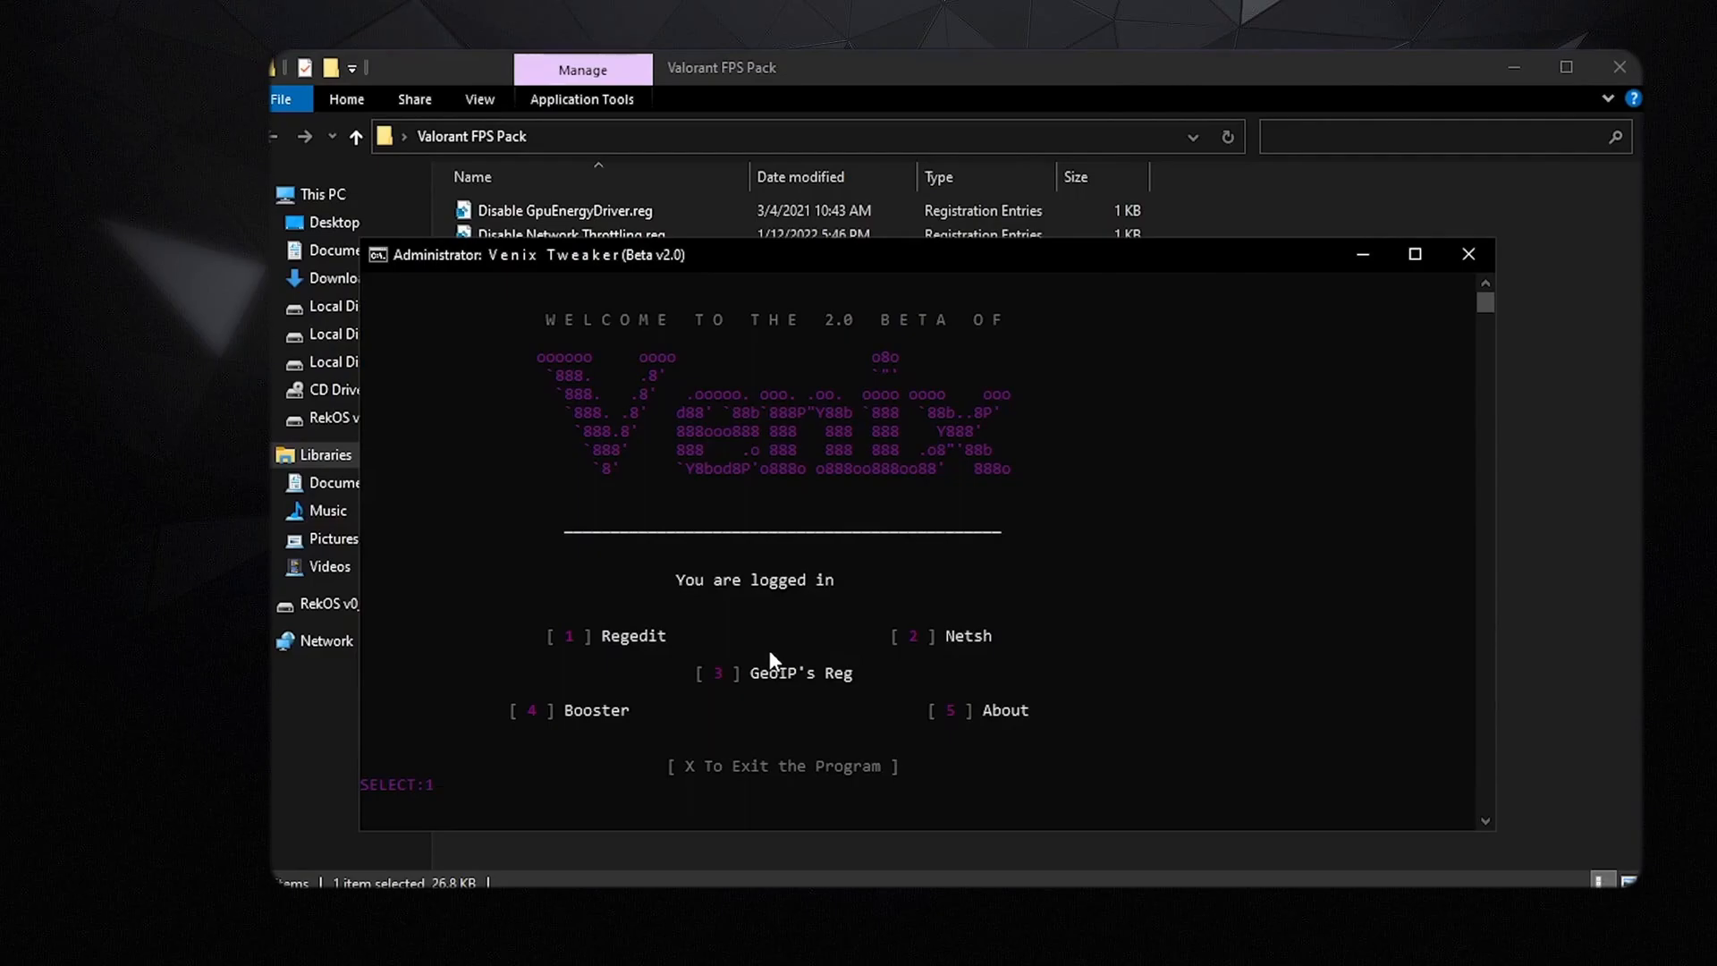
key(backspace)
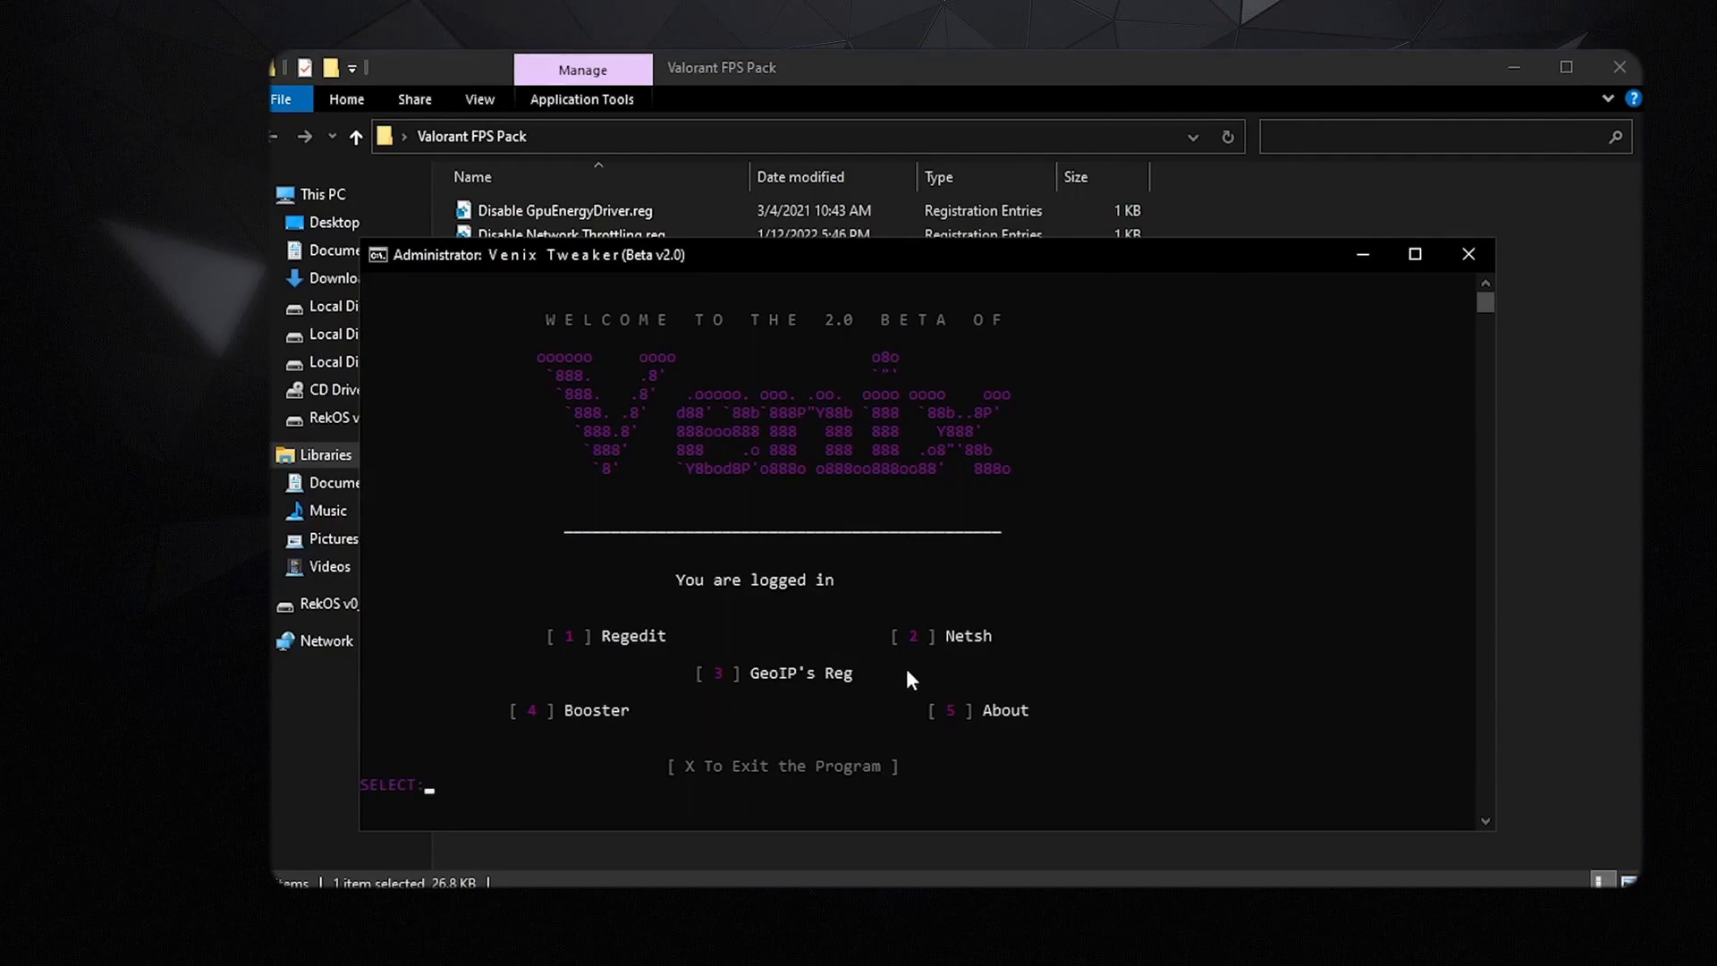
text(2)
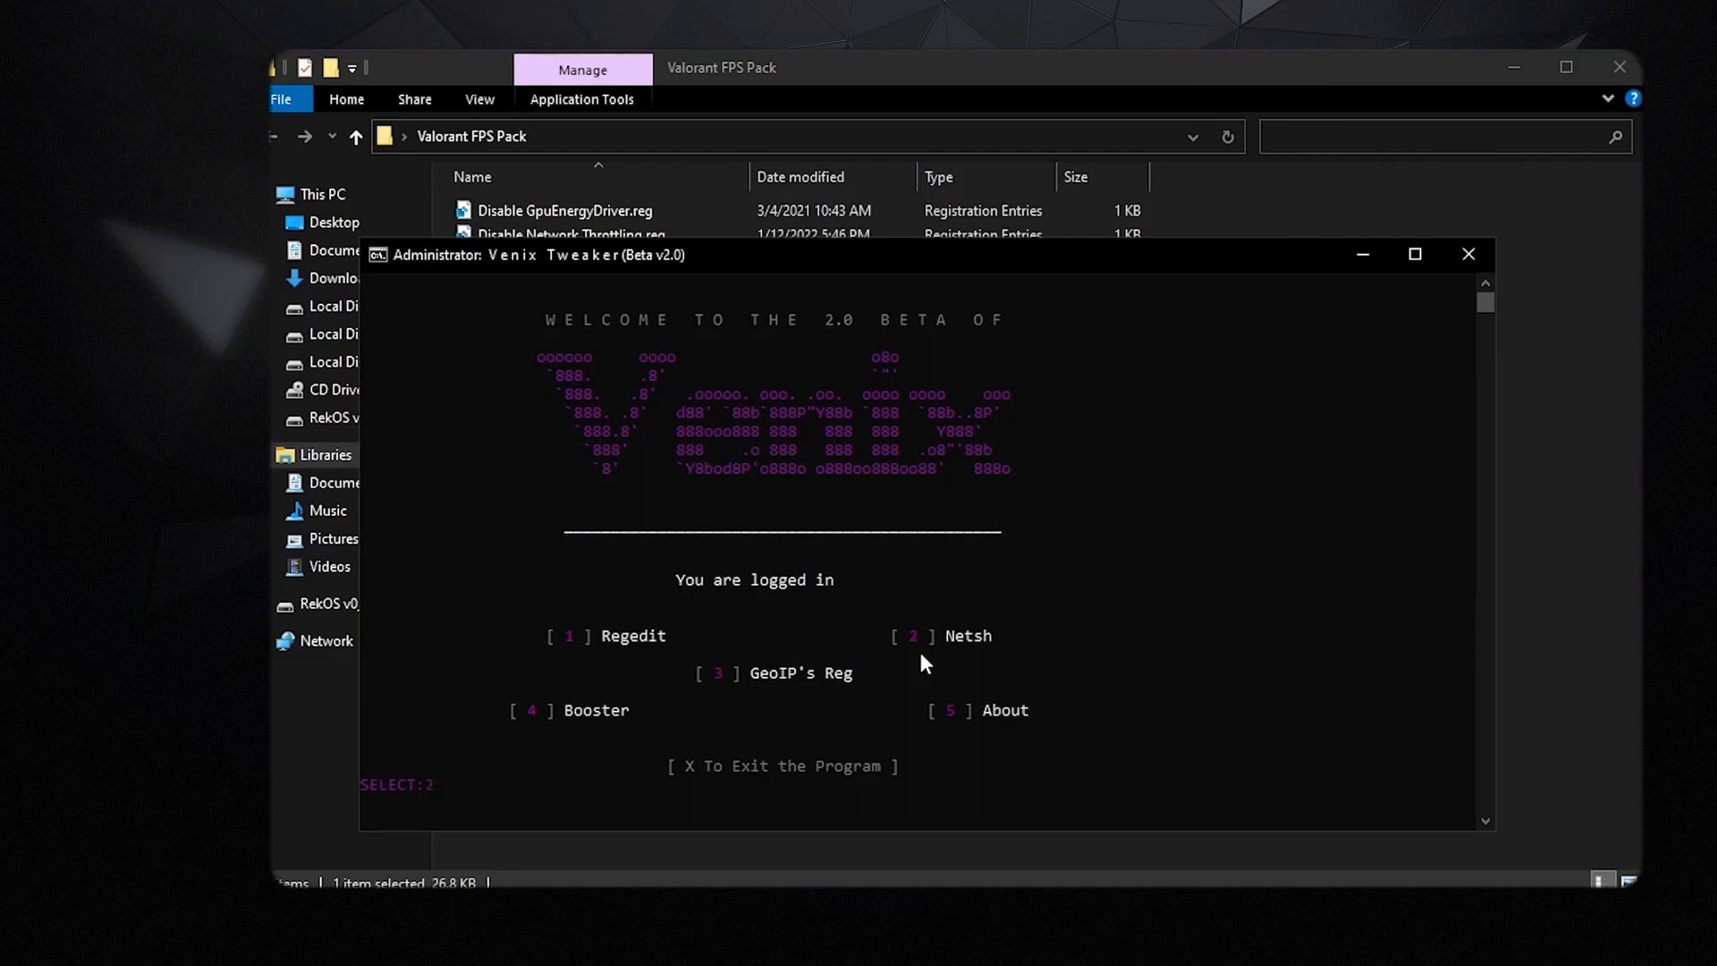
key(backspace)
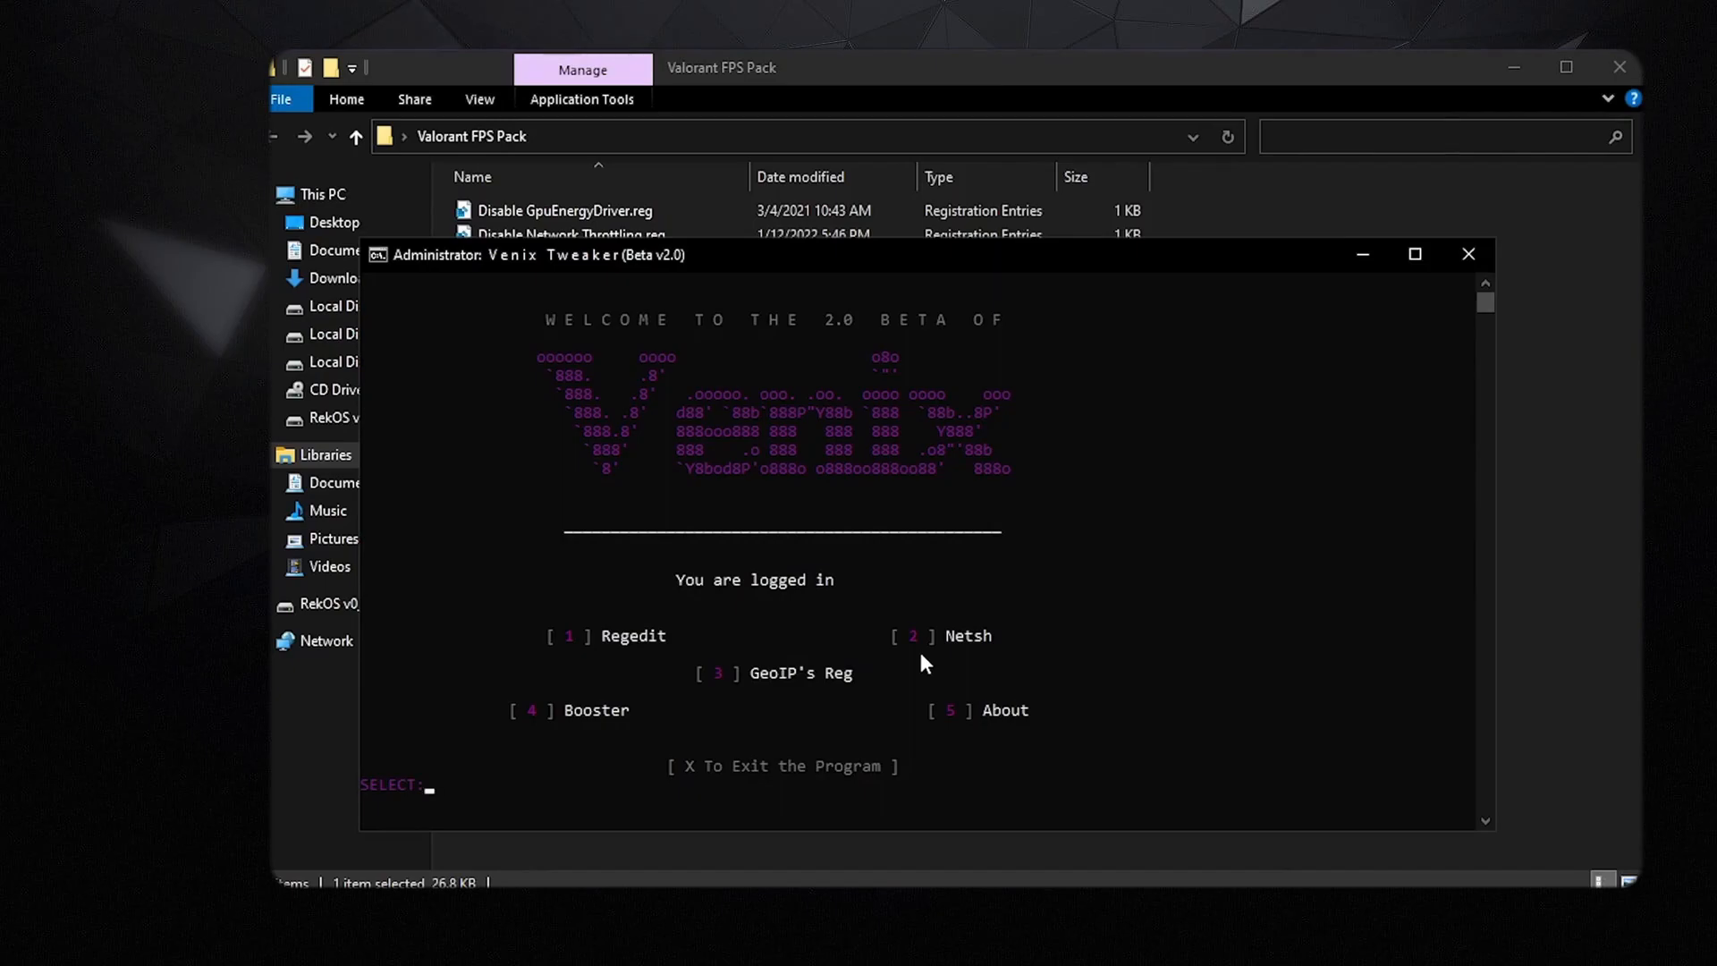
mouse_move(825, 717)
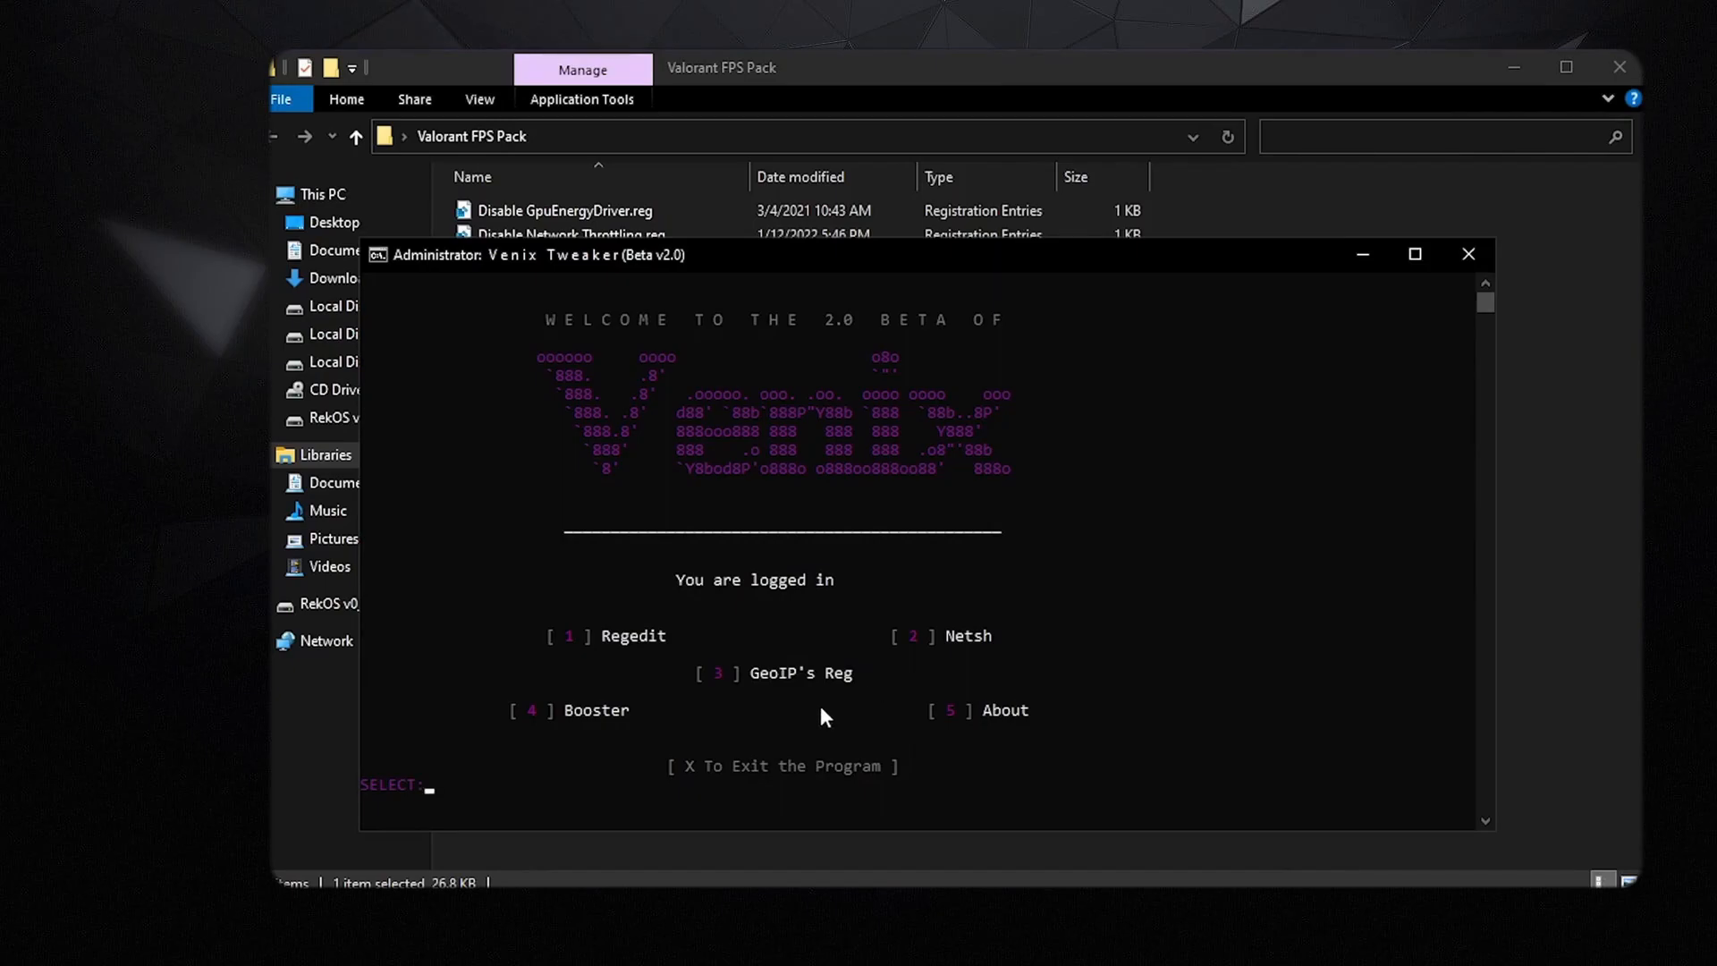
mouse_move(783, 686)
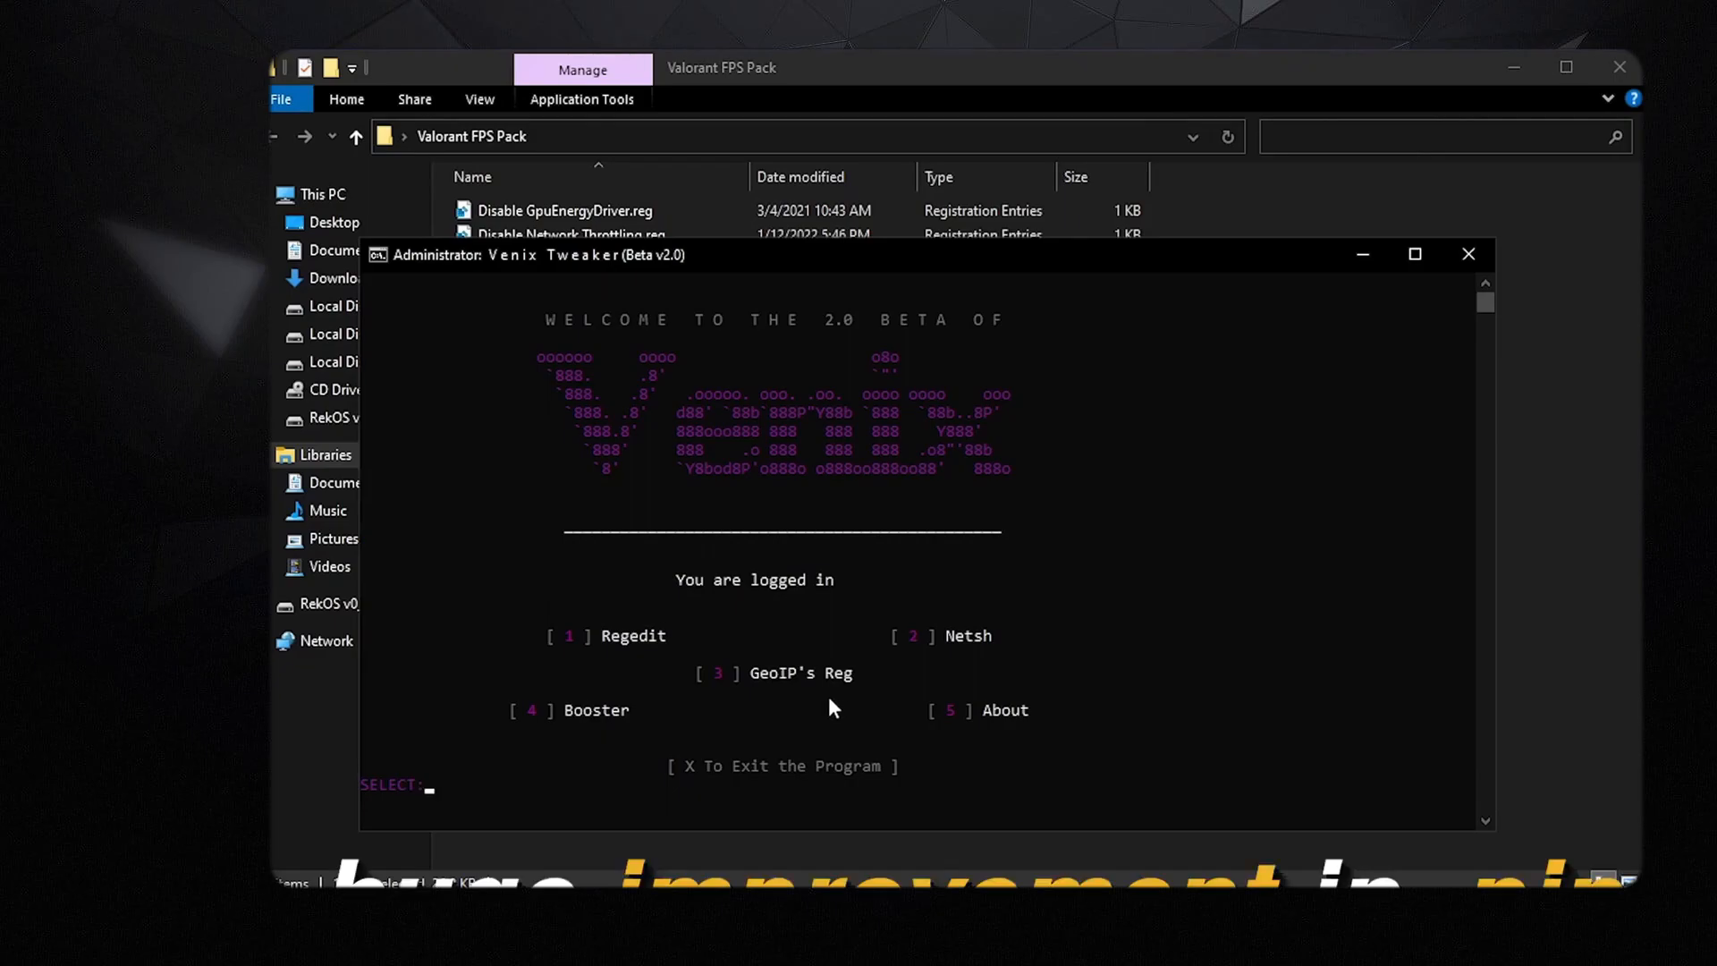
mouse_move(928, 725)
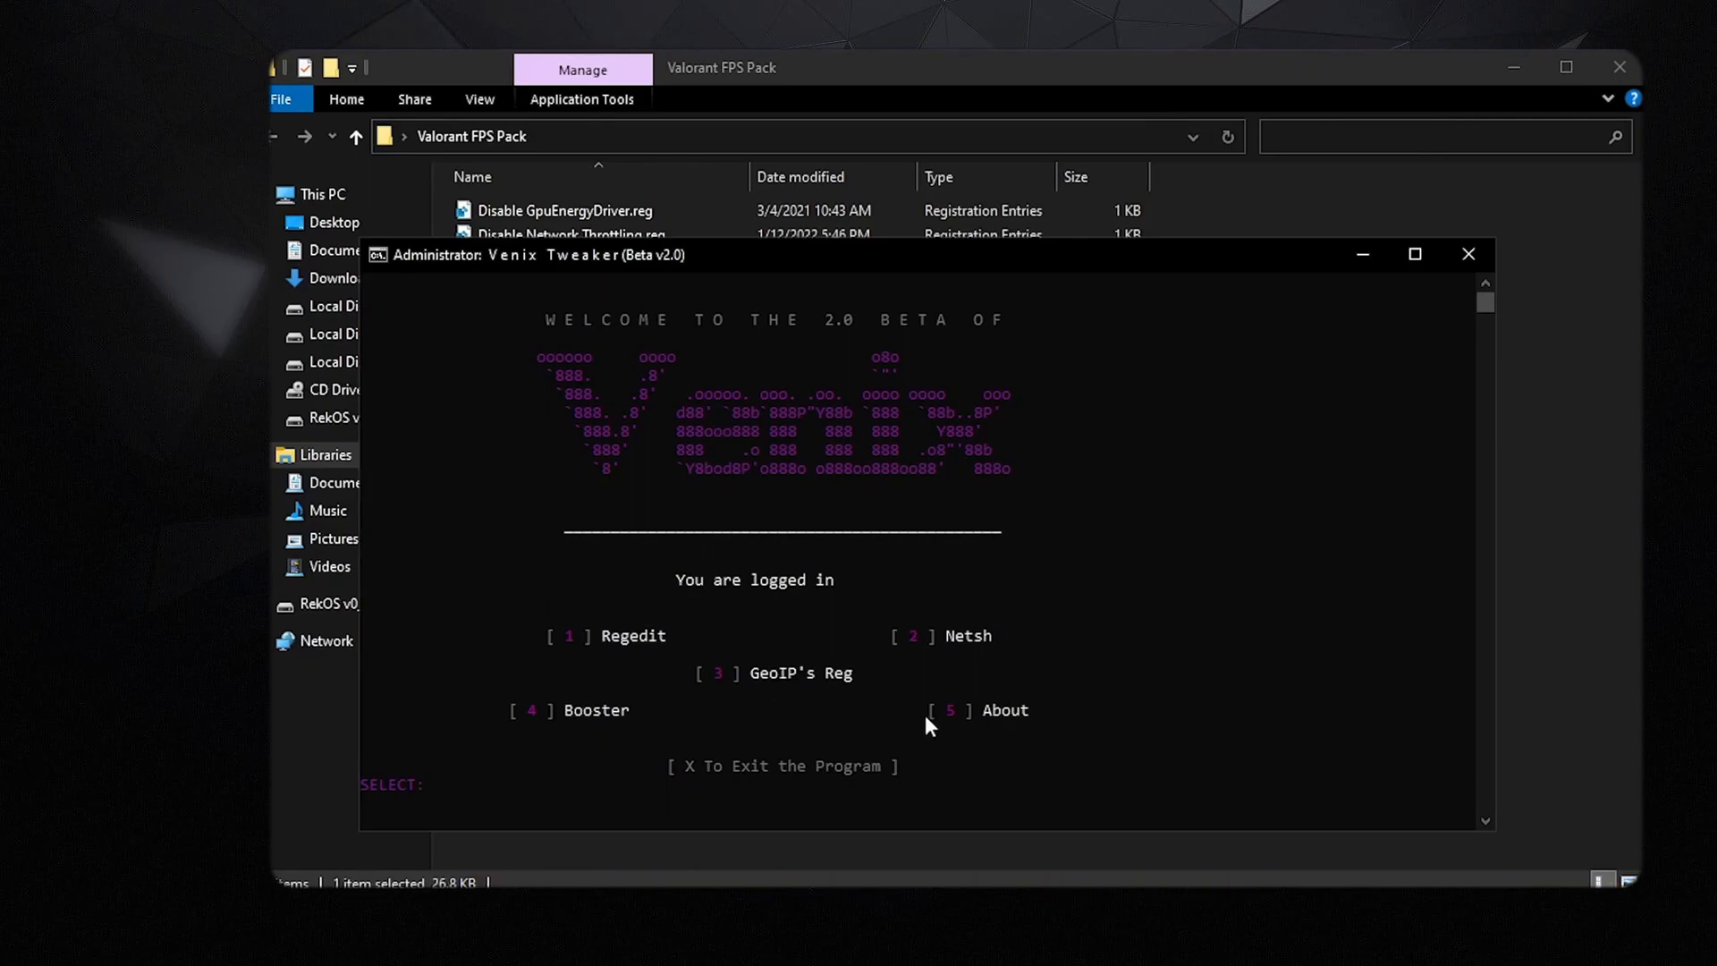
mouse_move(996, 723)
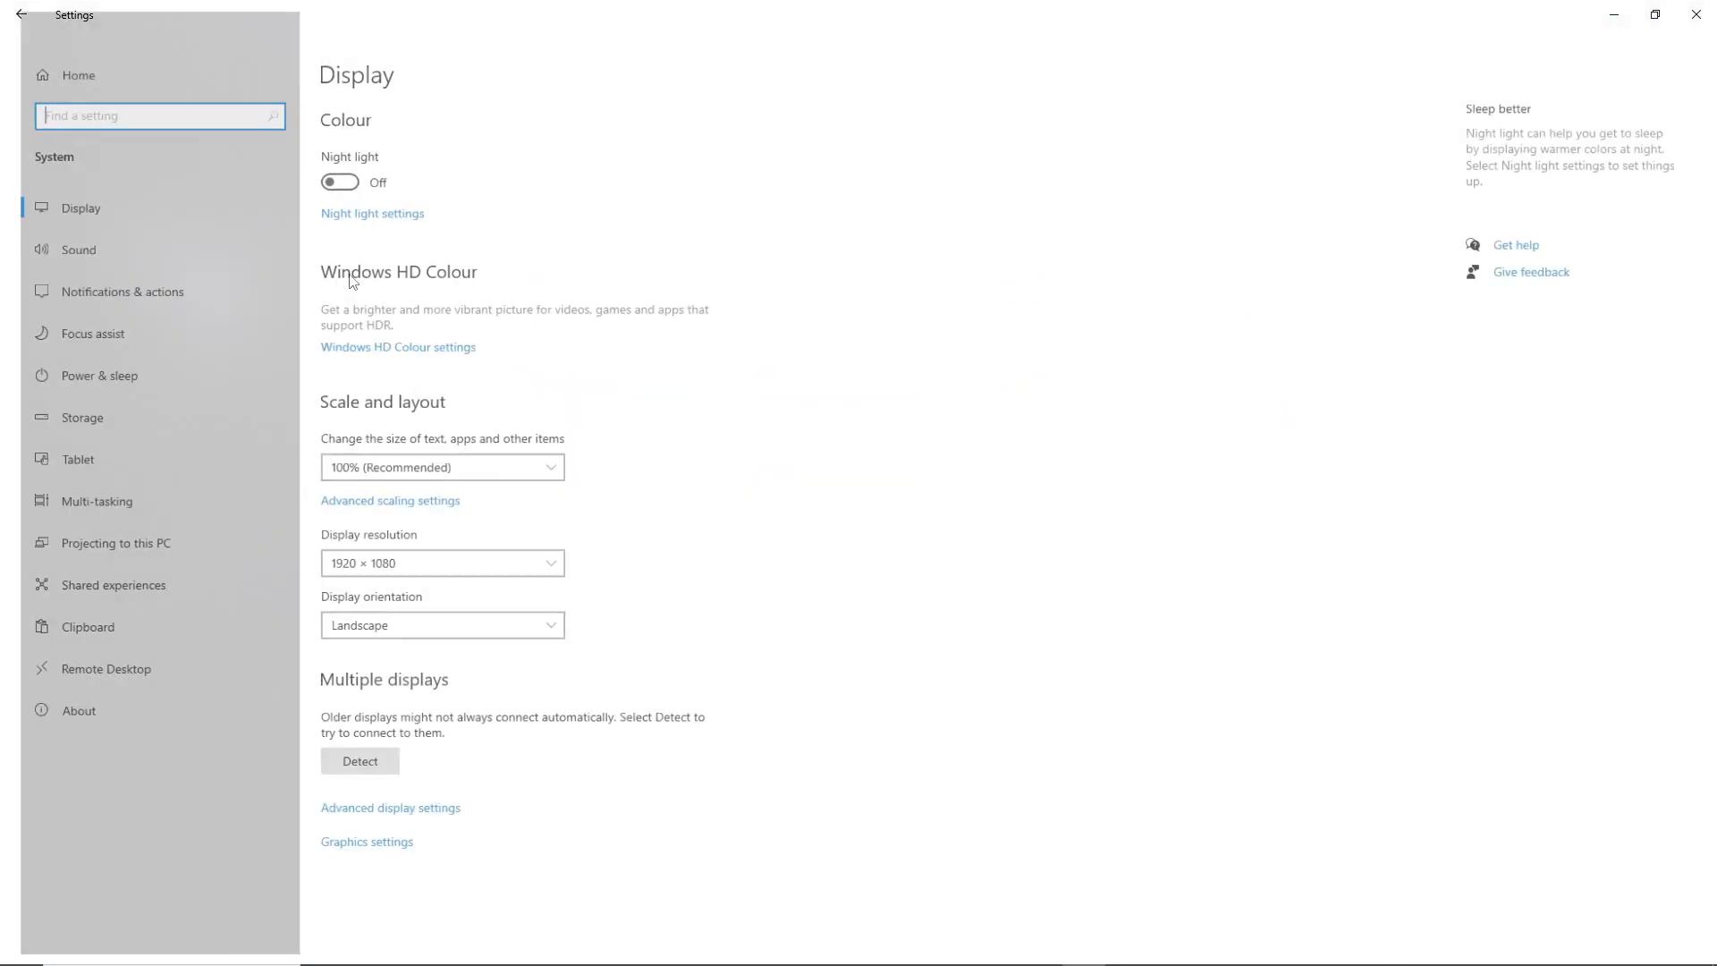
Keep display scaling at 100%, confirm 120 Hz refresh rate, and go to Power & sleep
click(442, 467)
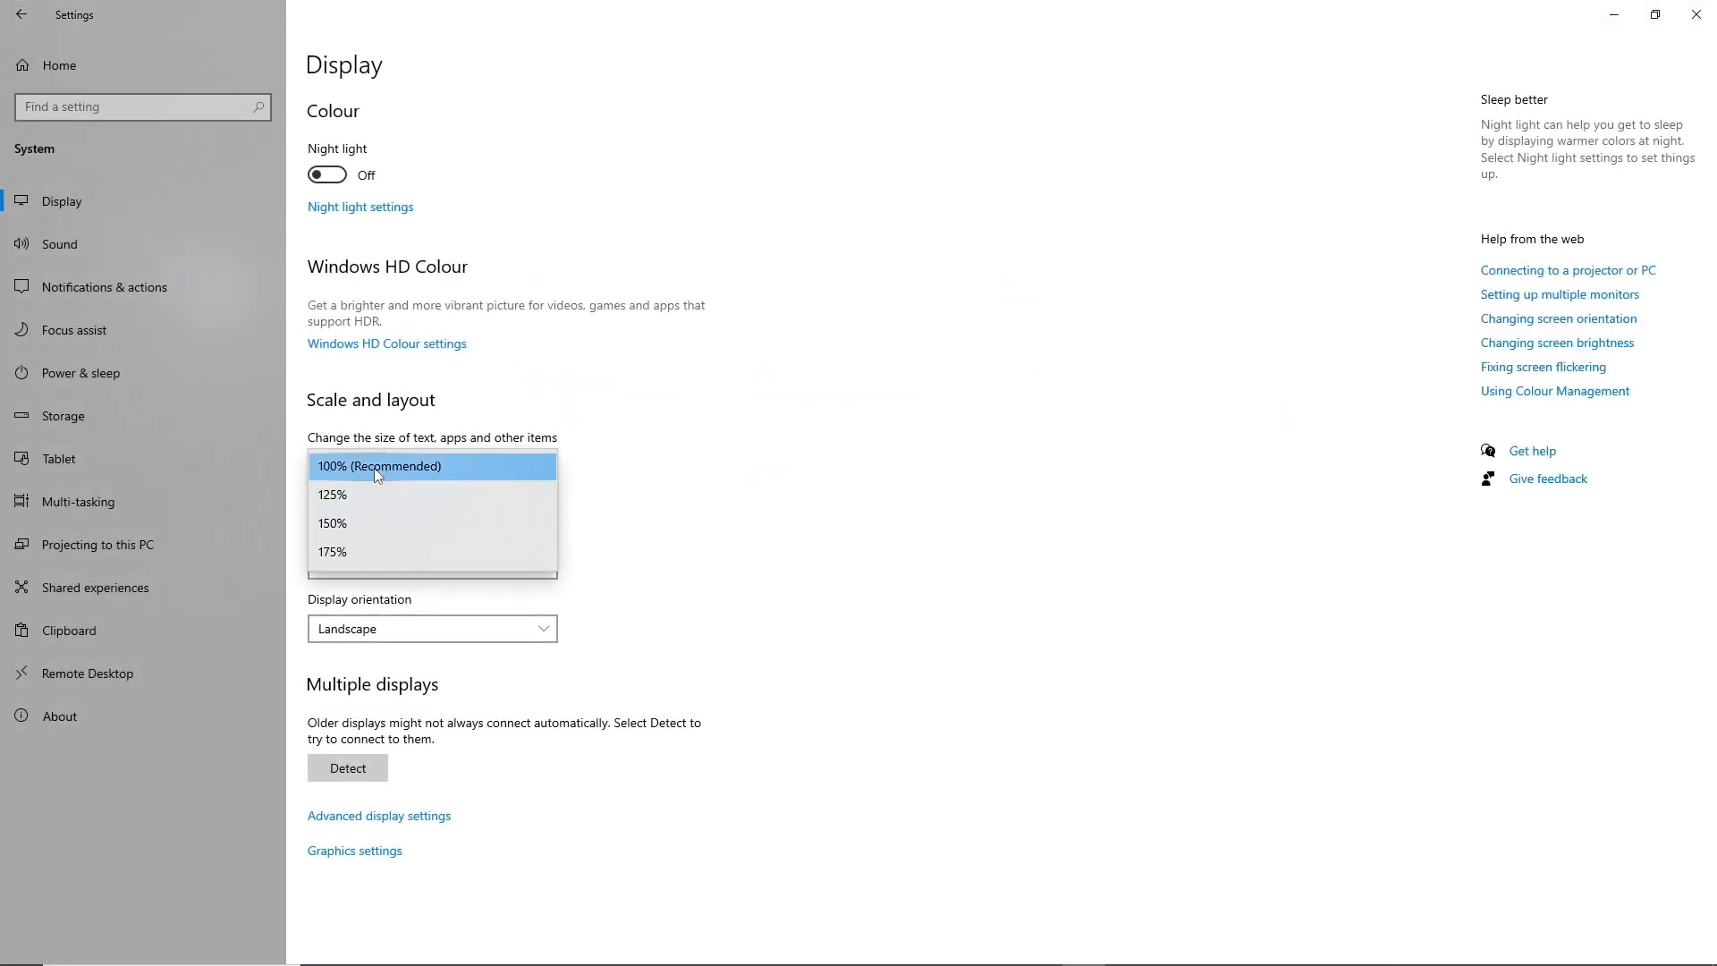
click(379, 465)
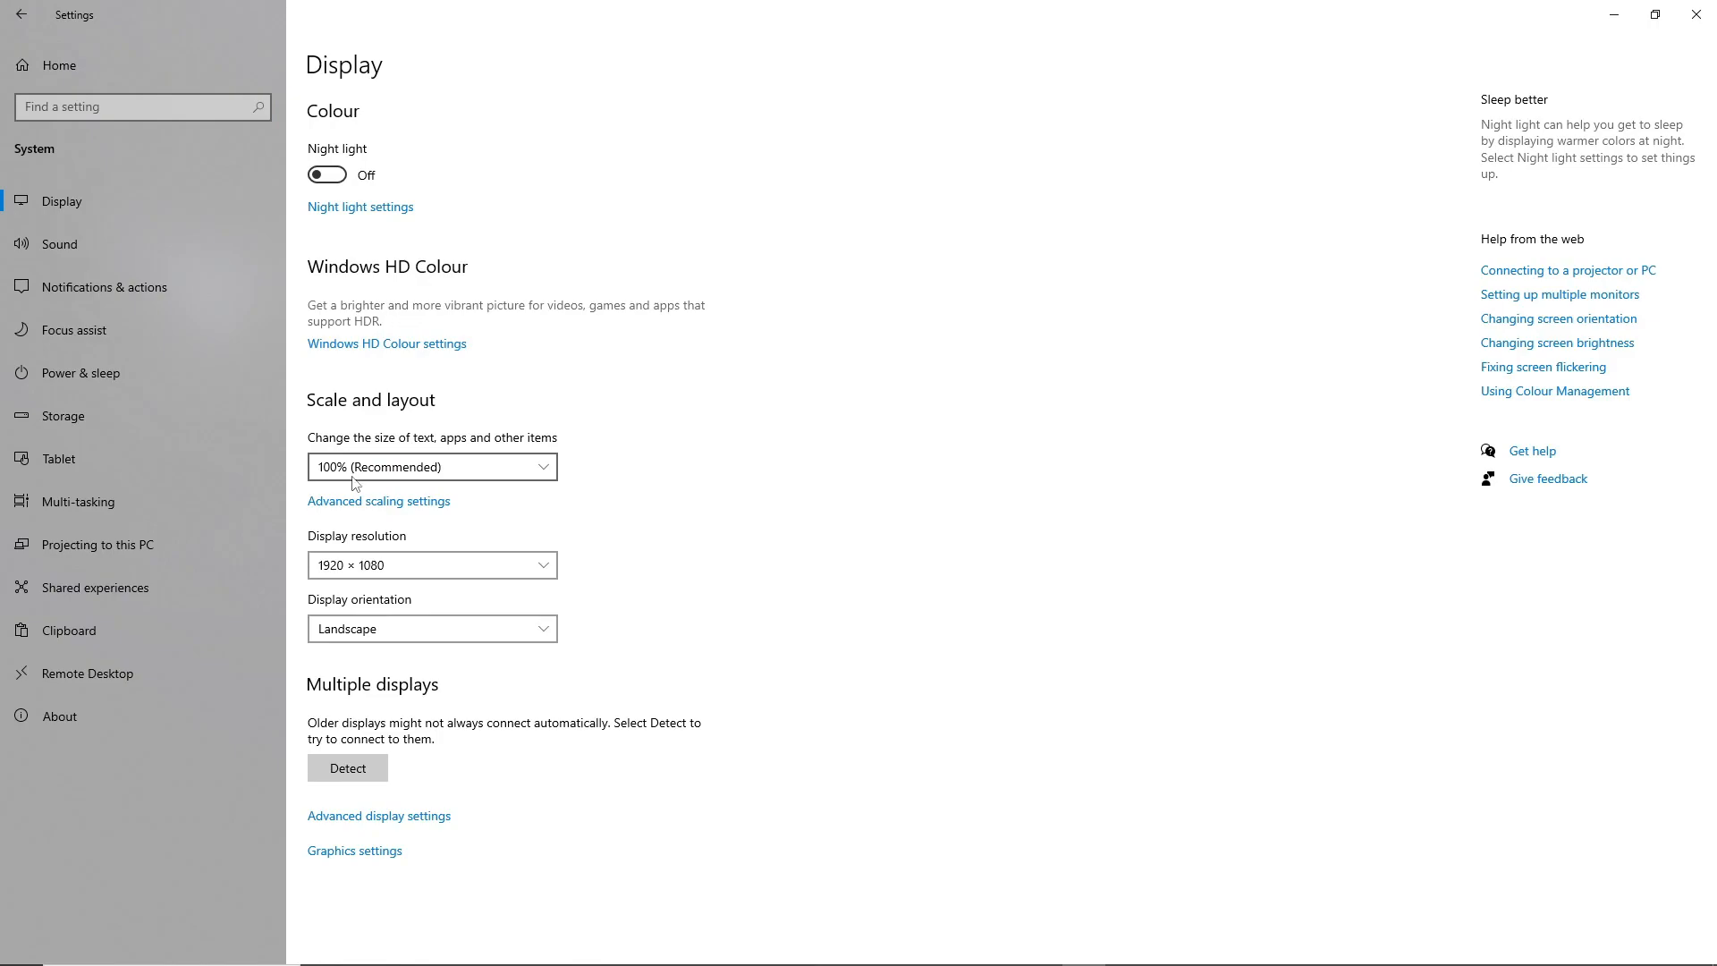
click(379, 814)
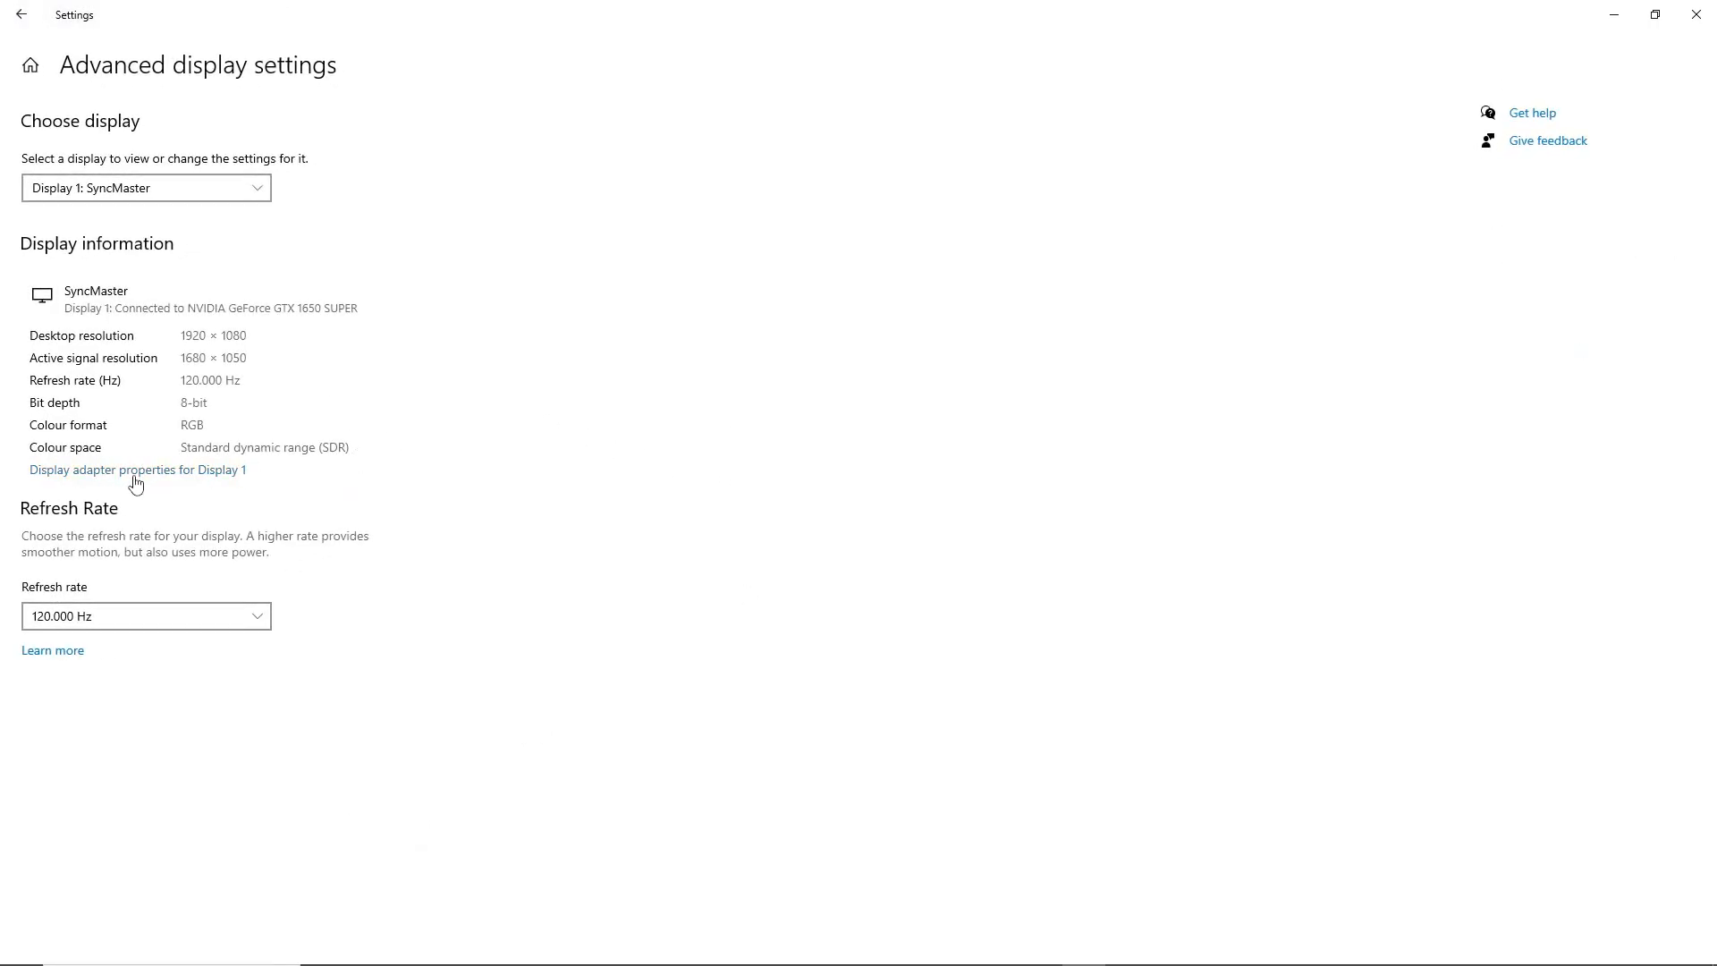
click(136, 469)
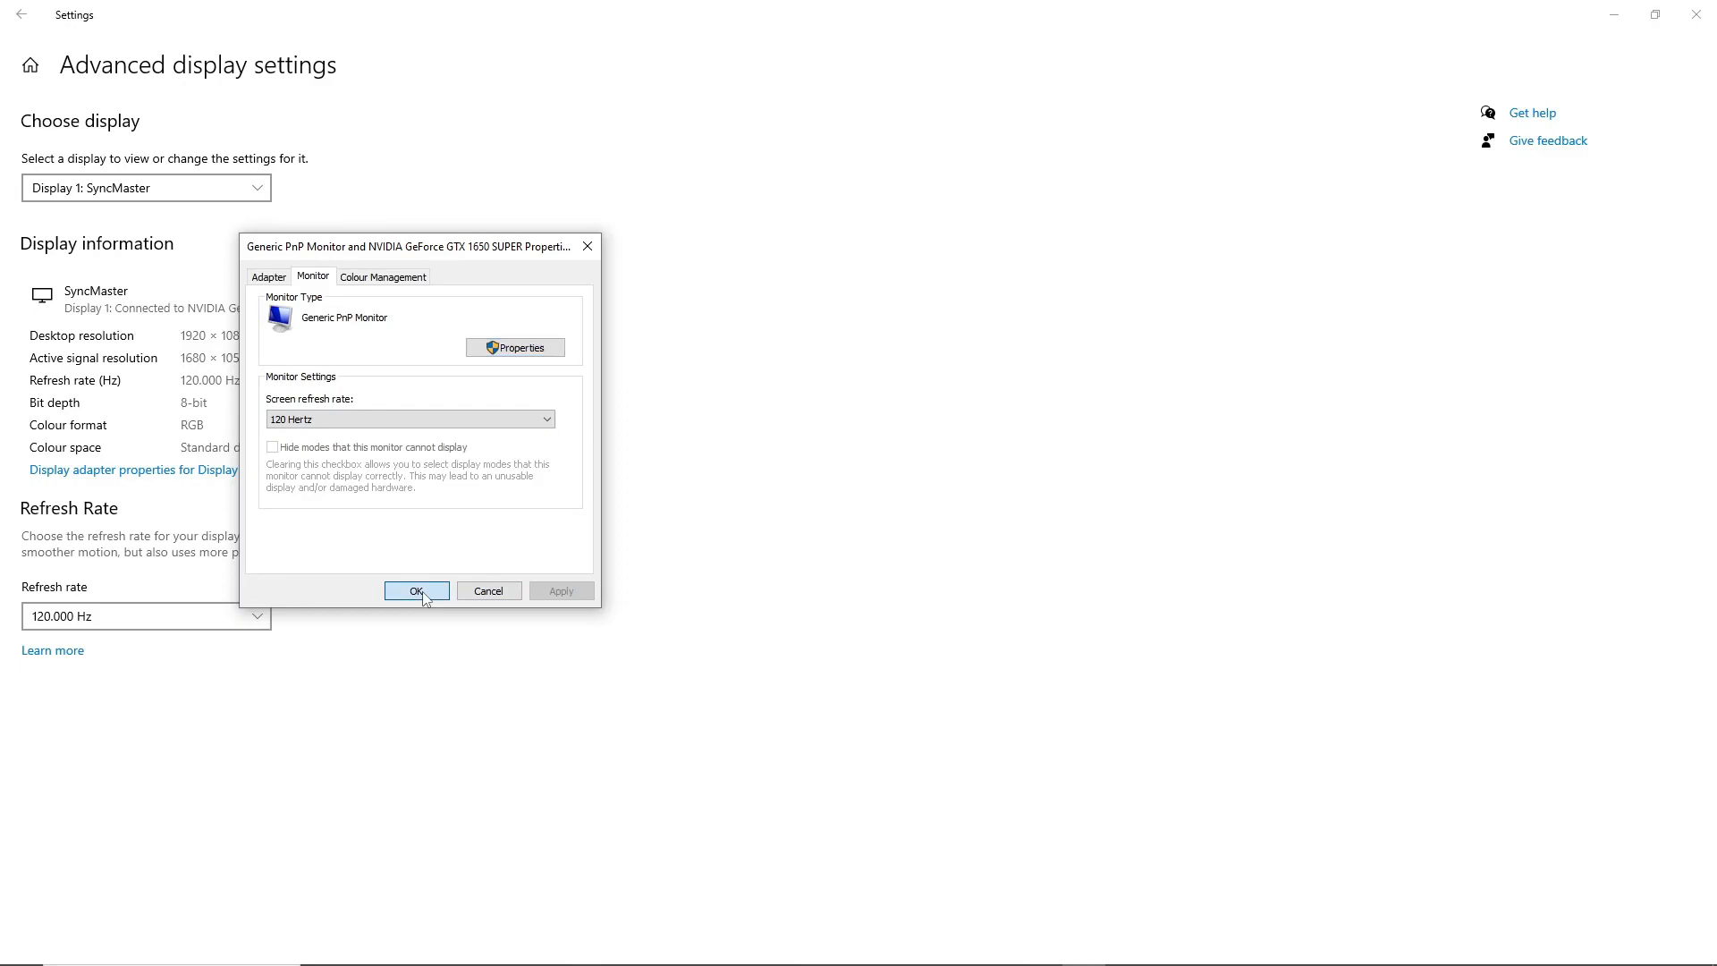
click(416, 590)
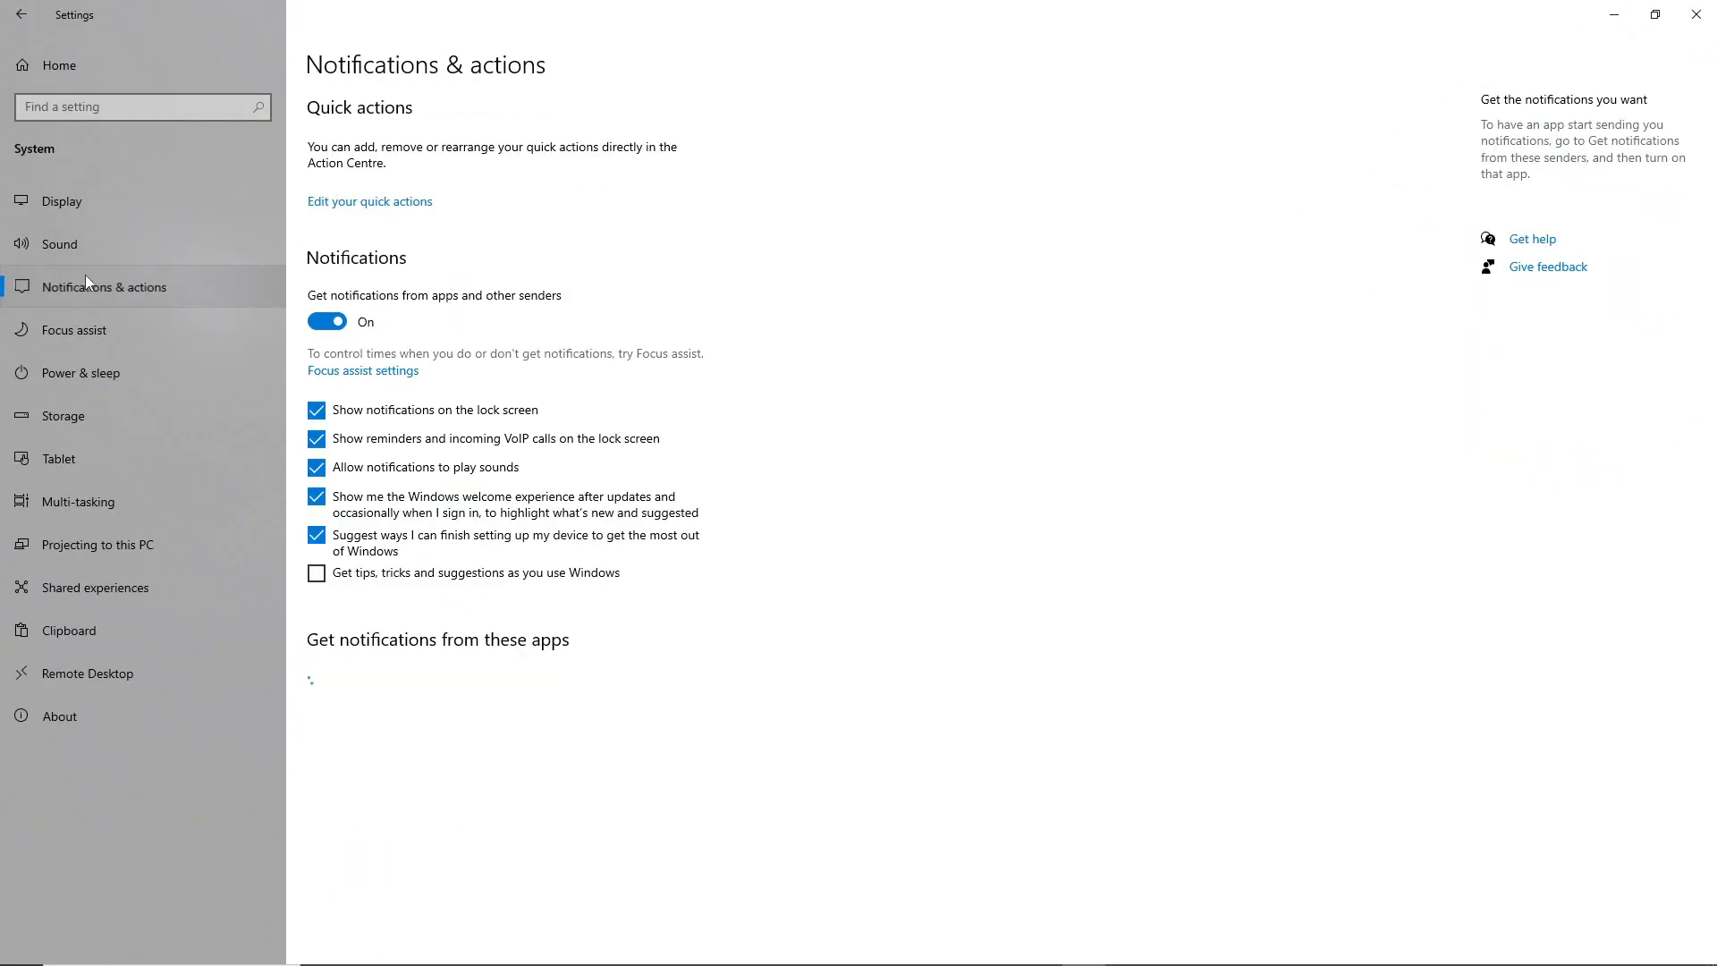
click(77, 330)
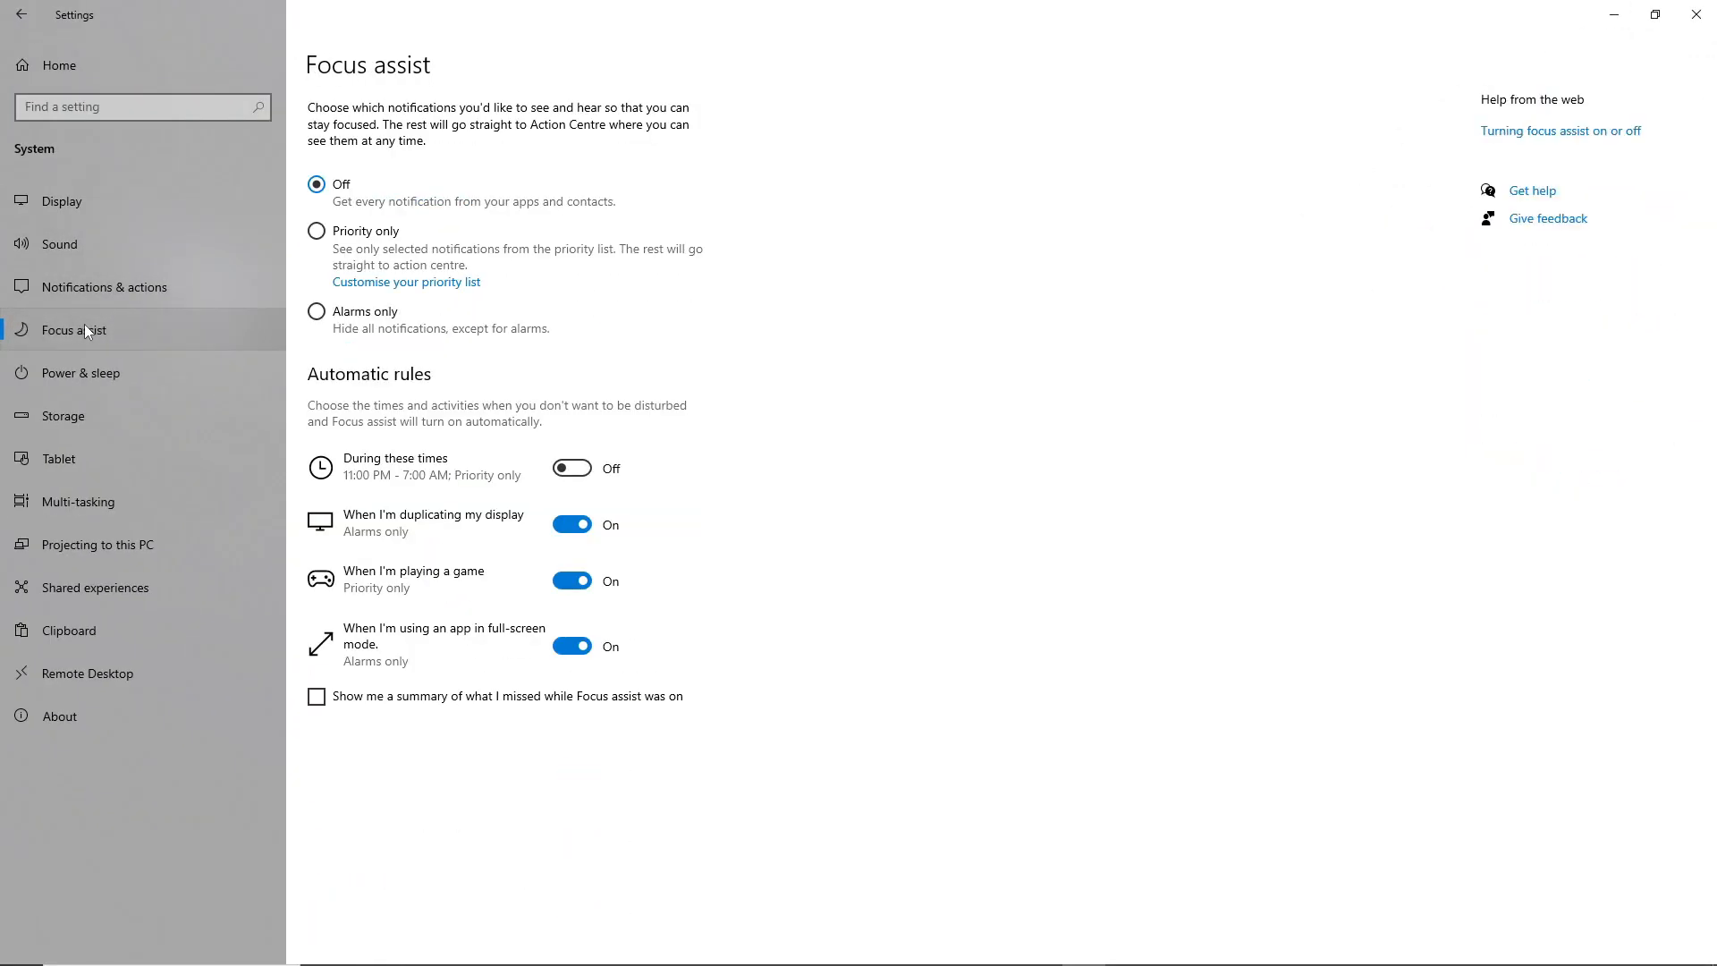
click(79, 372)
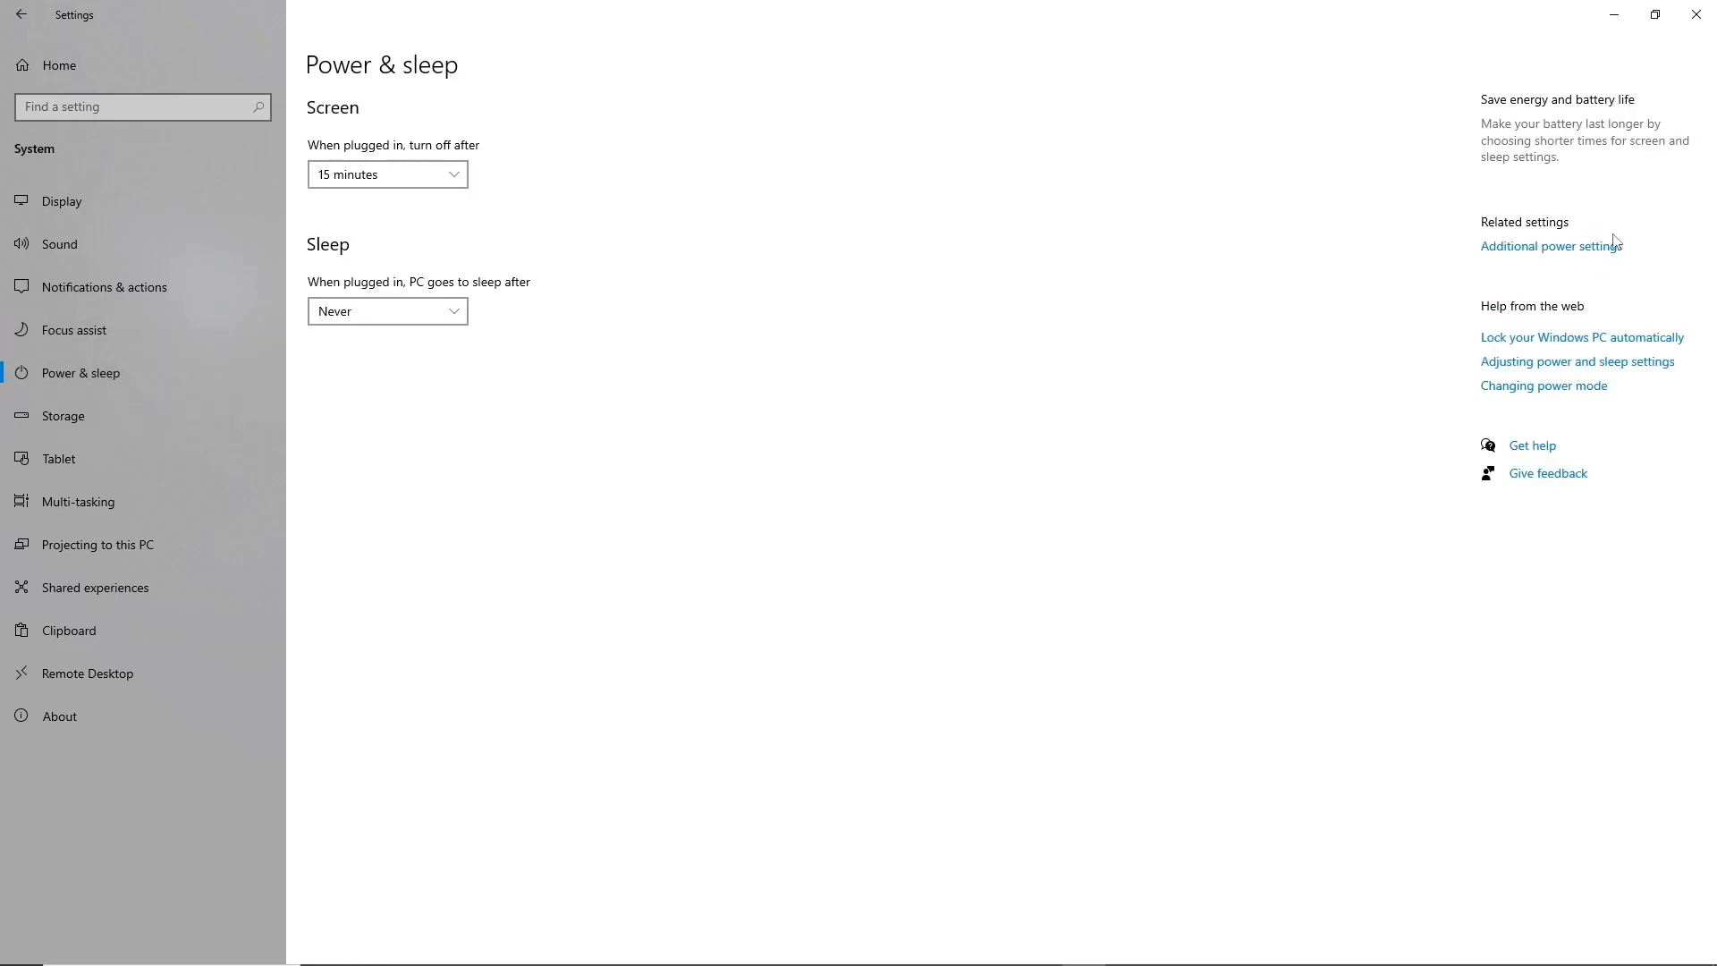
Create a power plan named 'fps boost' based on High performance
click(1549, 245)
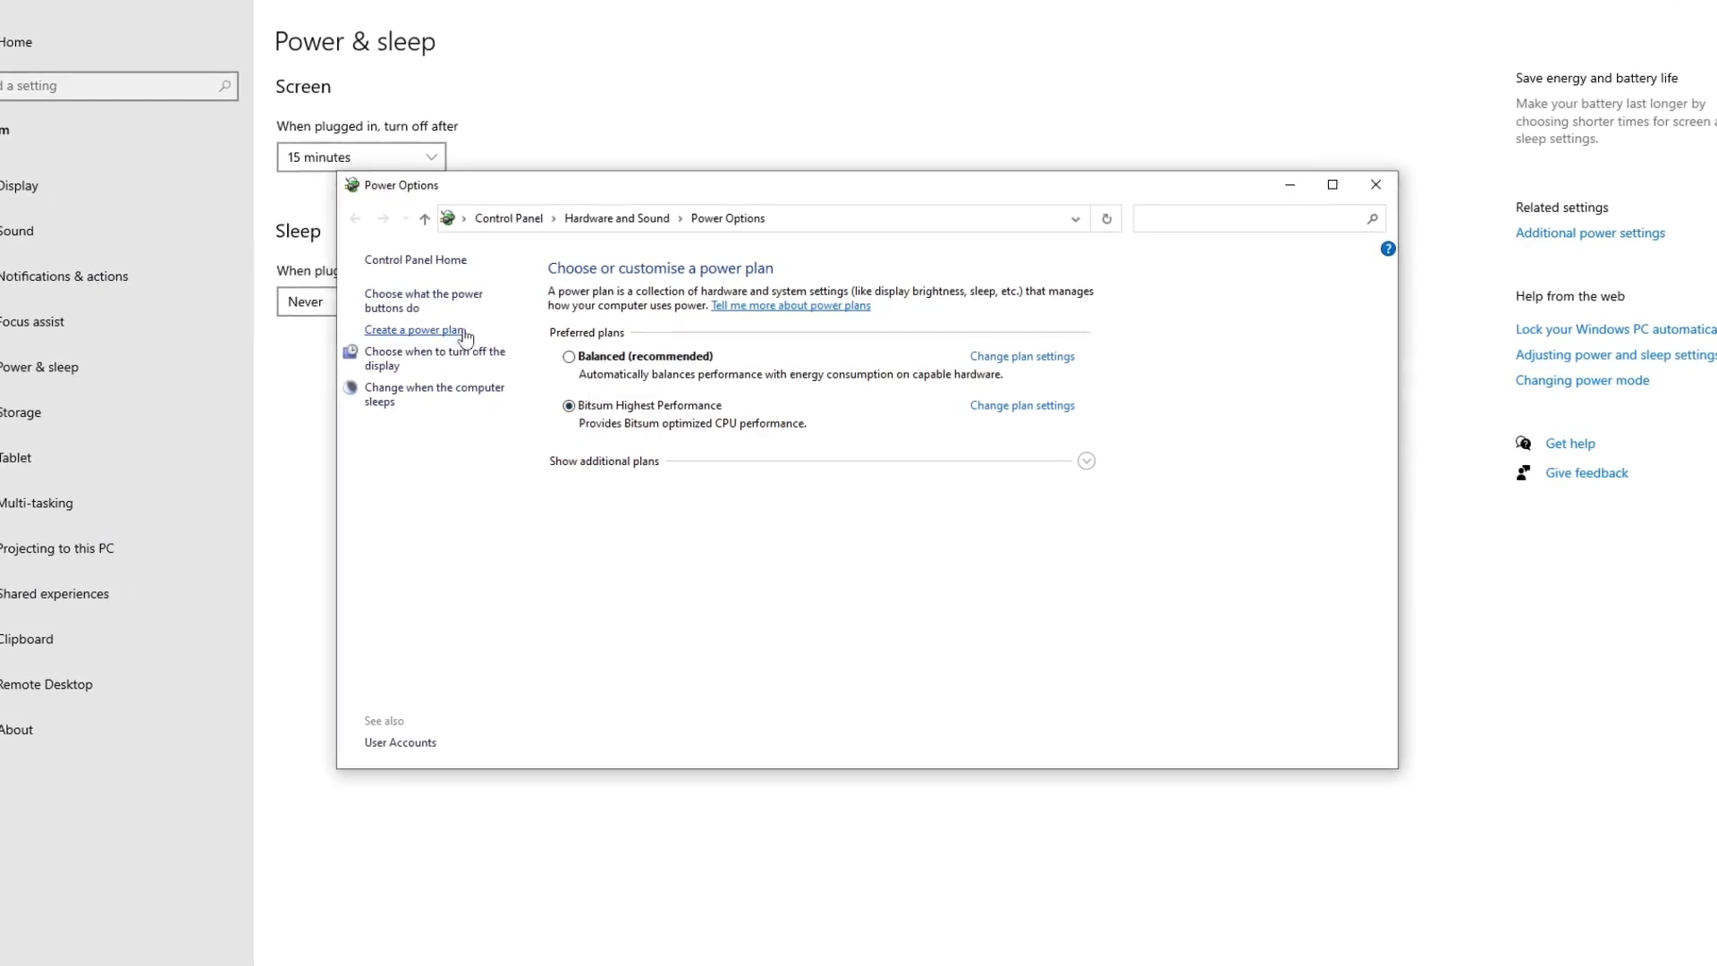
click(415, 330)
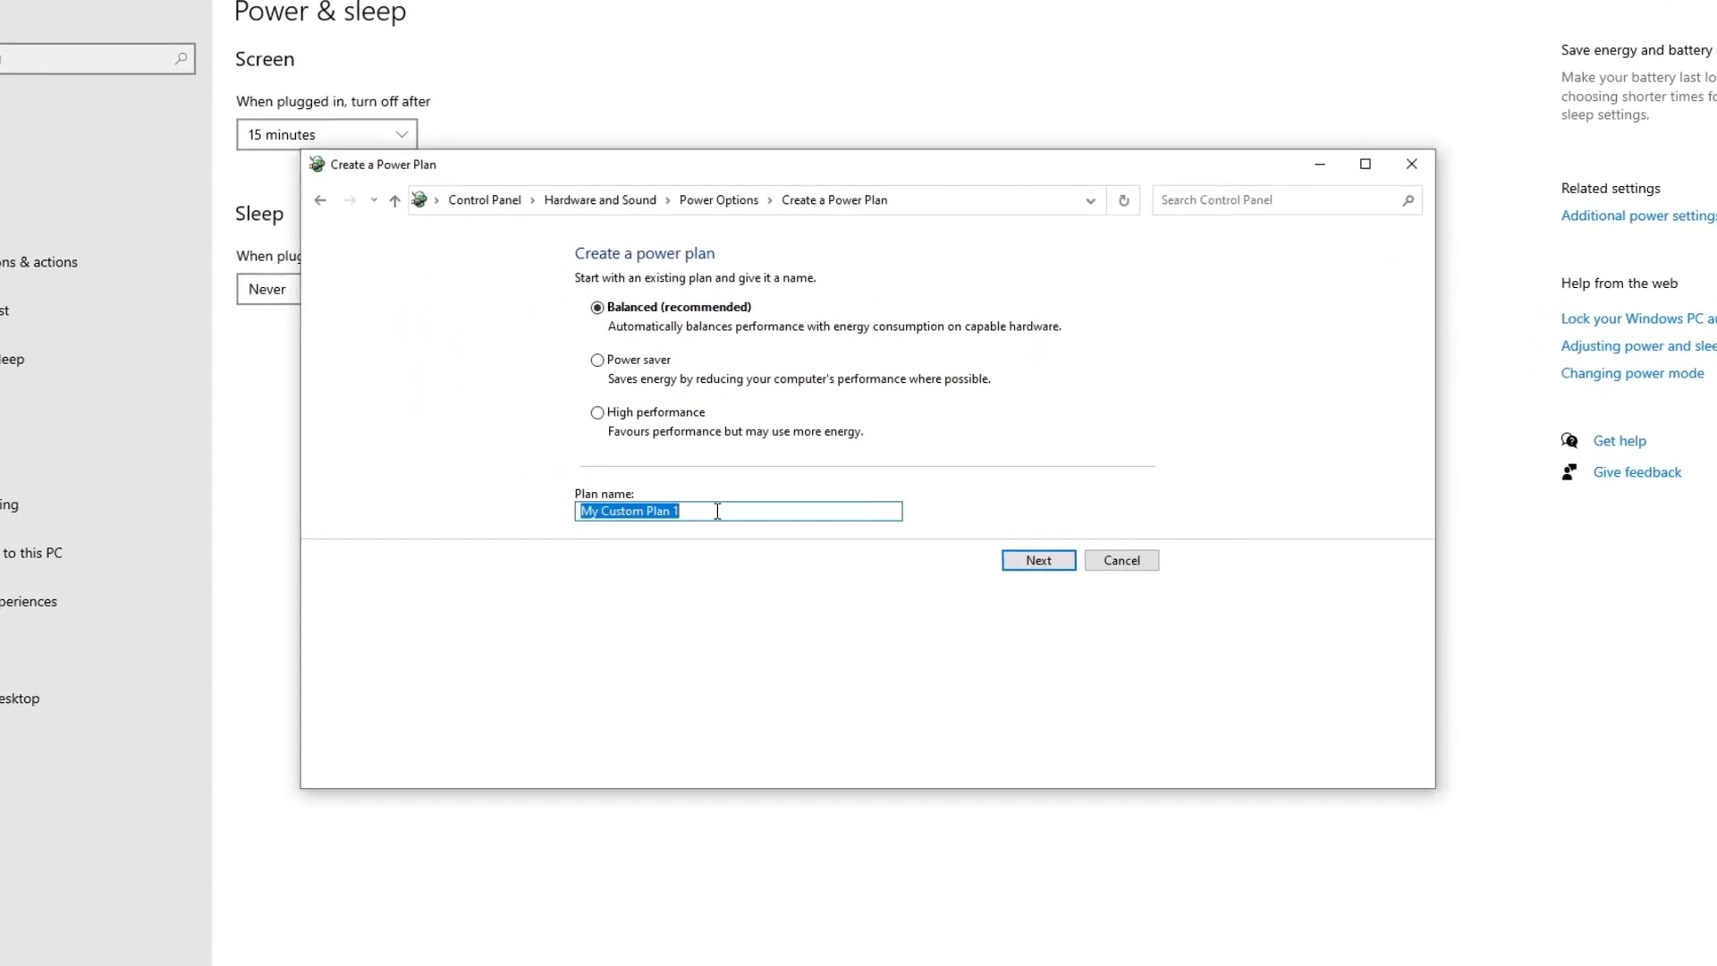
text(fps bo)
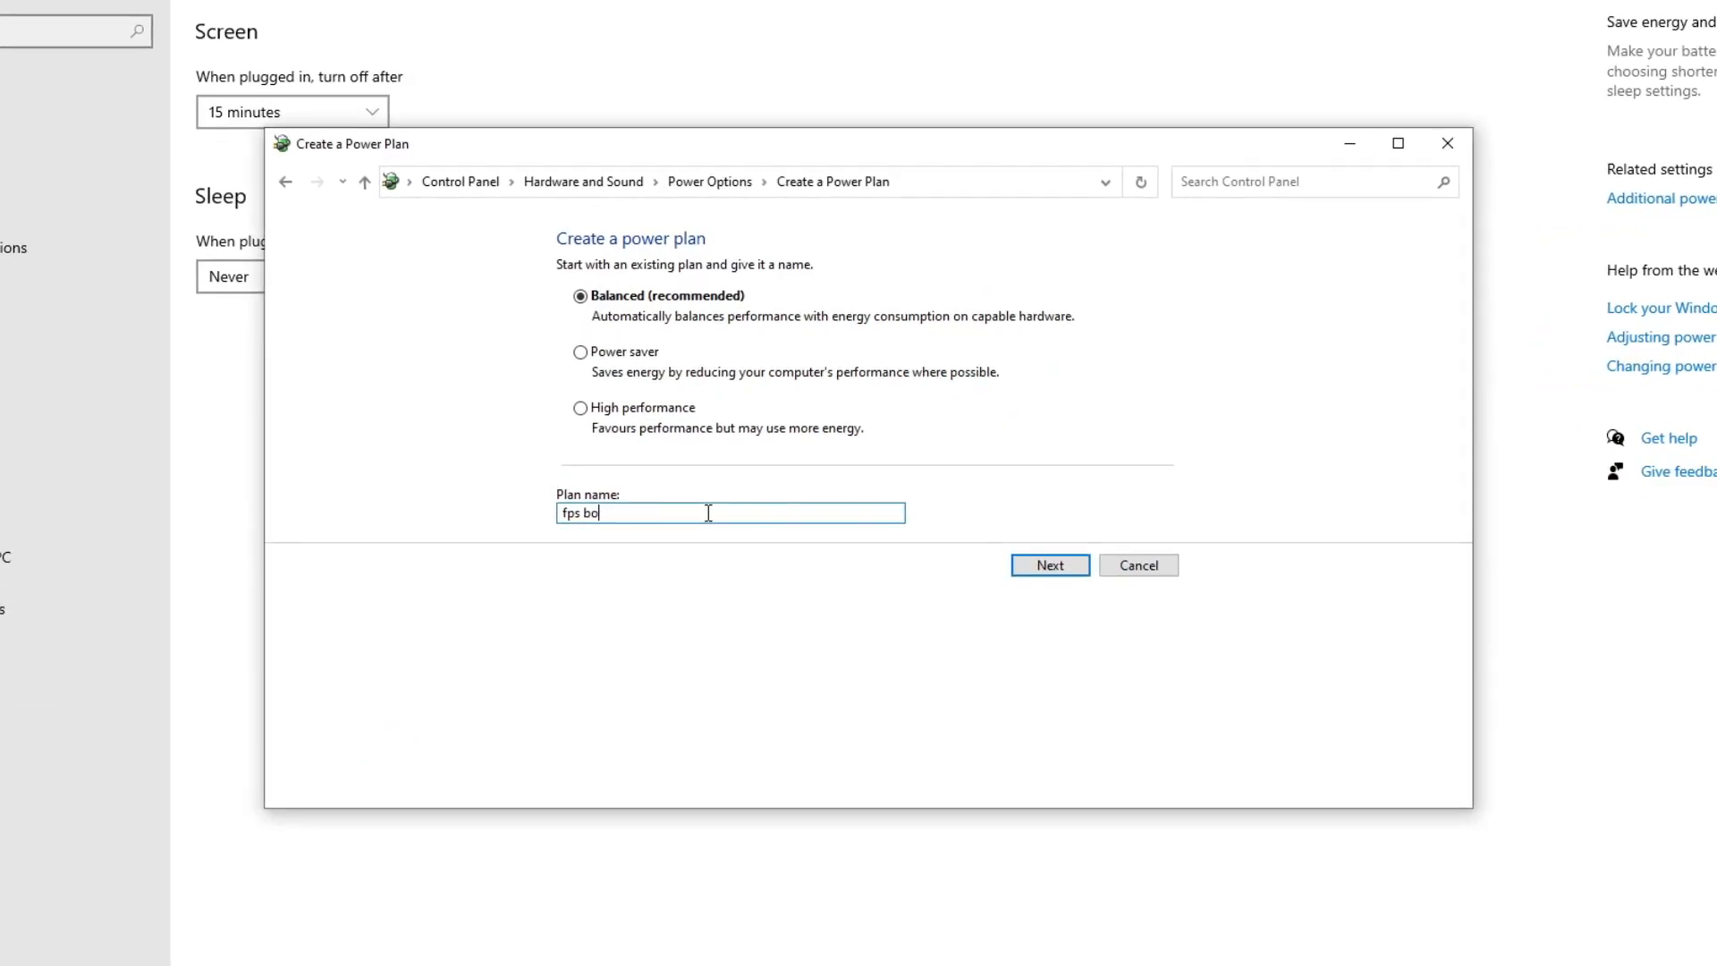
click(581, 407)
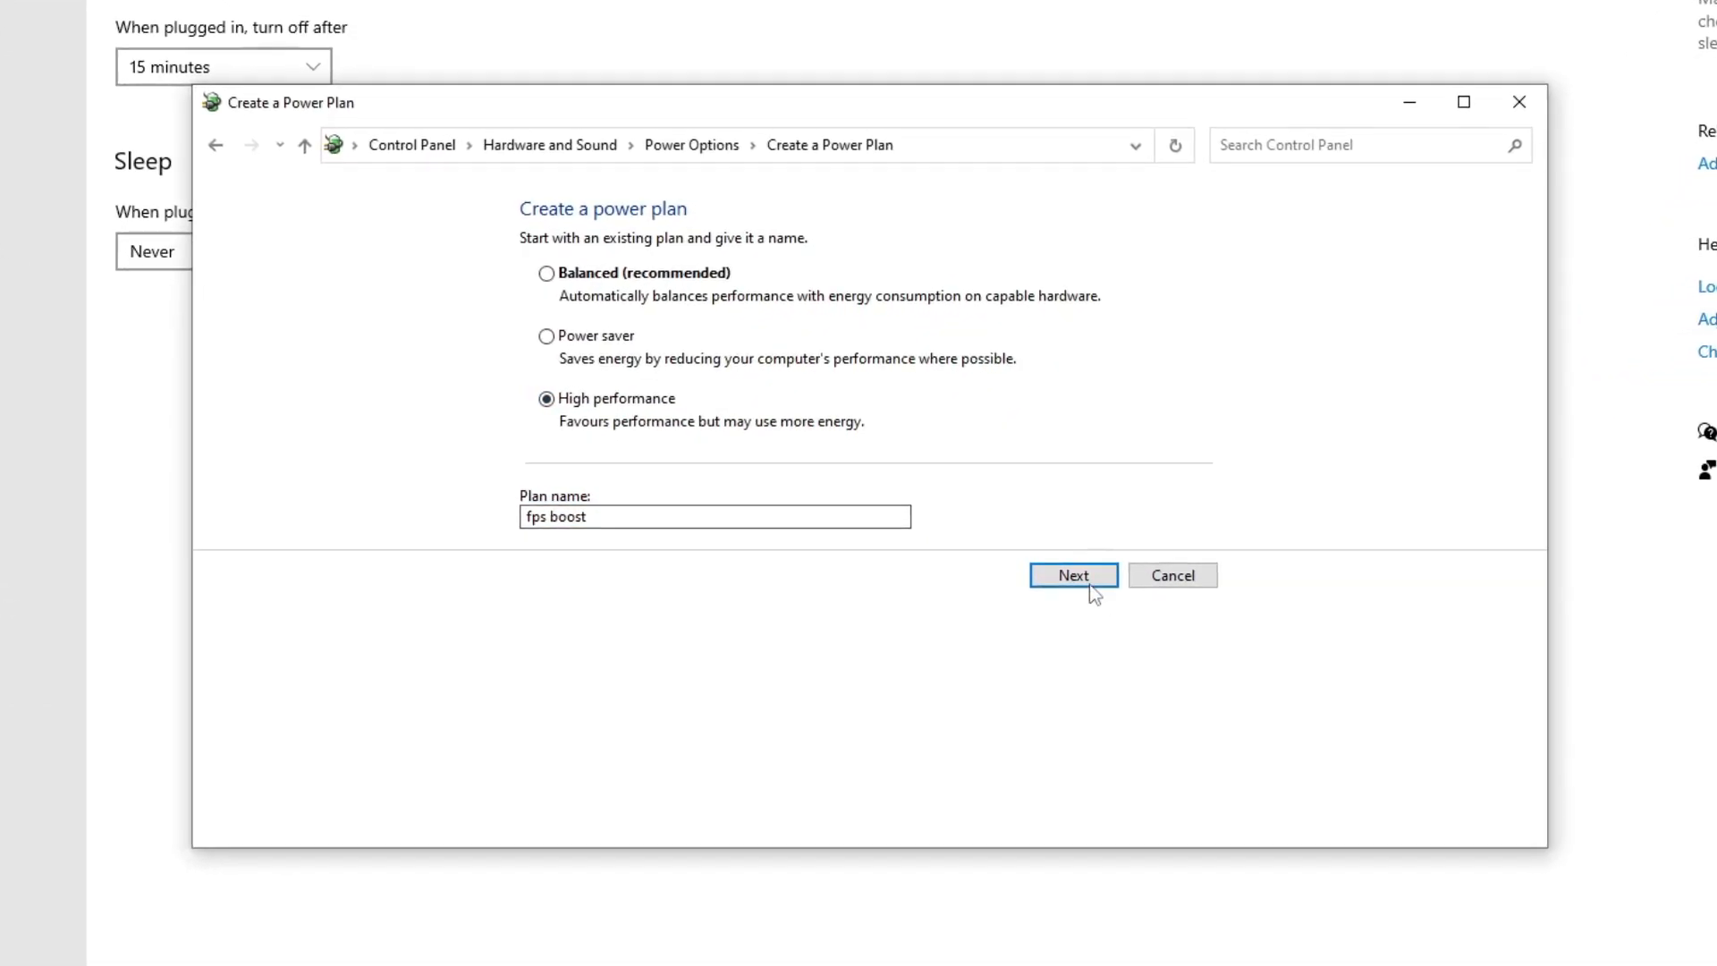
click(1072, 575)
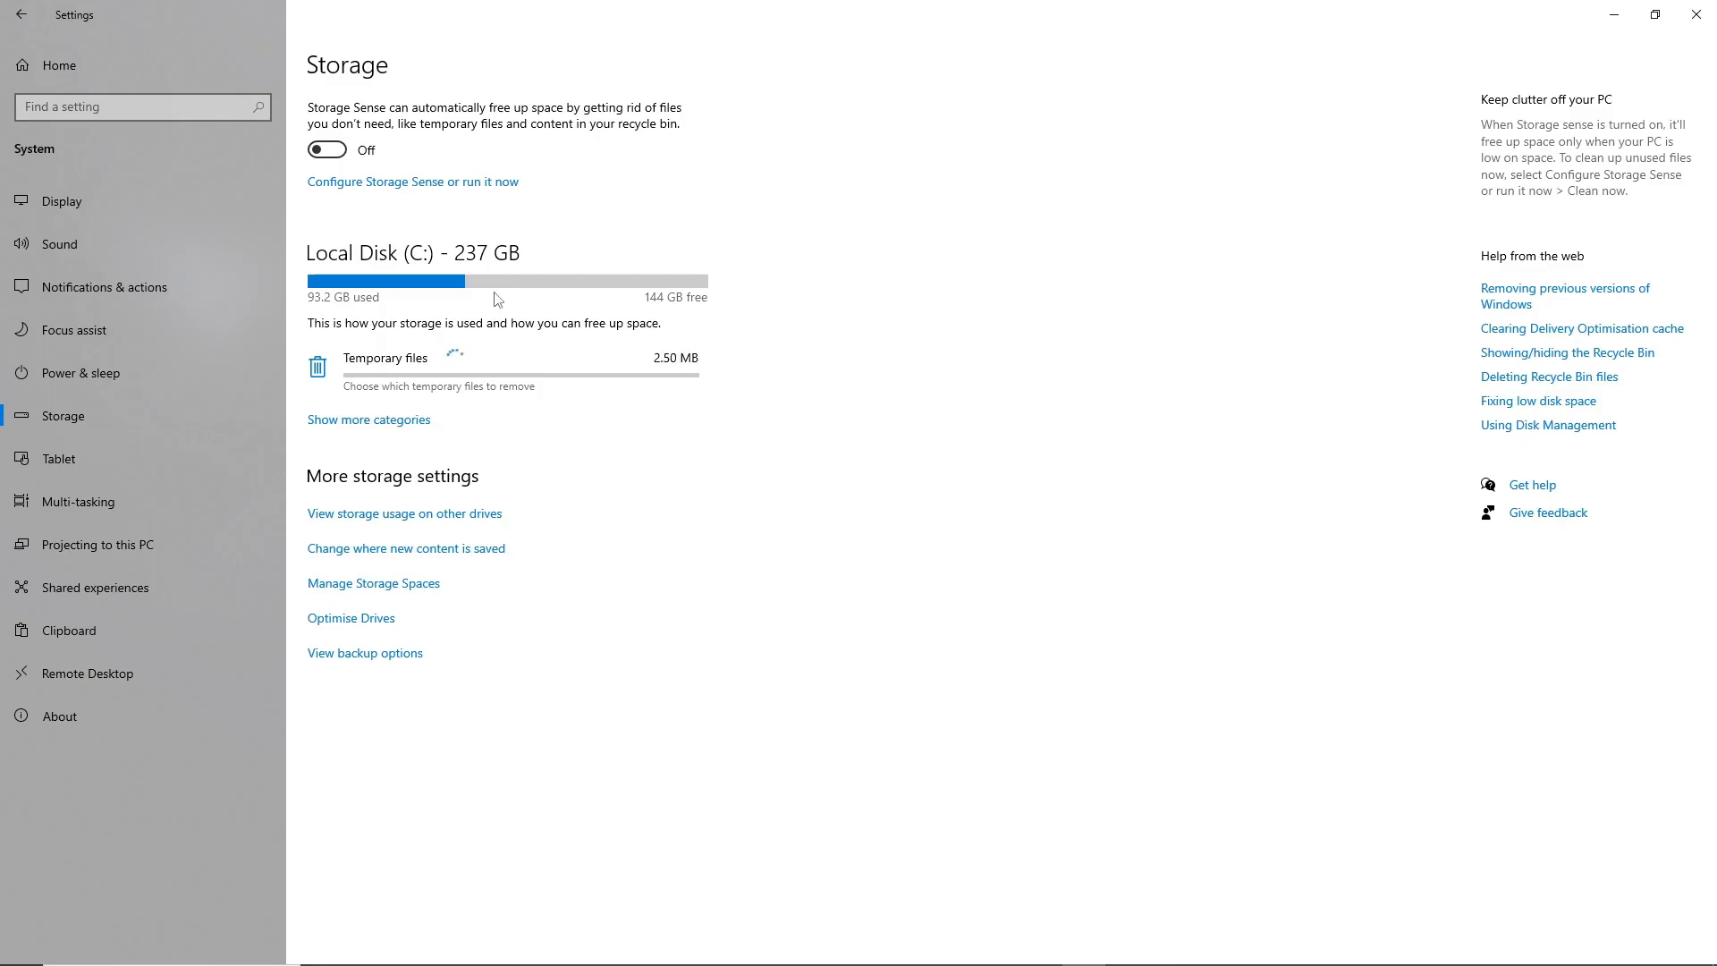
Remove temporary files with the Recycle Bin added to the checked categories
click(384, 357)
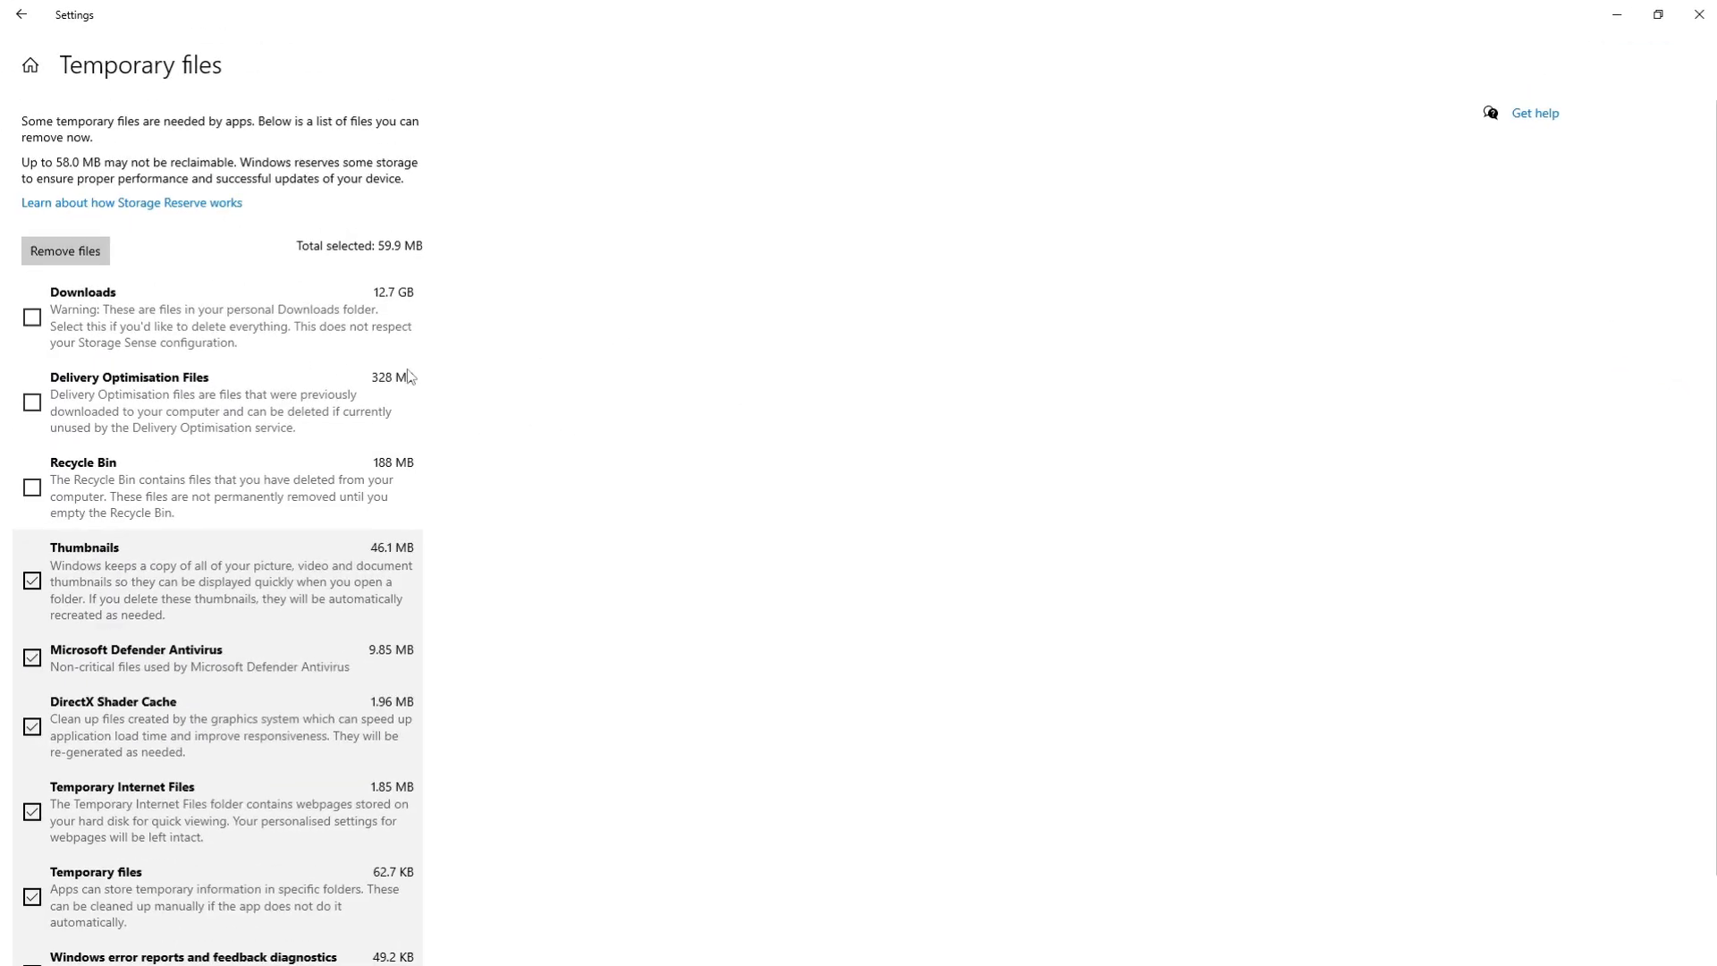
scroll(down, 3)
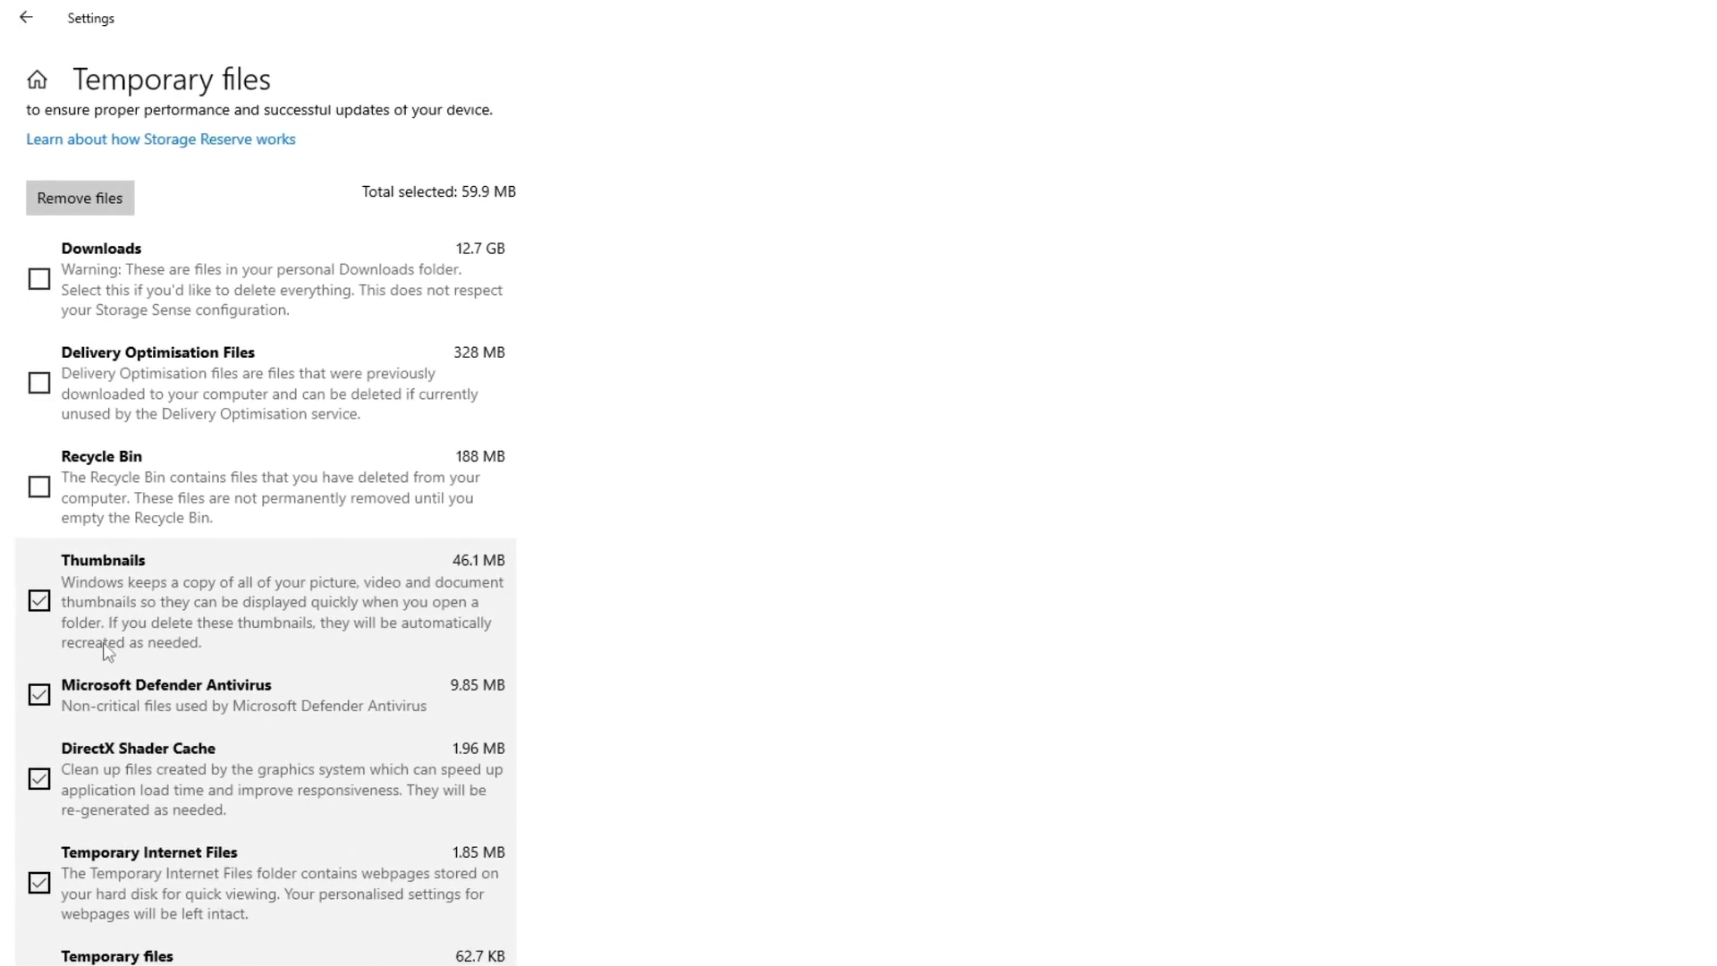
click(39, 485)
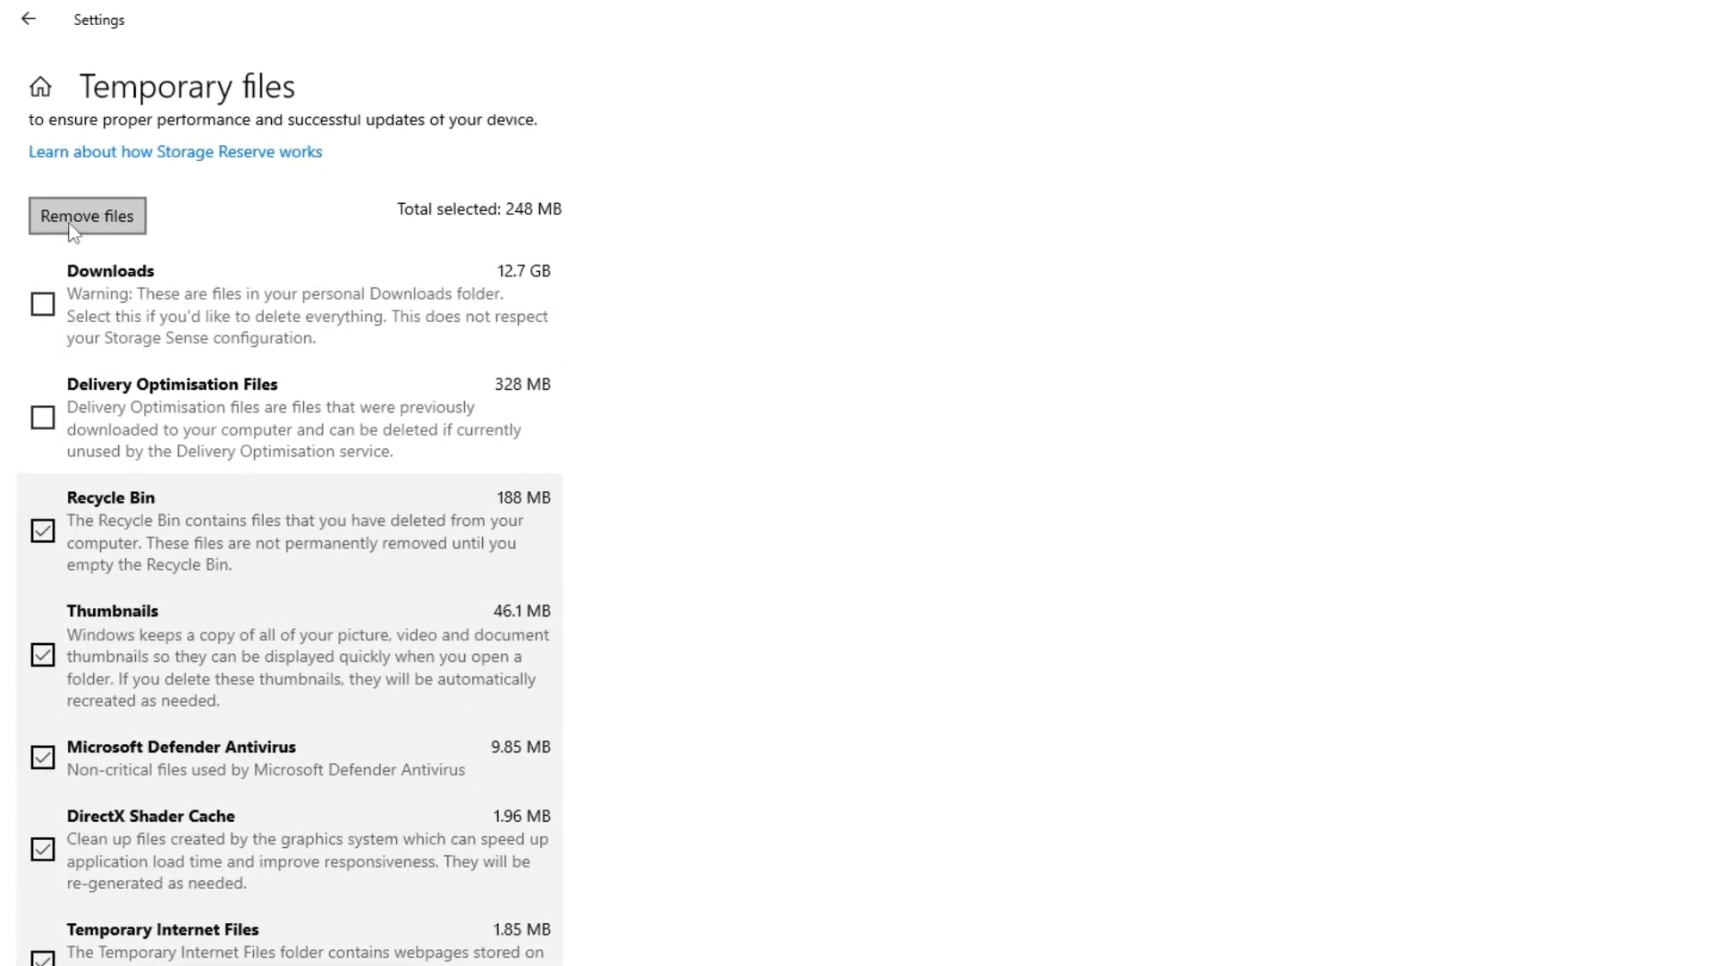
click(87, 214)
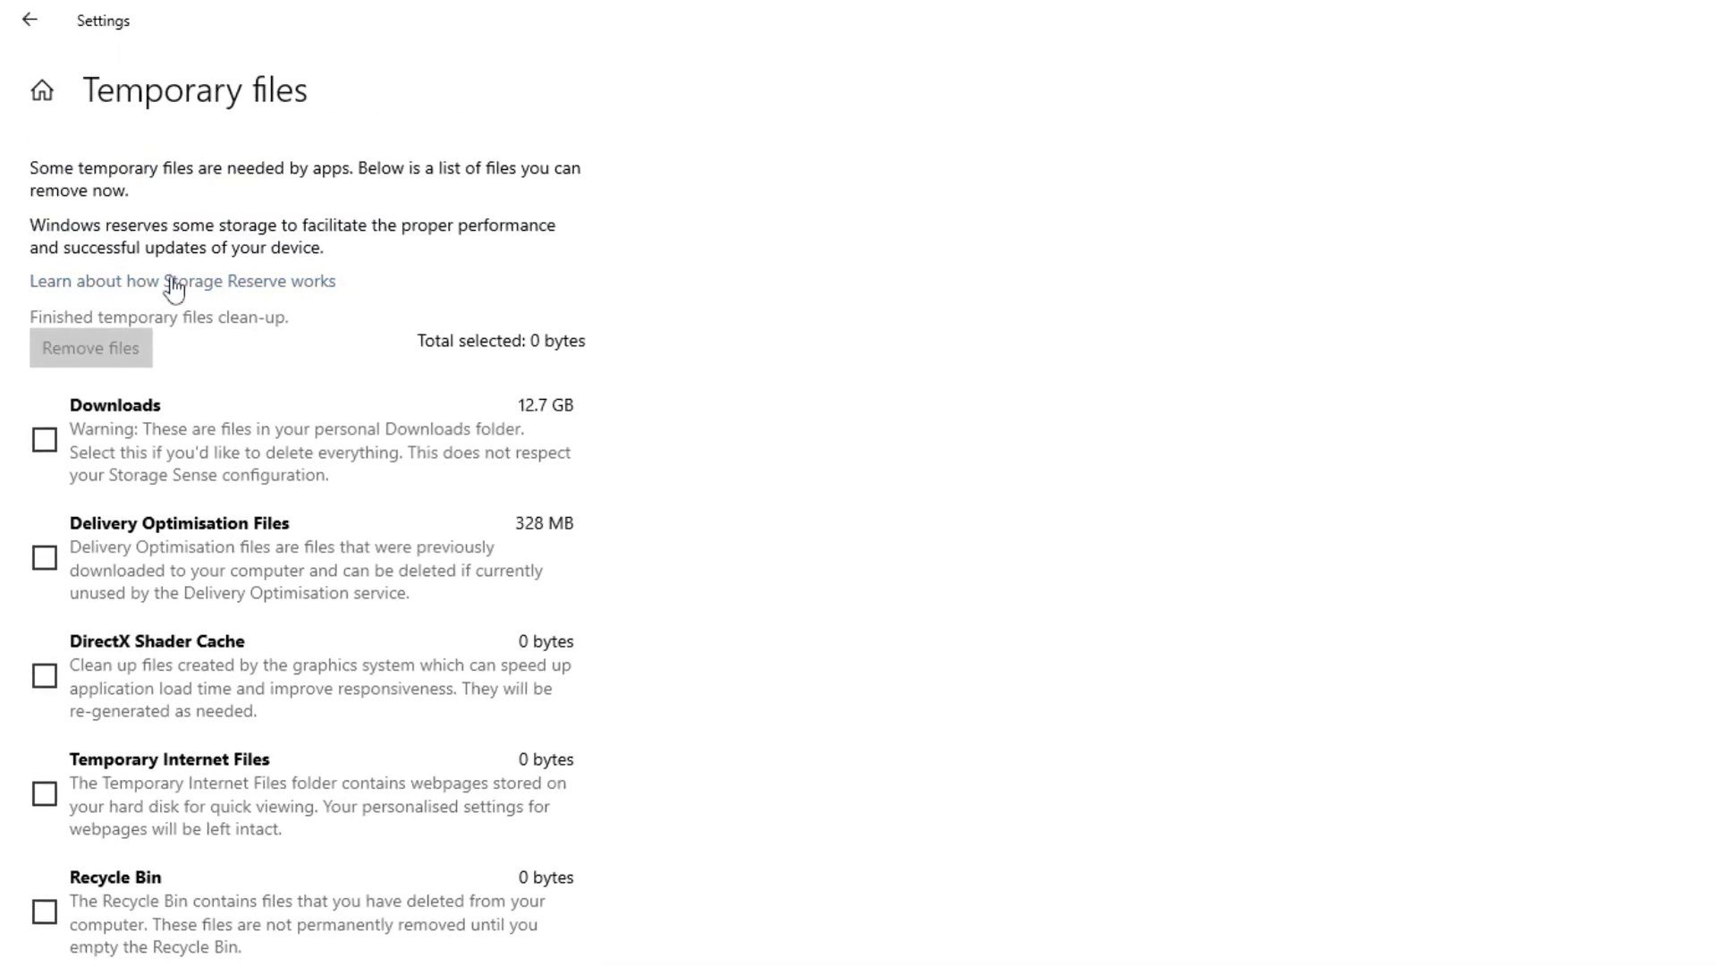